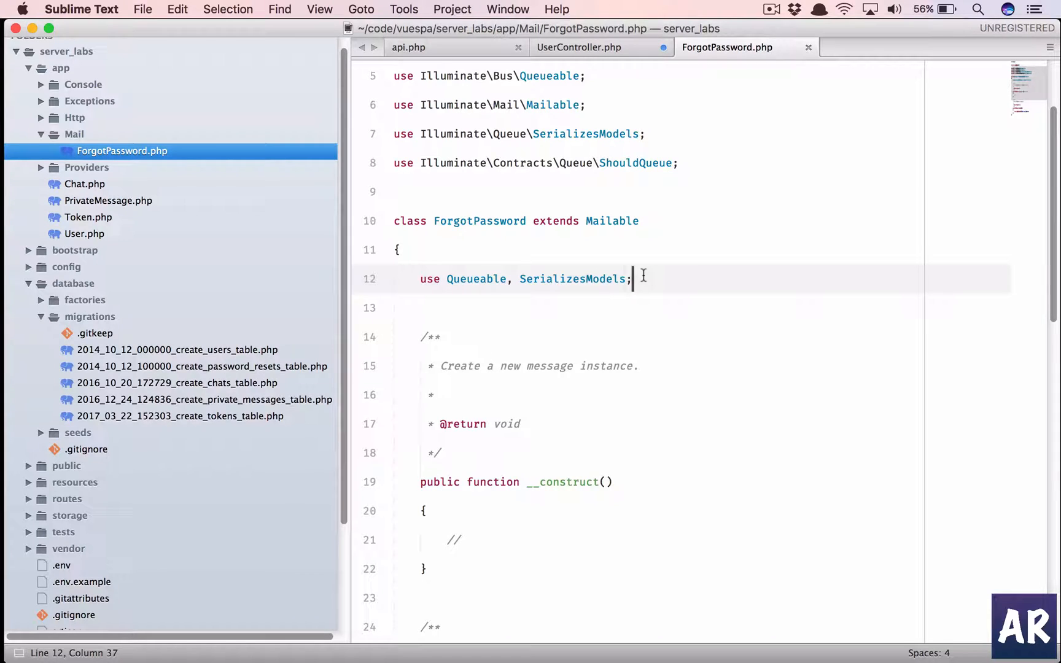
Step: Declare protected $token and $request properties in the ForgotPassword class
type("p")
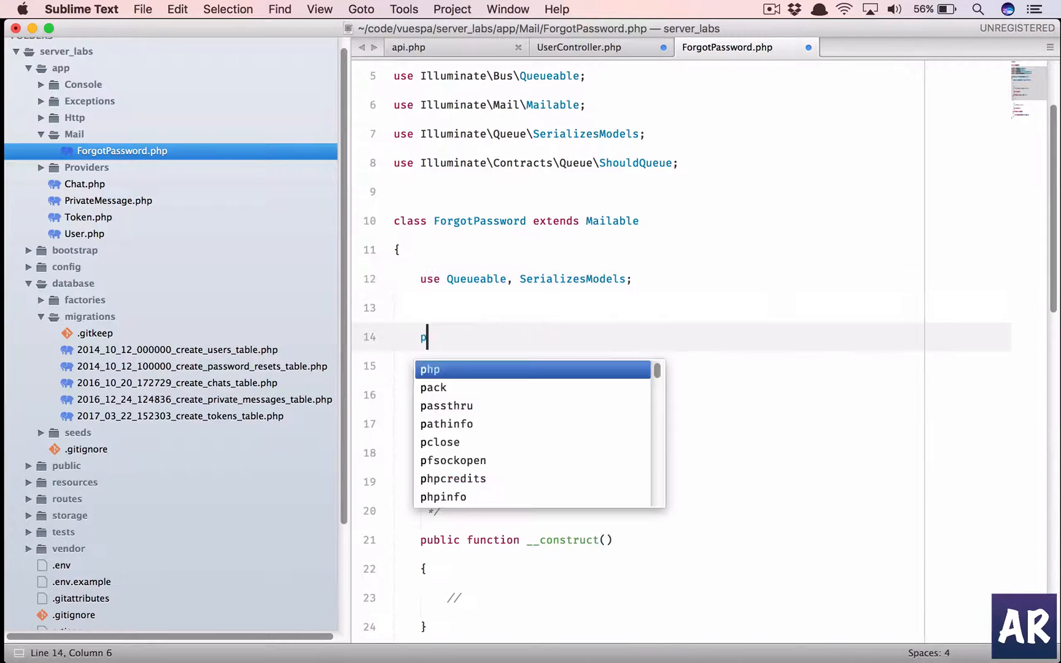
type("protected")
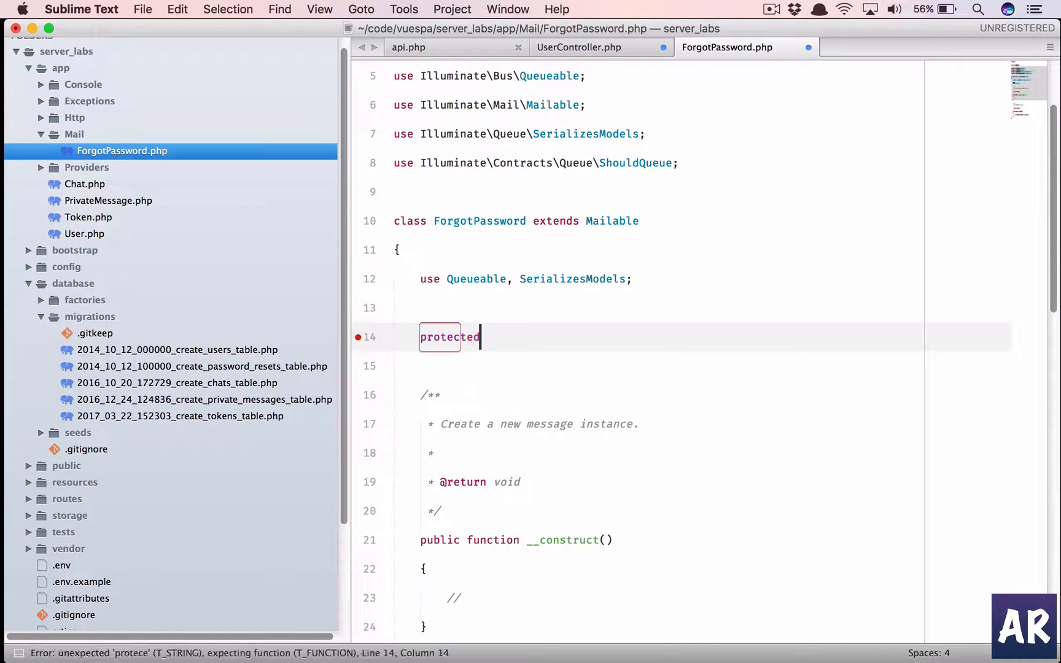
type("$toke")
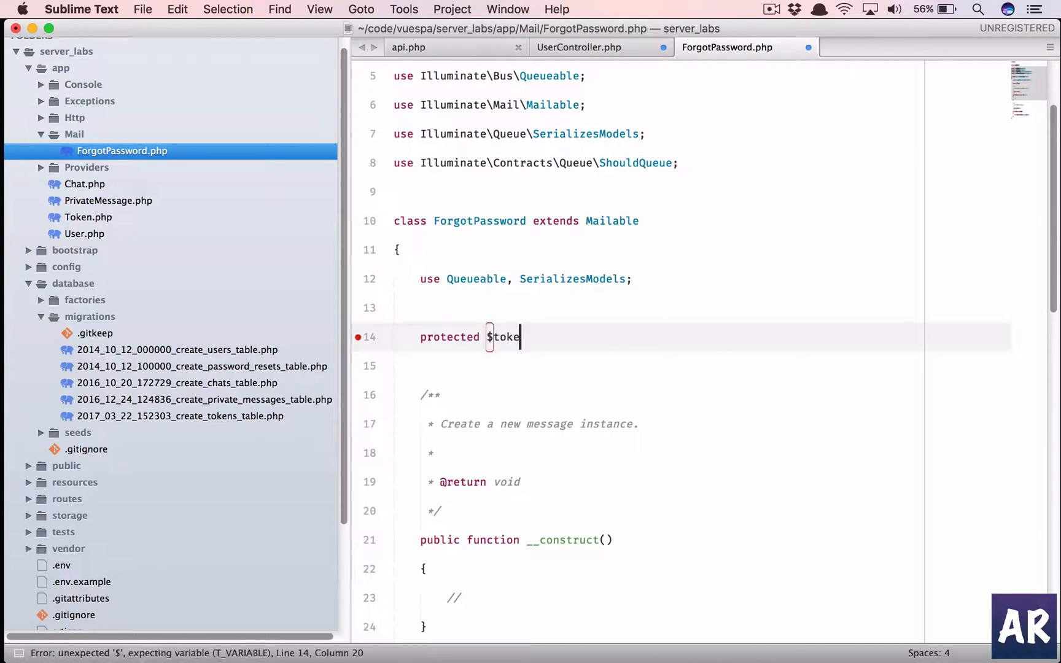
type("n, $reque")
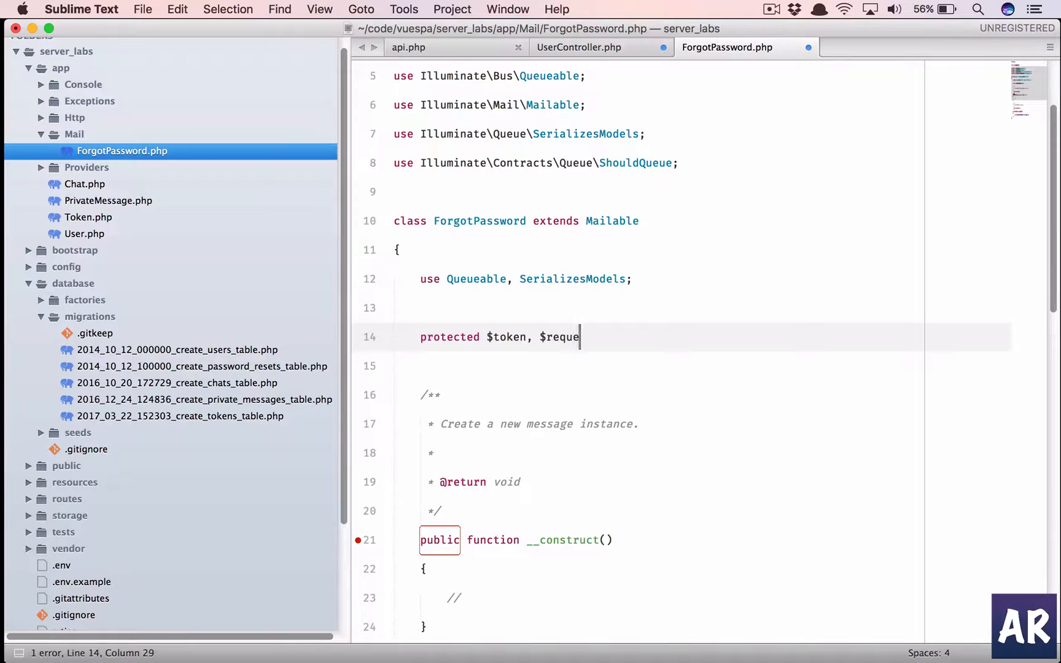
type("st;")
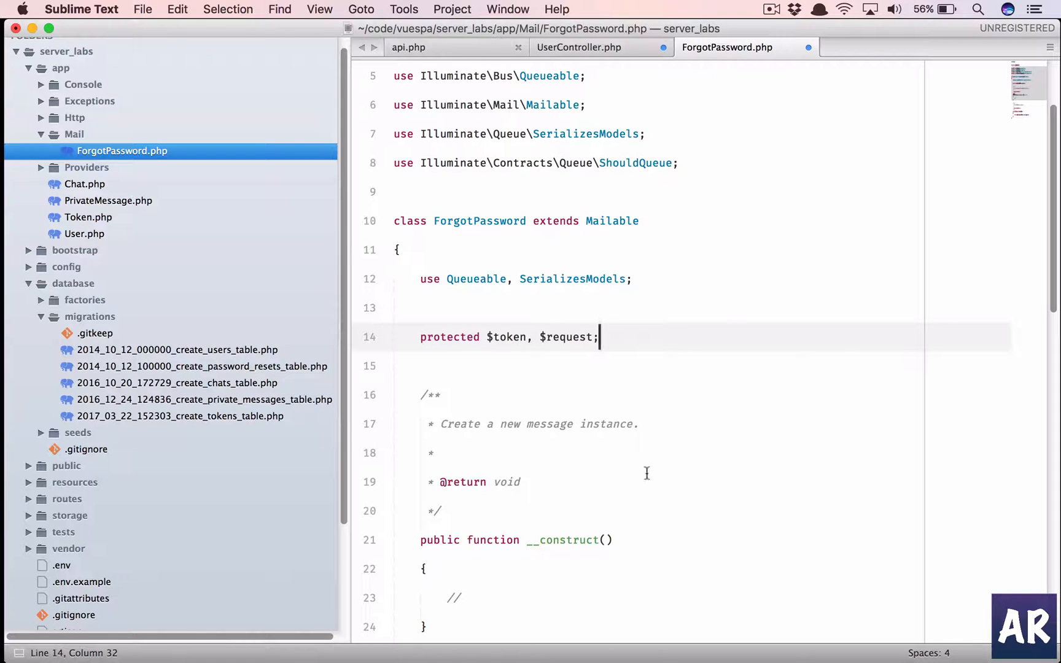
Step: Give the constructor the parameters Token $token, Request $request
scroll("down", 3)
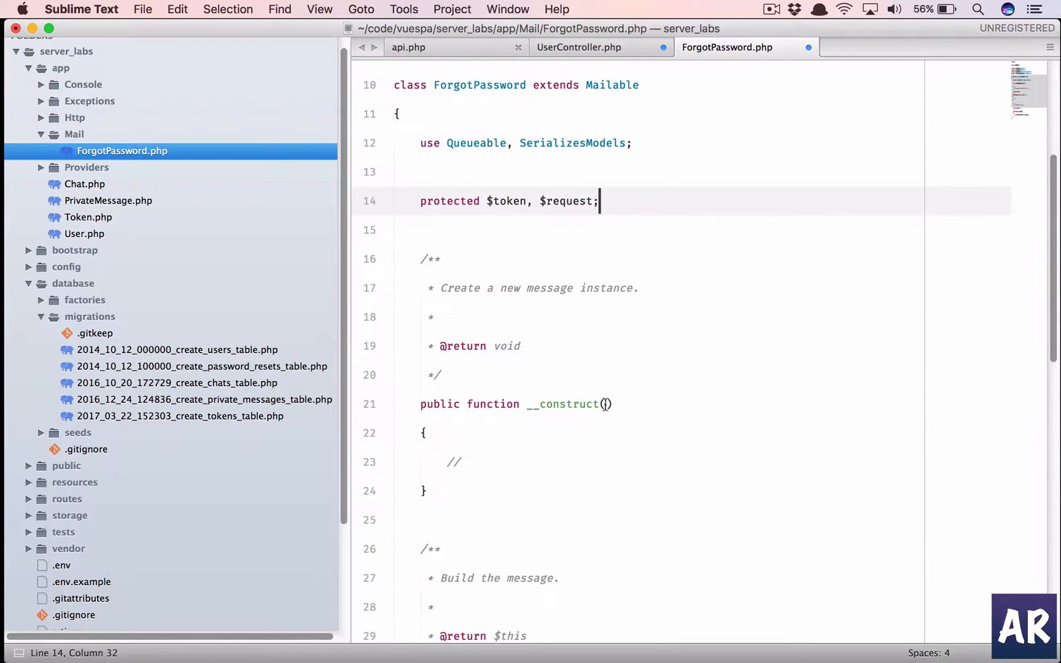
type("Token")
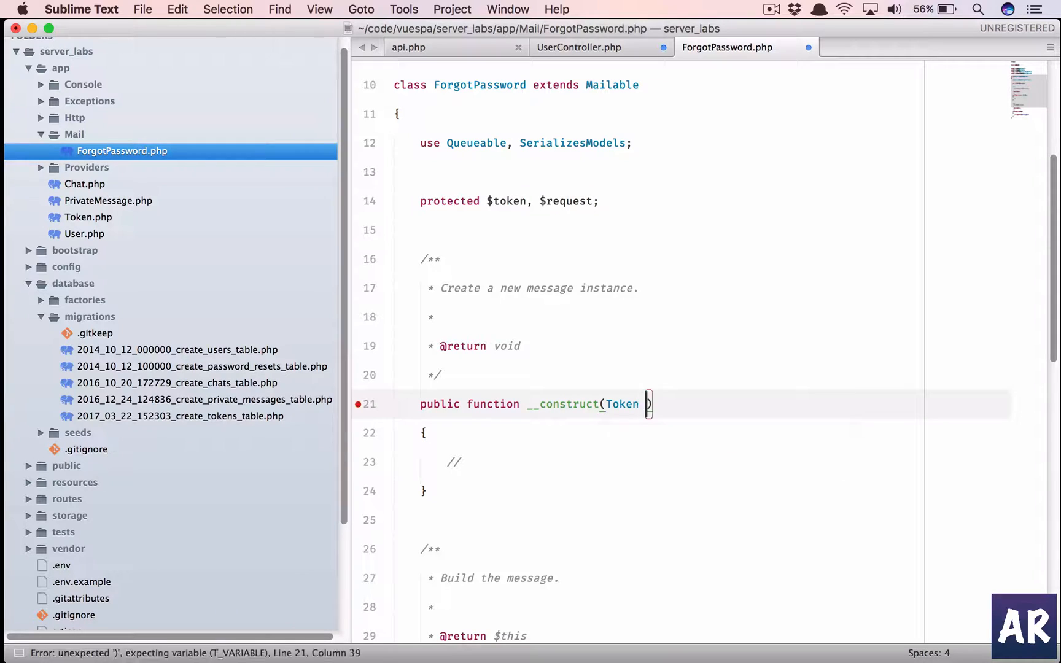
type("$token, R")
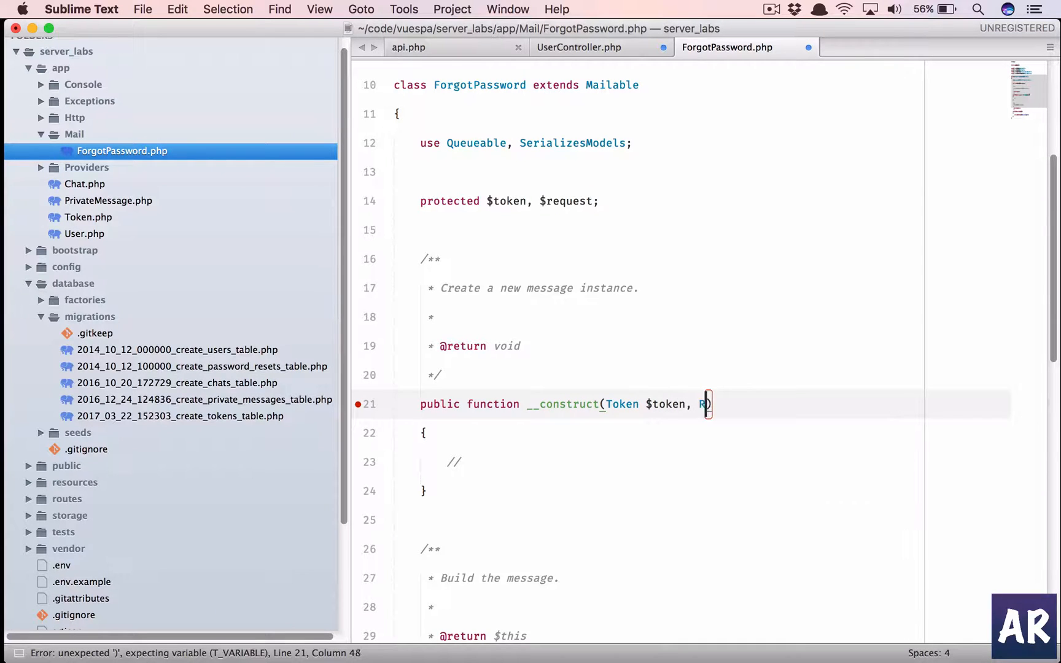
type("equest")
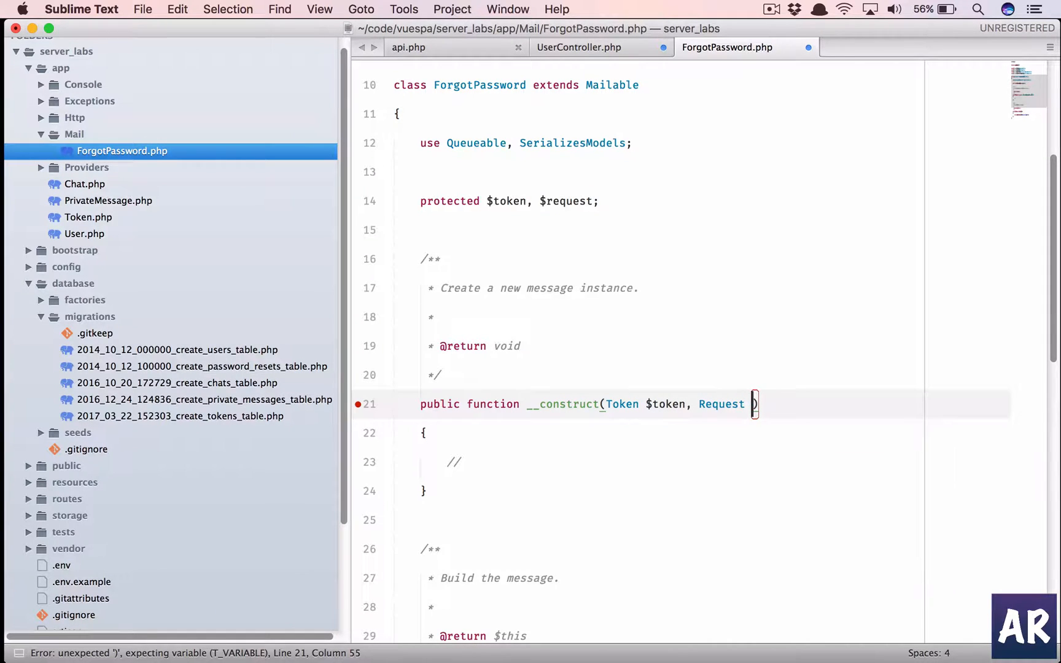
type("$request")
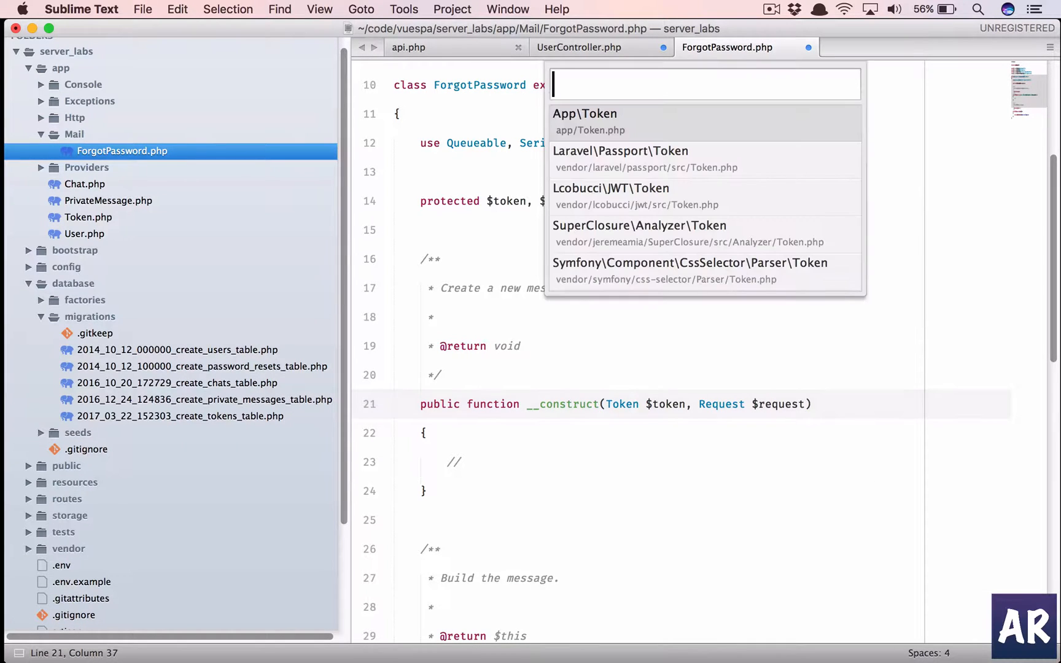
Step: Import App\Token and Illuminate\Http\Request, then clear the constructor's placeholder comment
left_click(584, 114)
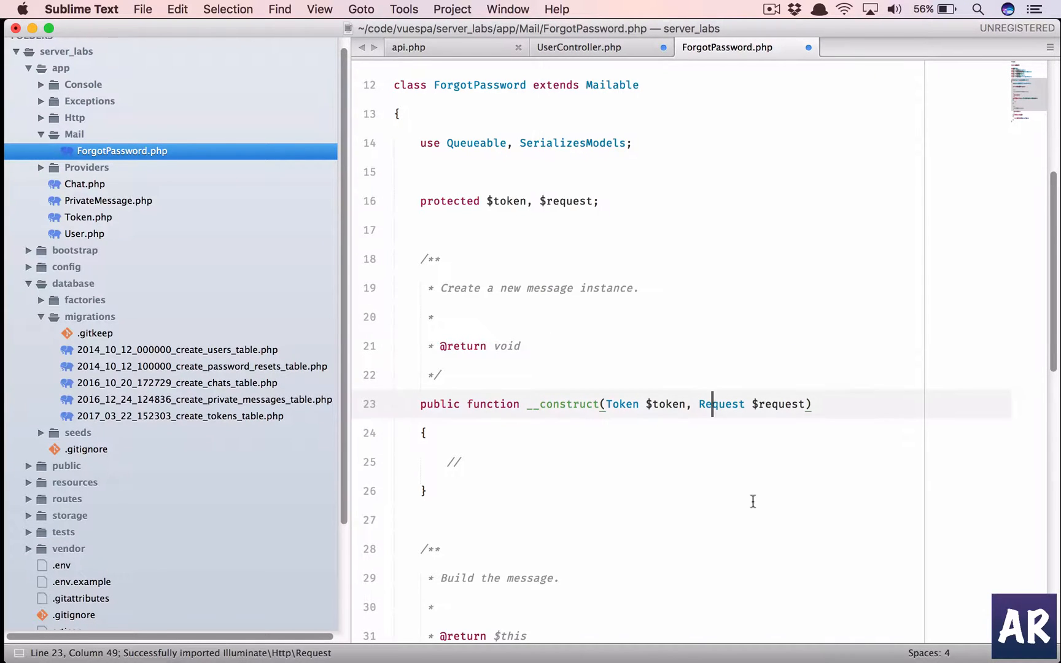
left_click(462, 274)
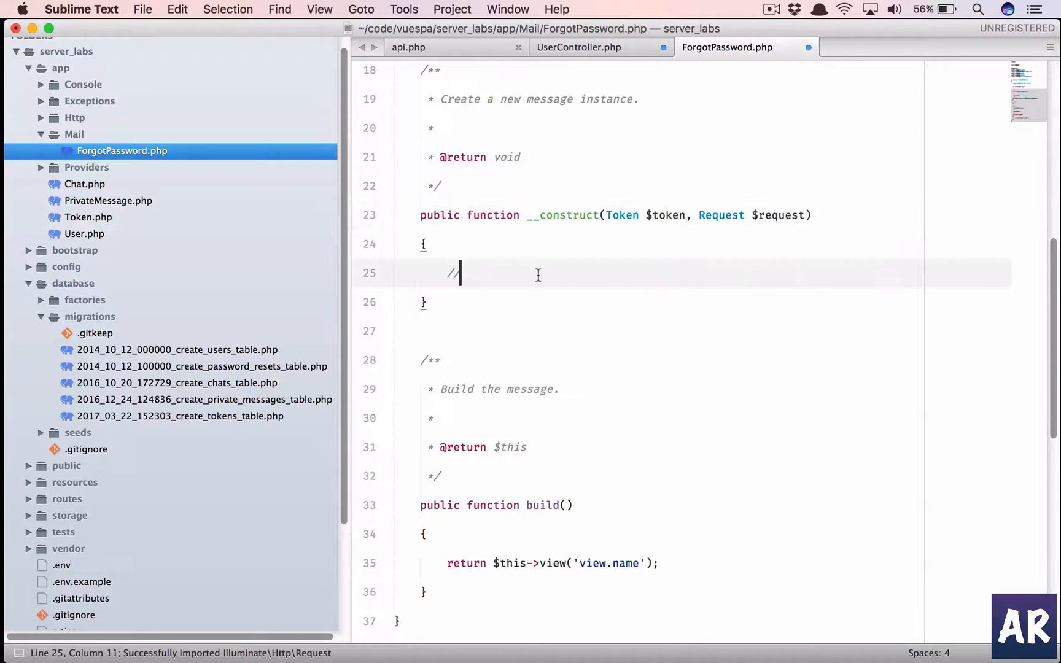
key("backspace")
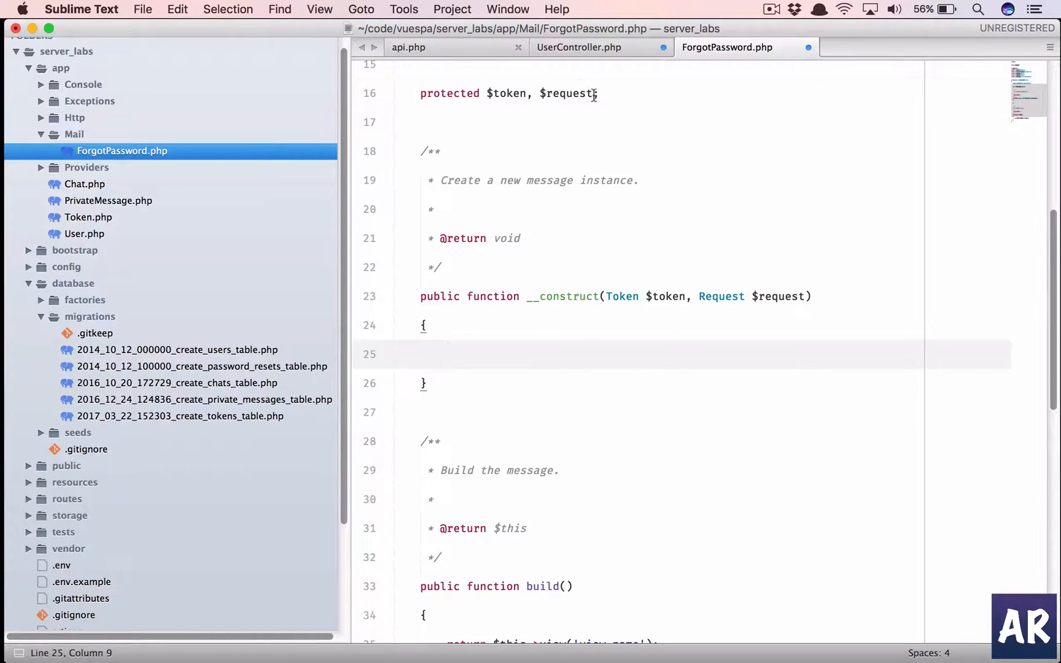
Step: Add a $user property and assign $this->user = $token->user in the constructor
type(", $user")
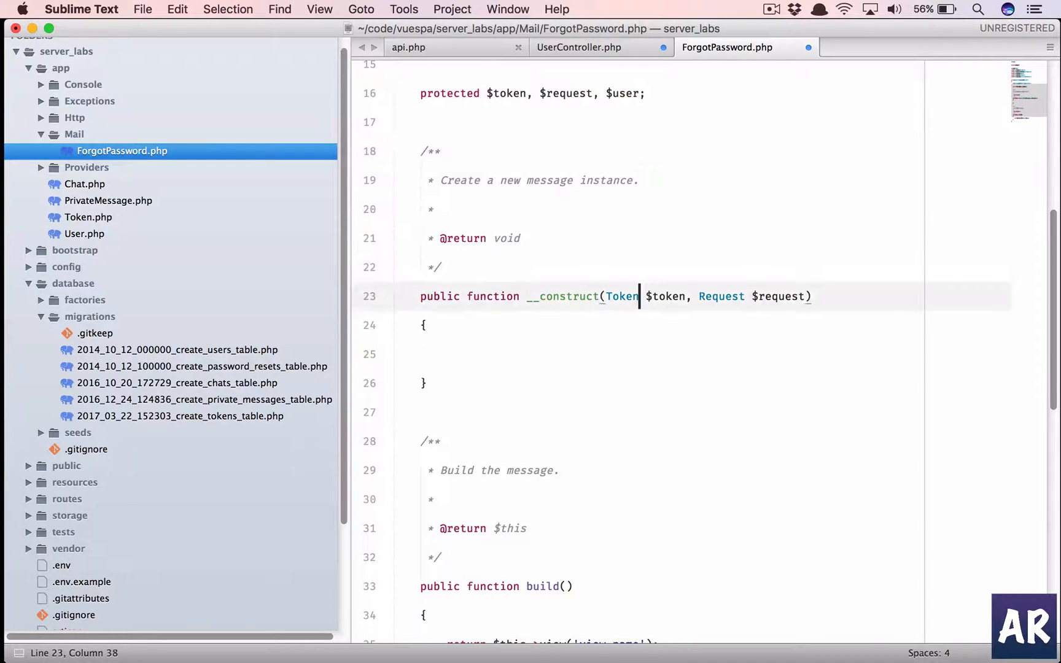
type("$this->user =")
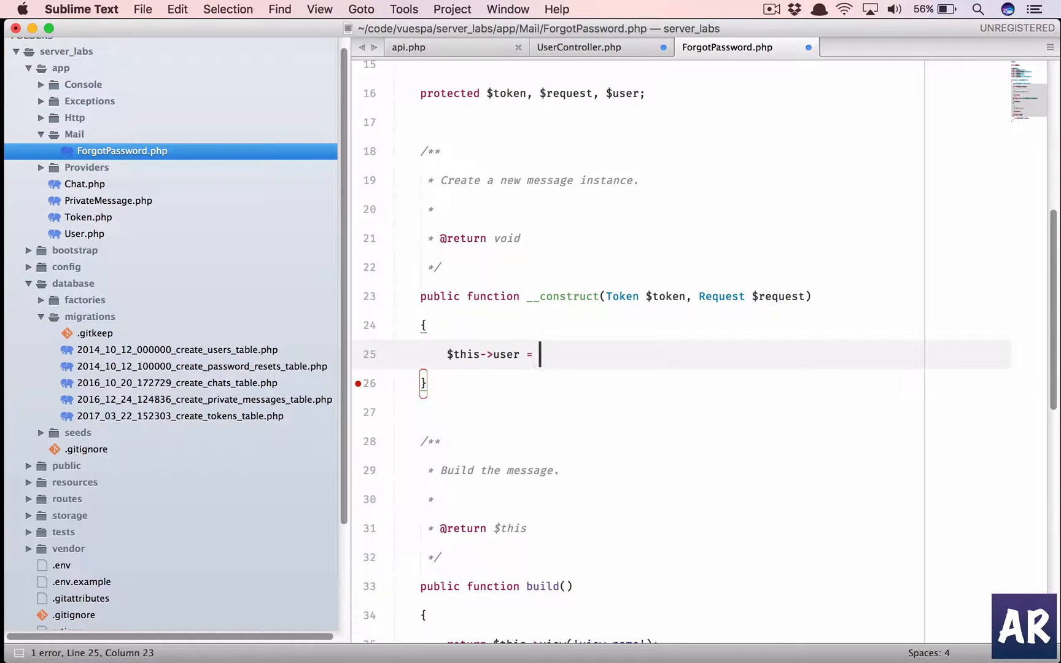
type("$token->user;")
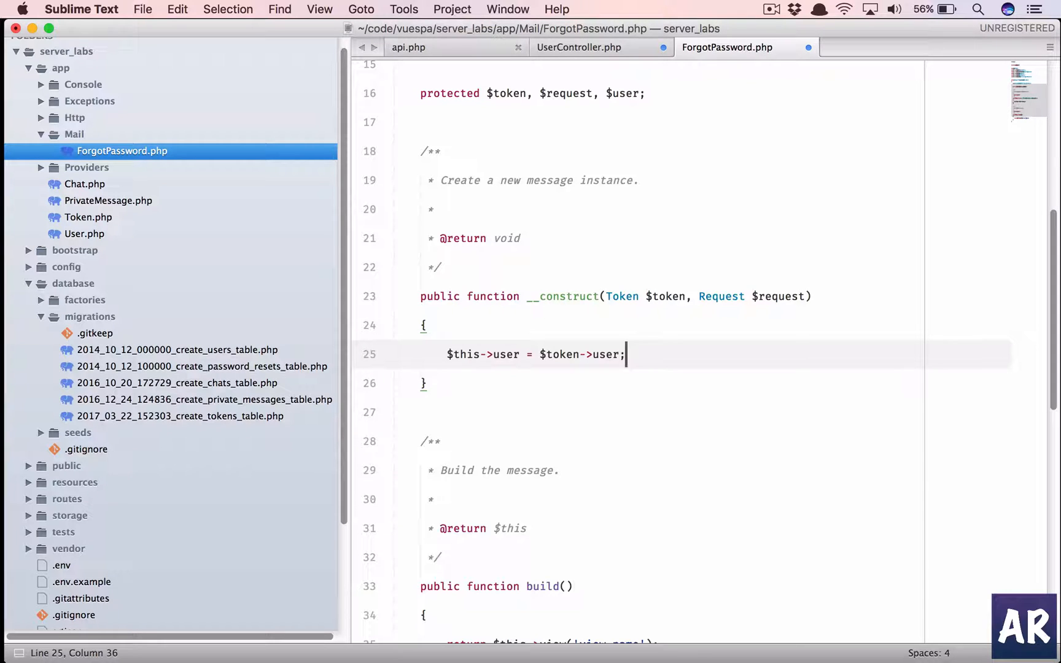
key("enter")
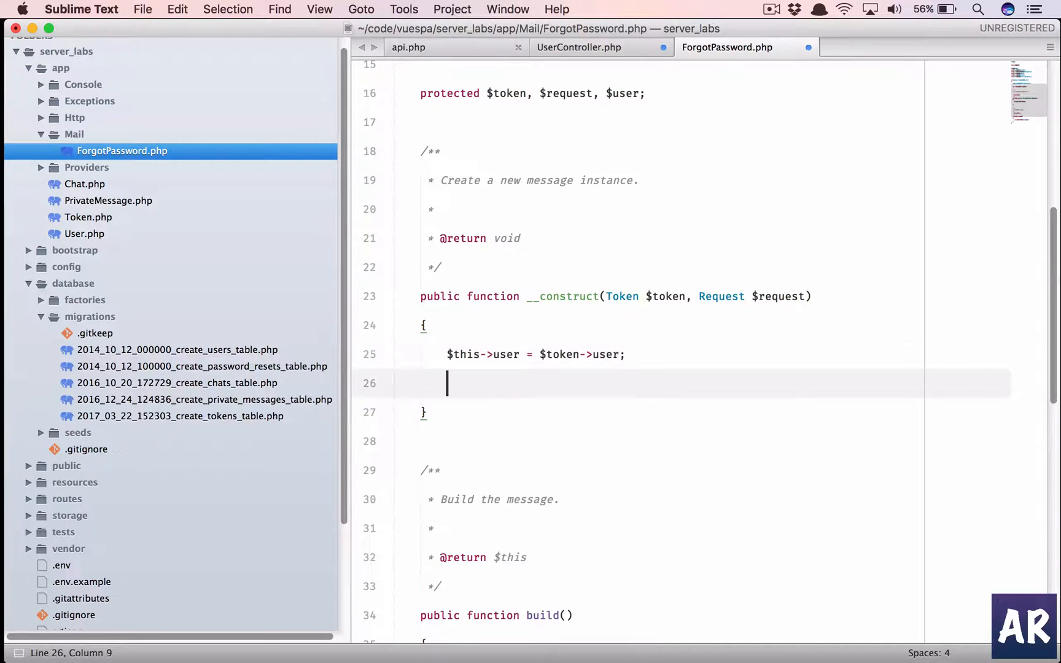
Step: Store $this->token = $token and $this->request = $request in the constructor
type("$this->t")
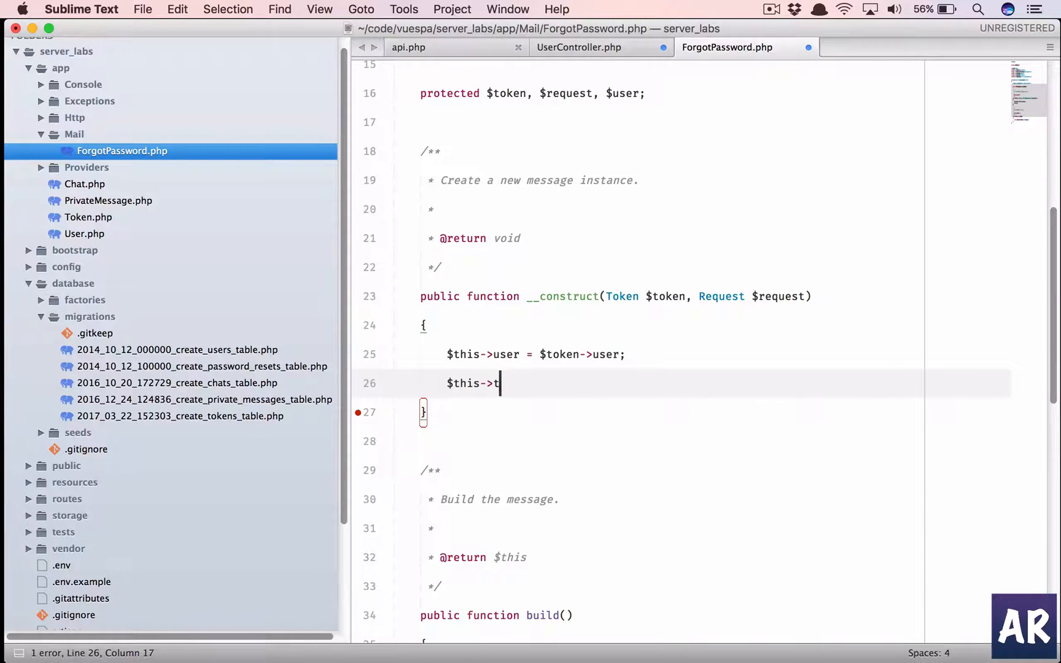
type("oken =")
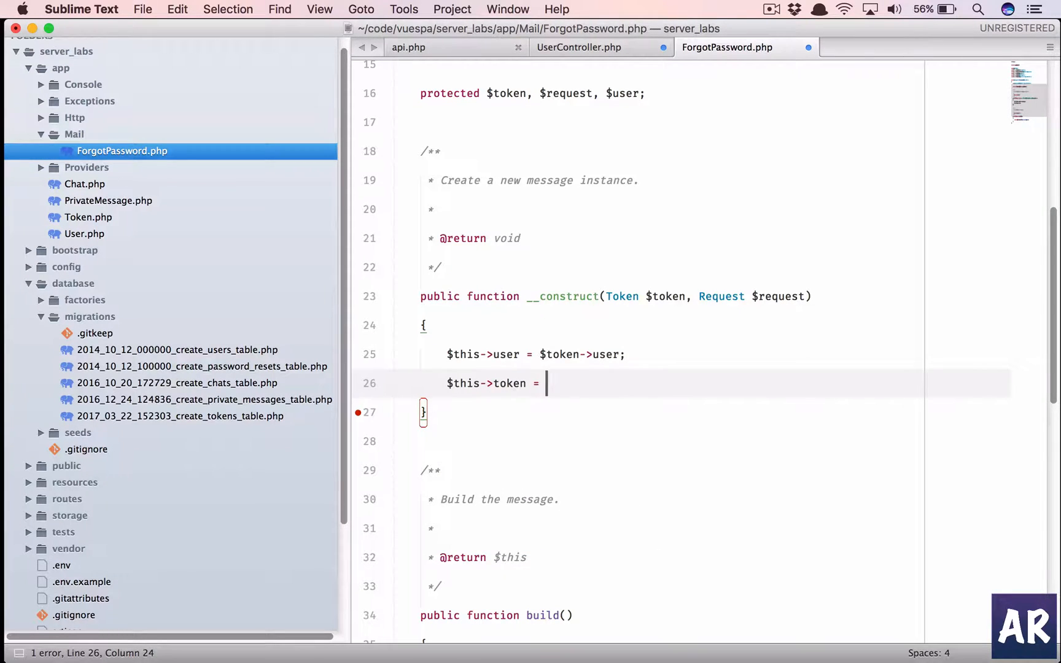
type("$token;")
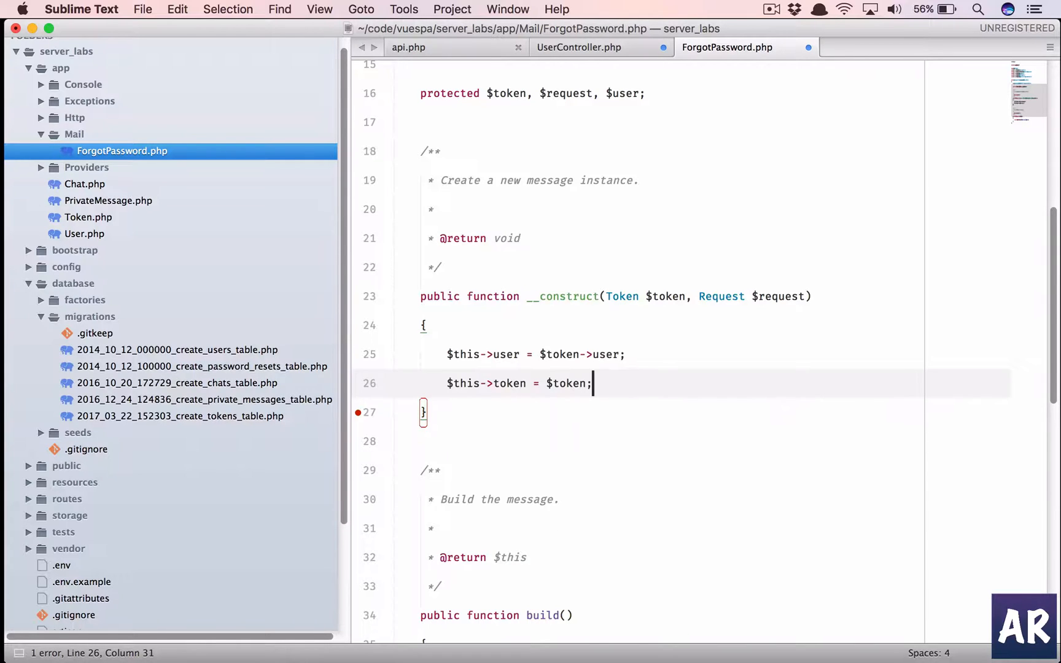
double_click(482, 354)
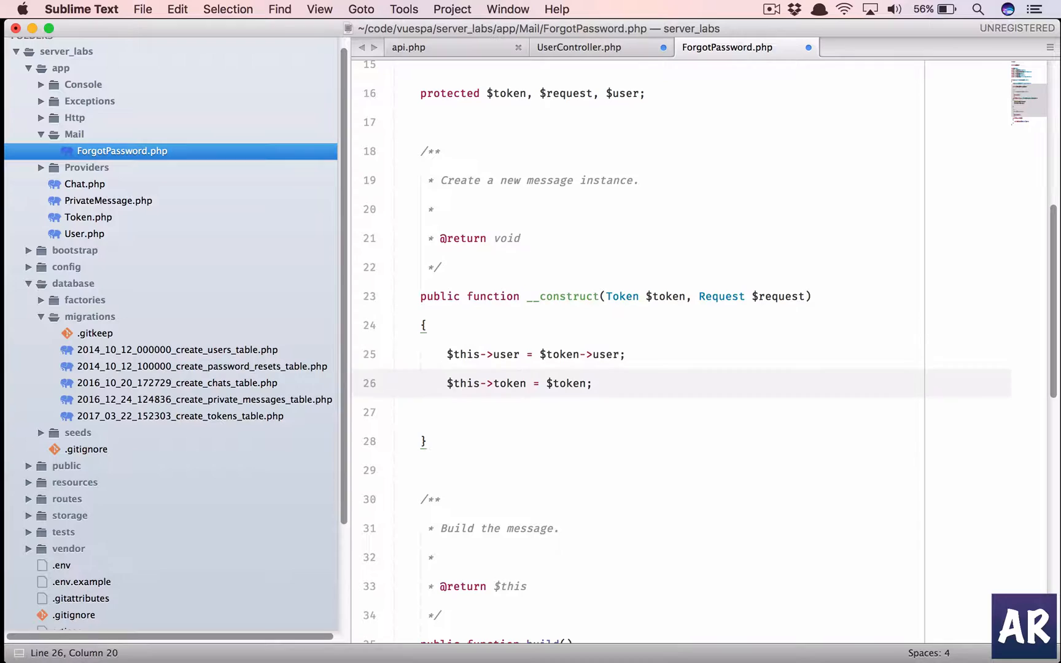
type("$t")
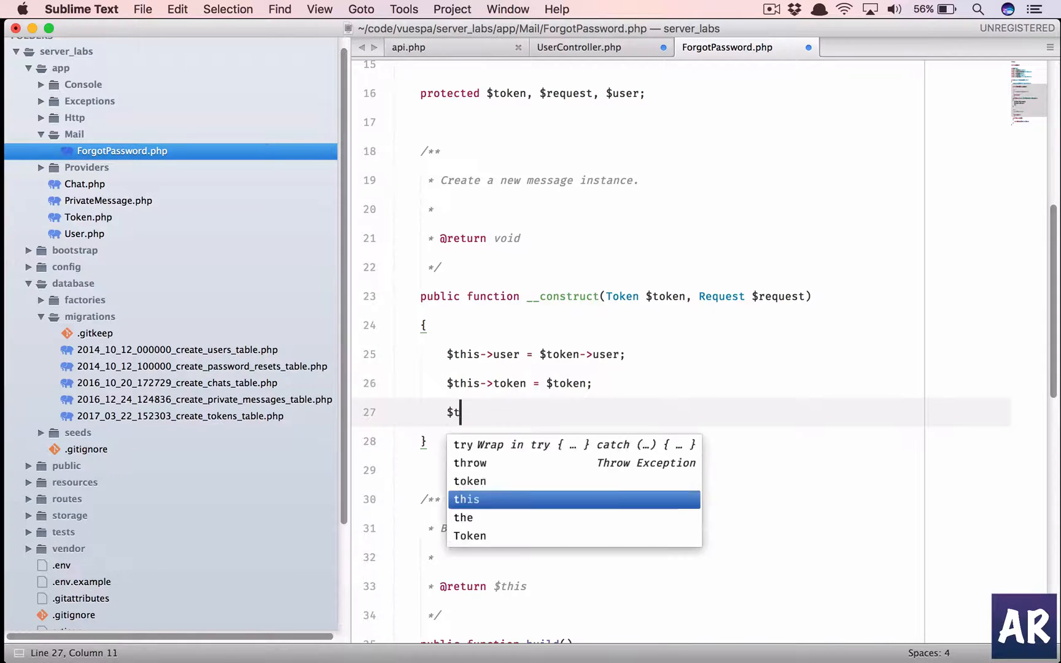
type("his->request =")
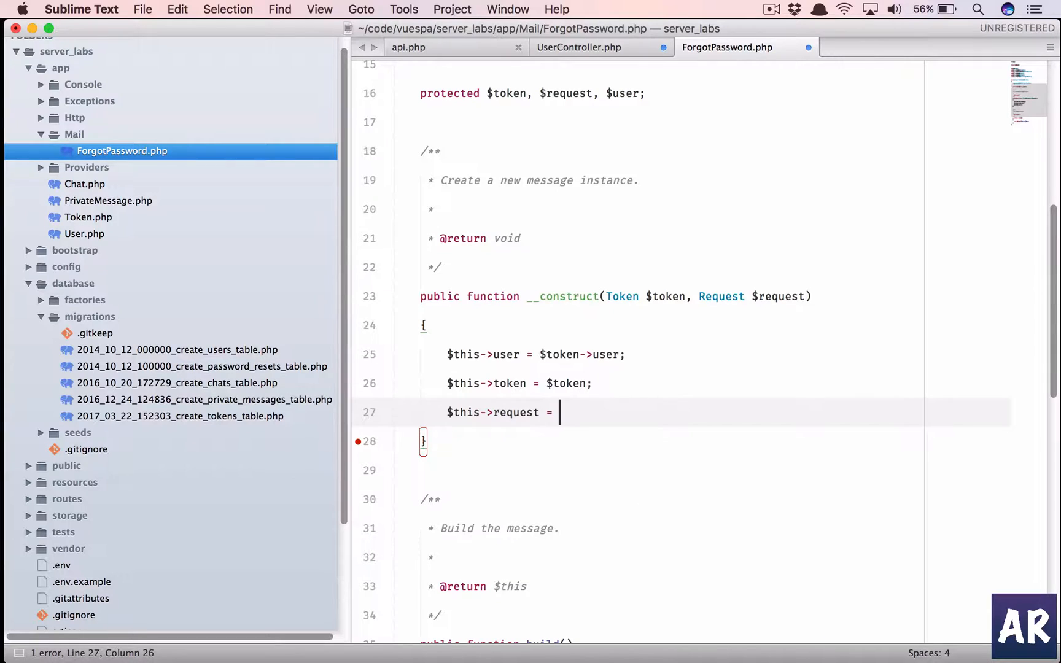
type("$request;")
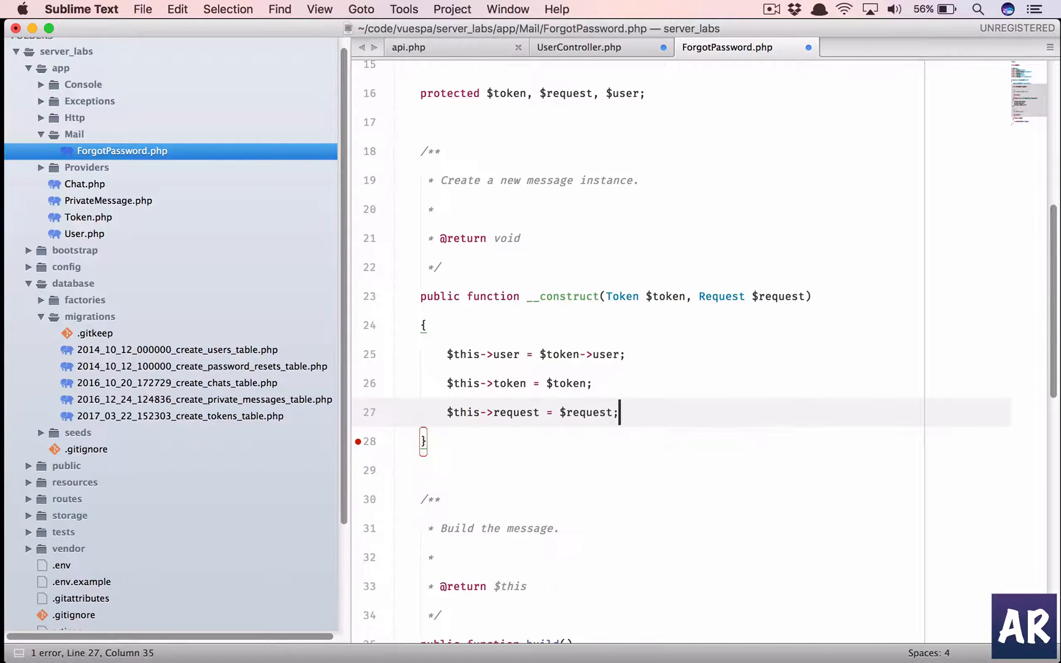
scroll("down", 3)
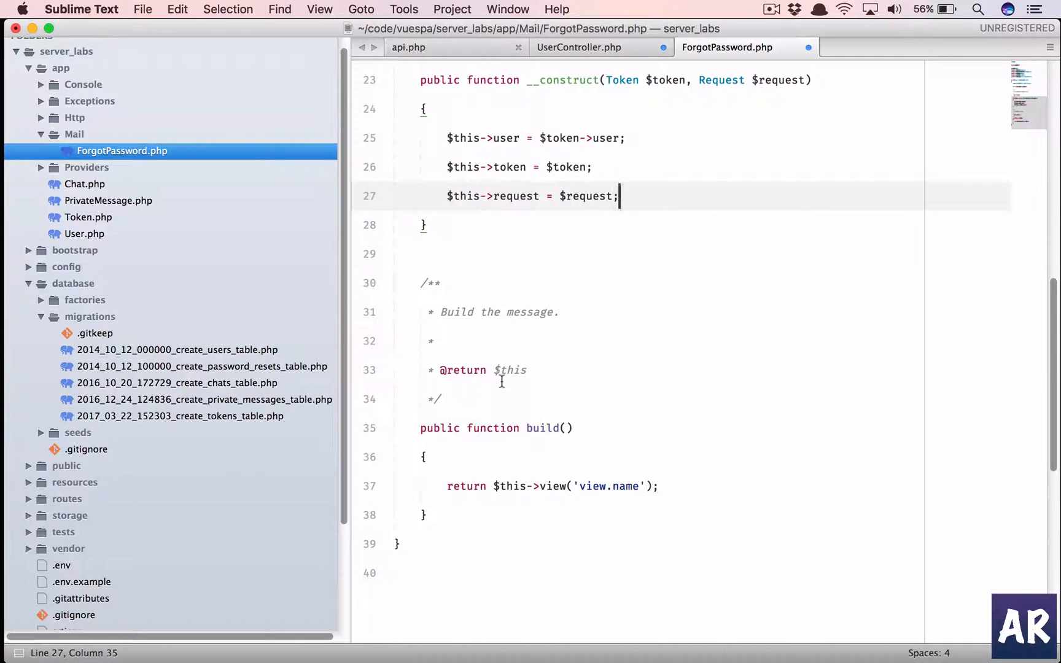
mouse_move(508, 460)
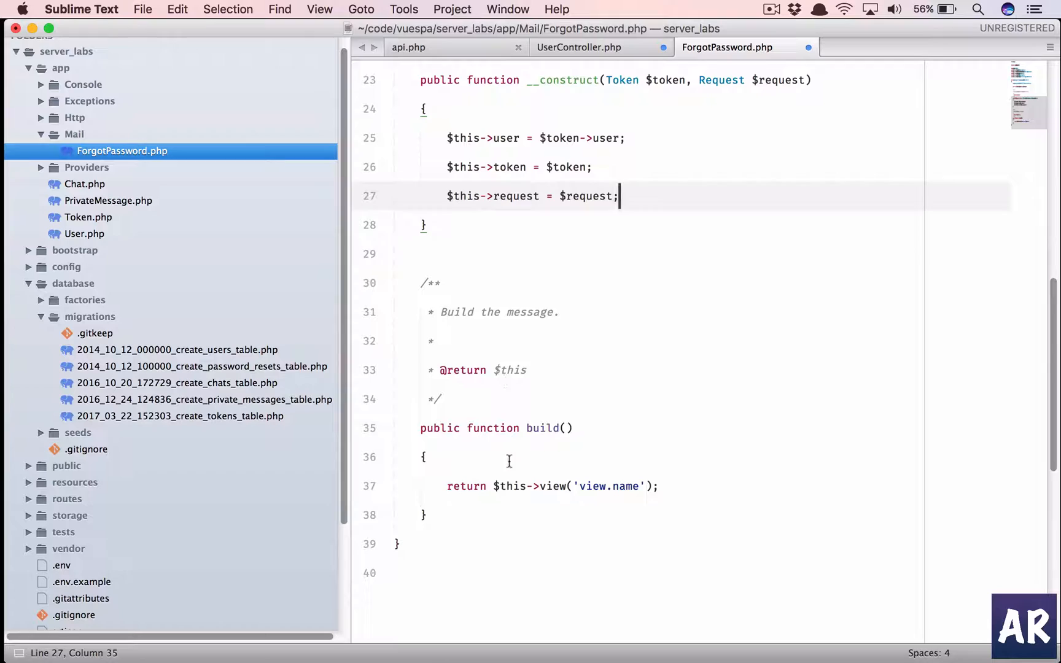
Step: Start build() with $url = $this->request->input('url') above the return
key("Enter")
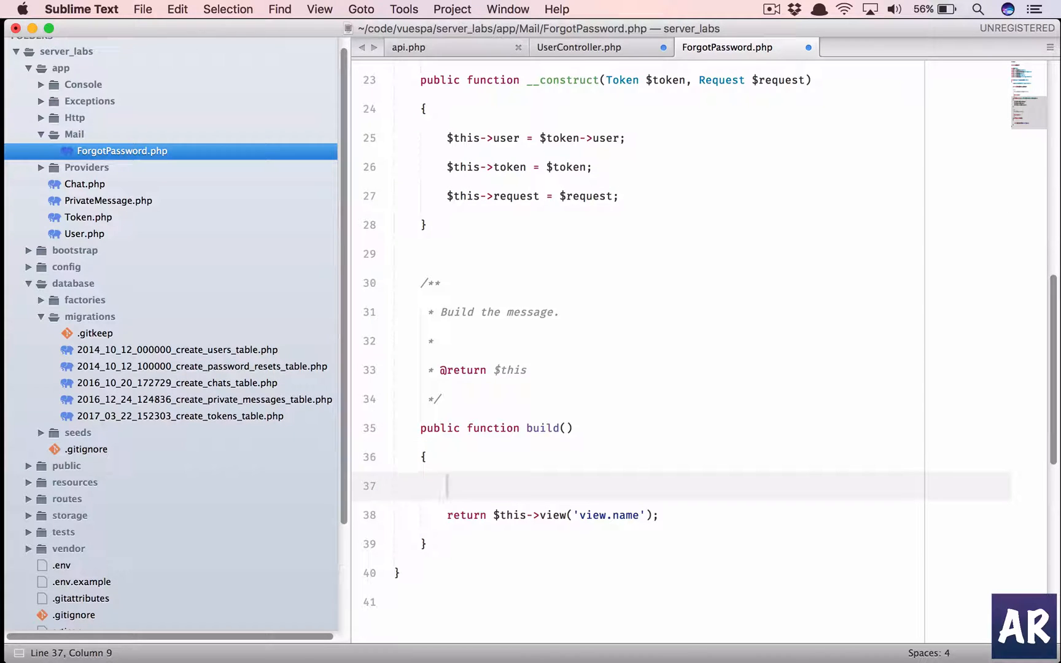
type("$url =")
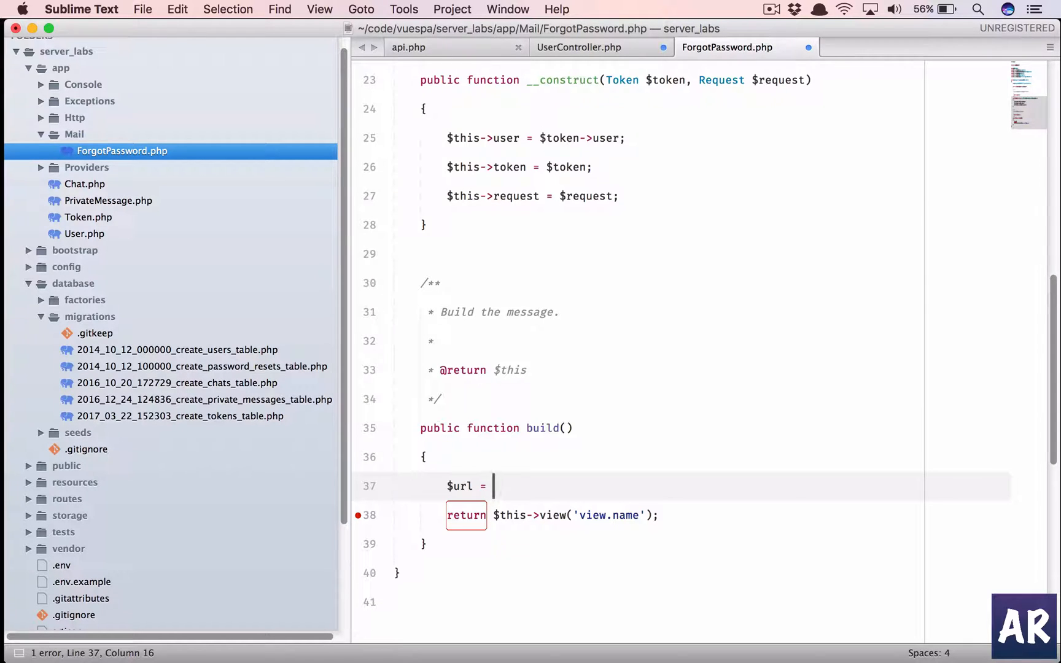
type("$")
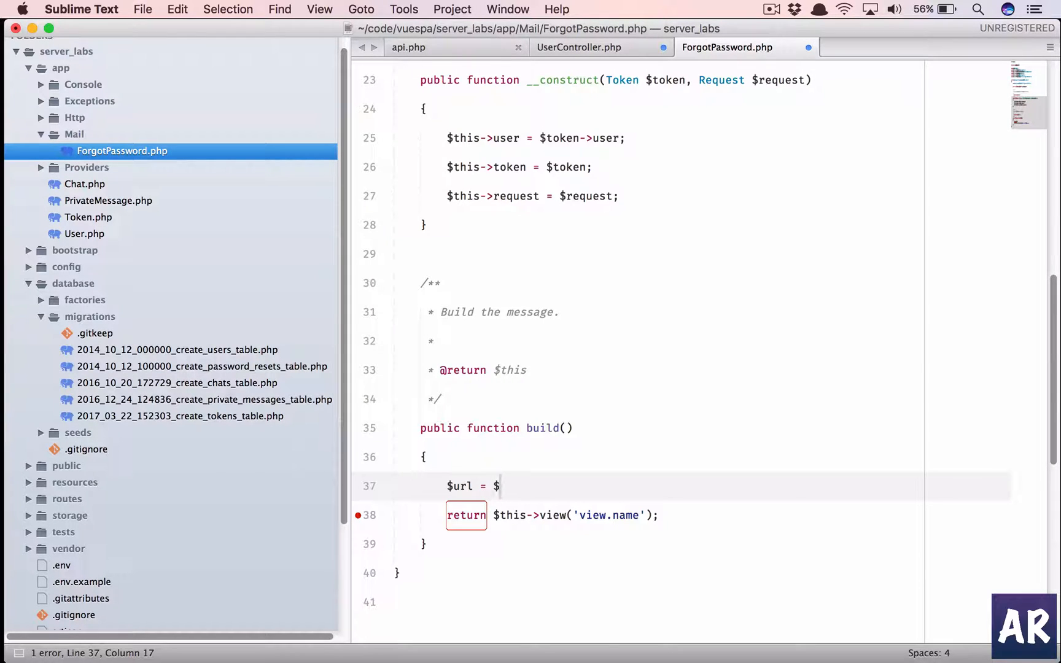
type("th")
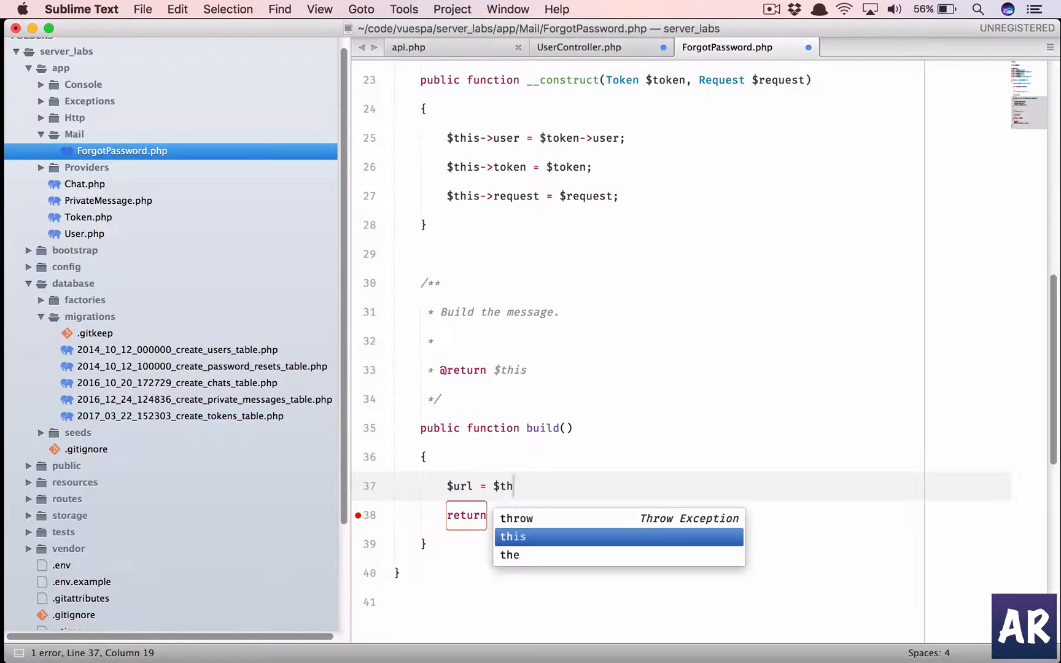
type("is->request->input('url');")
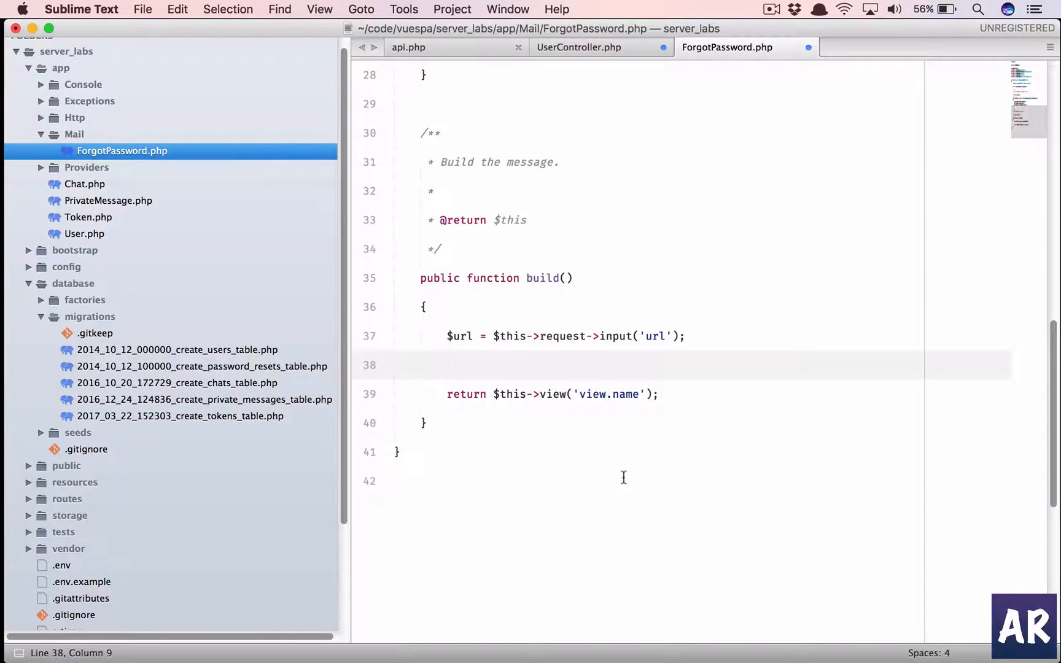
mouse_move(555, 410)
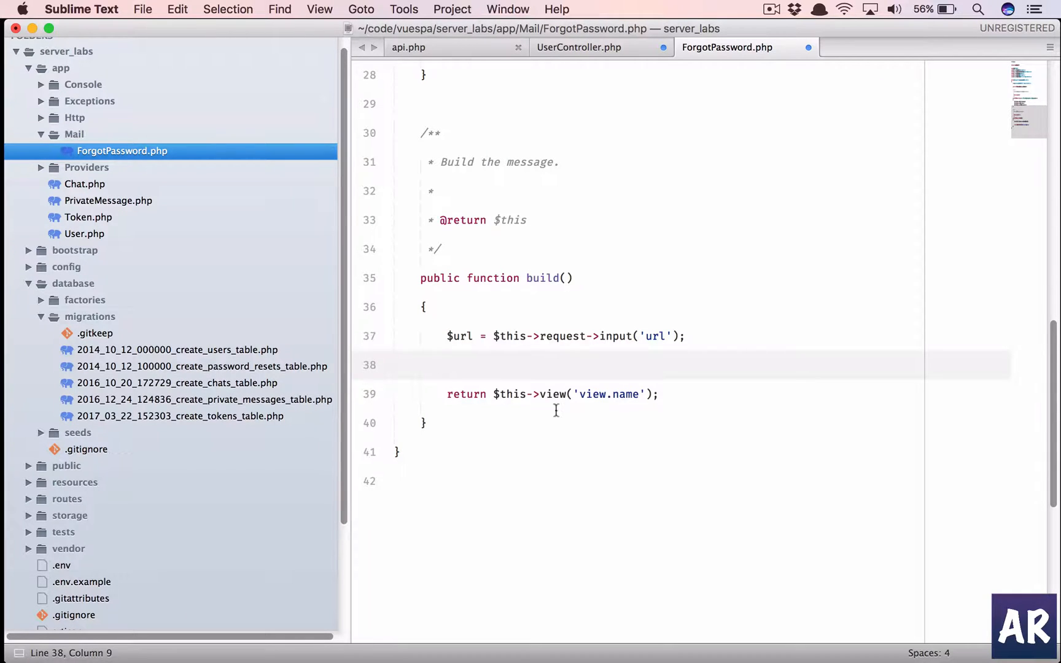
left_click_drag(534, 394, 658, 394)
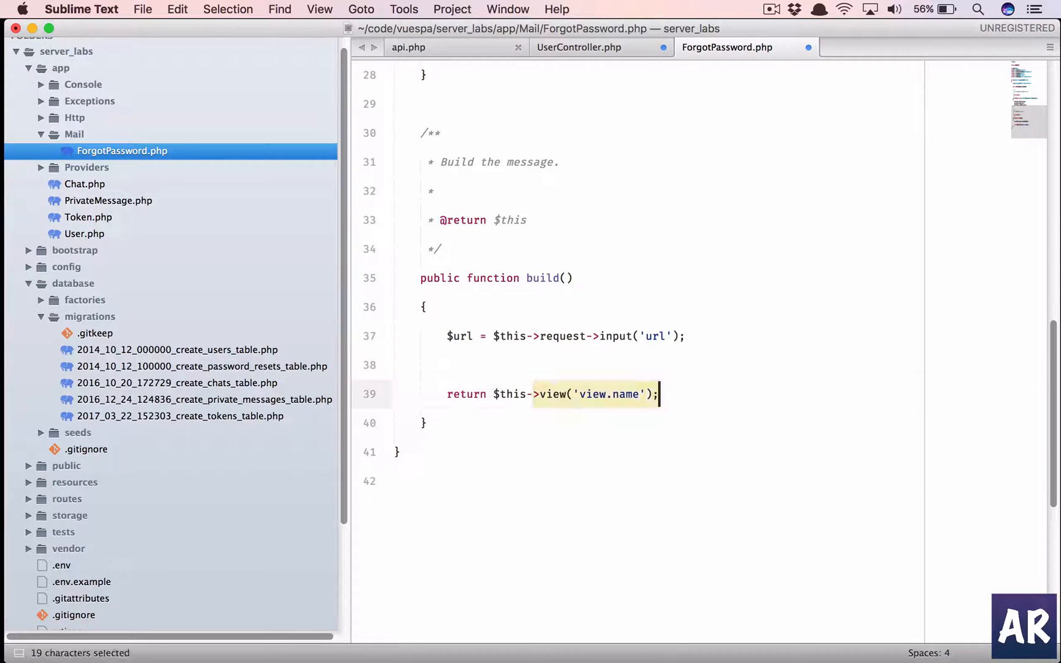
key("Delete")
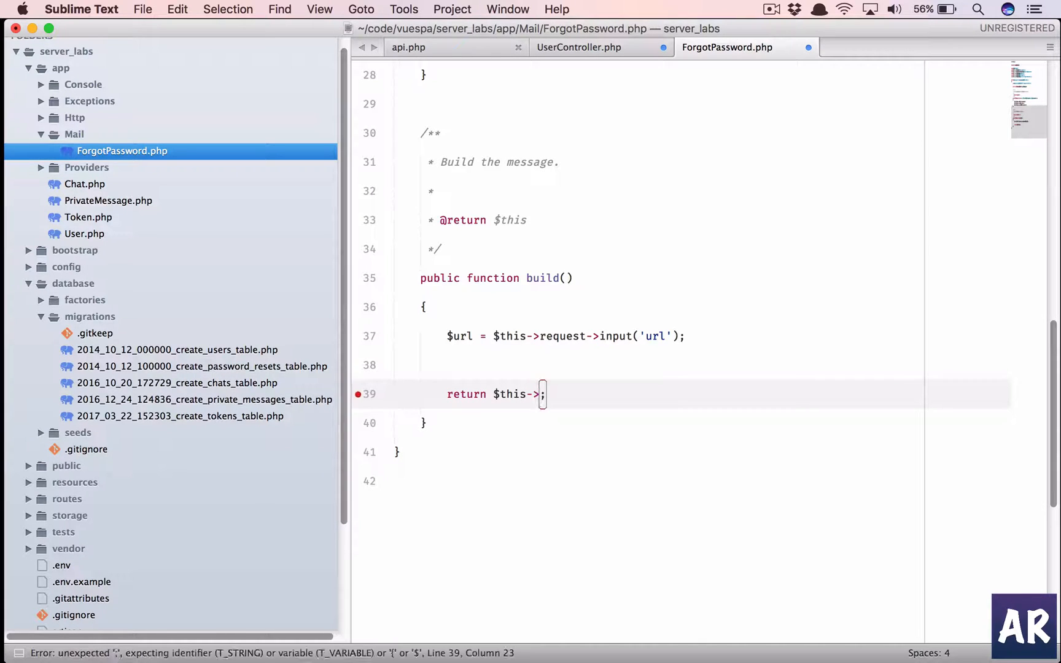
type("from('admin@admin.com")
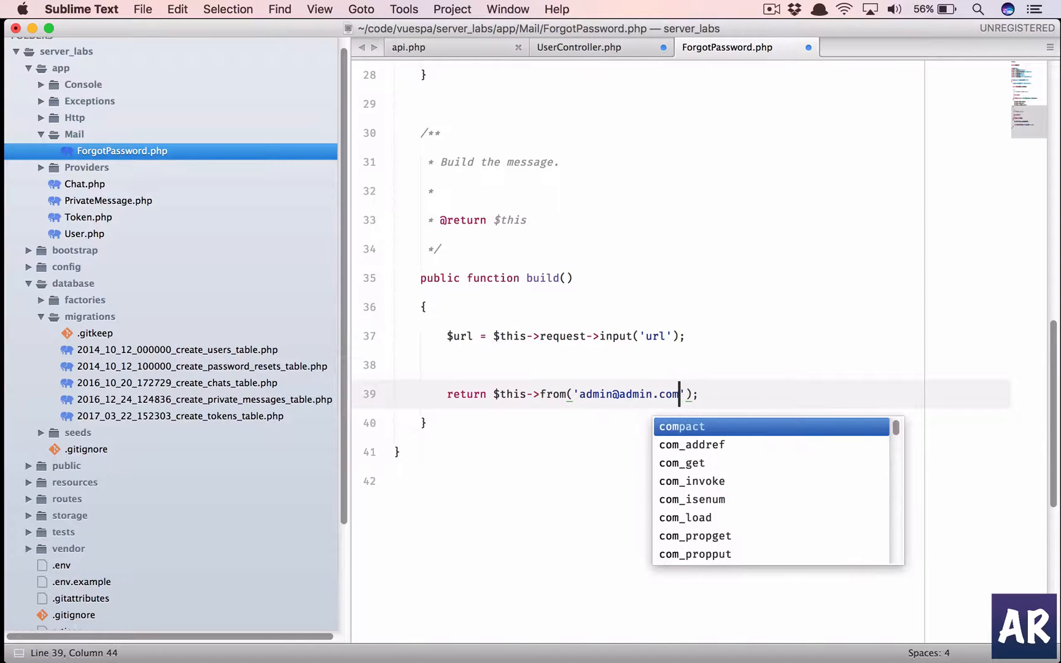
type("->")
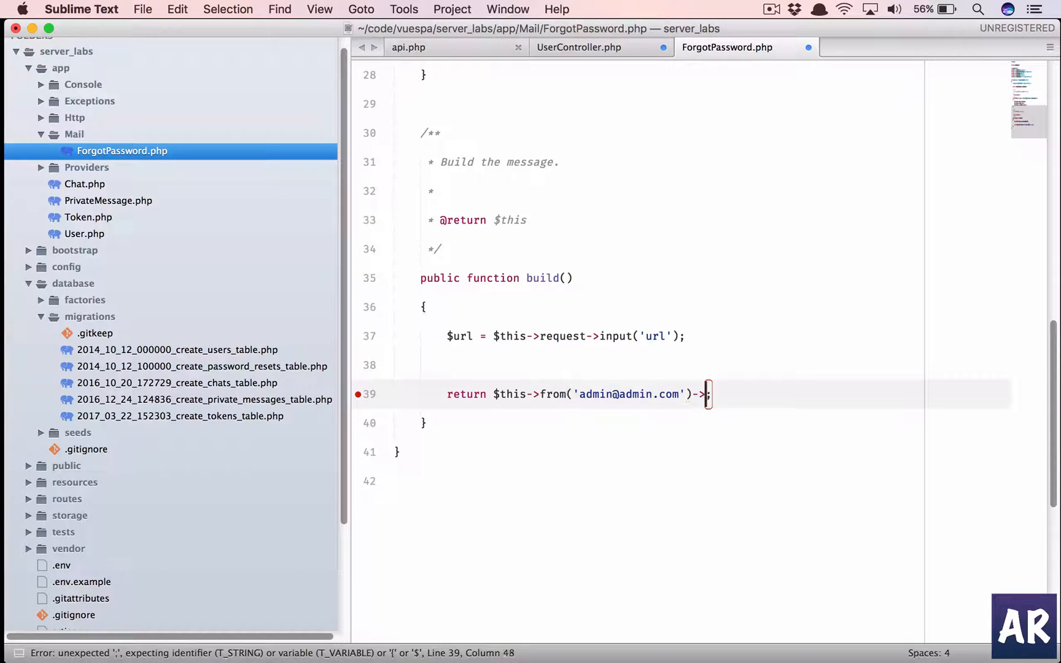
key("enter")
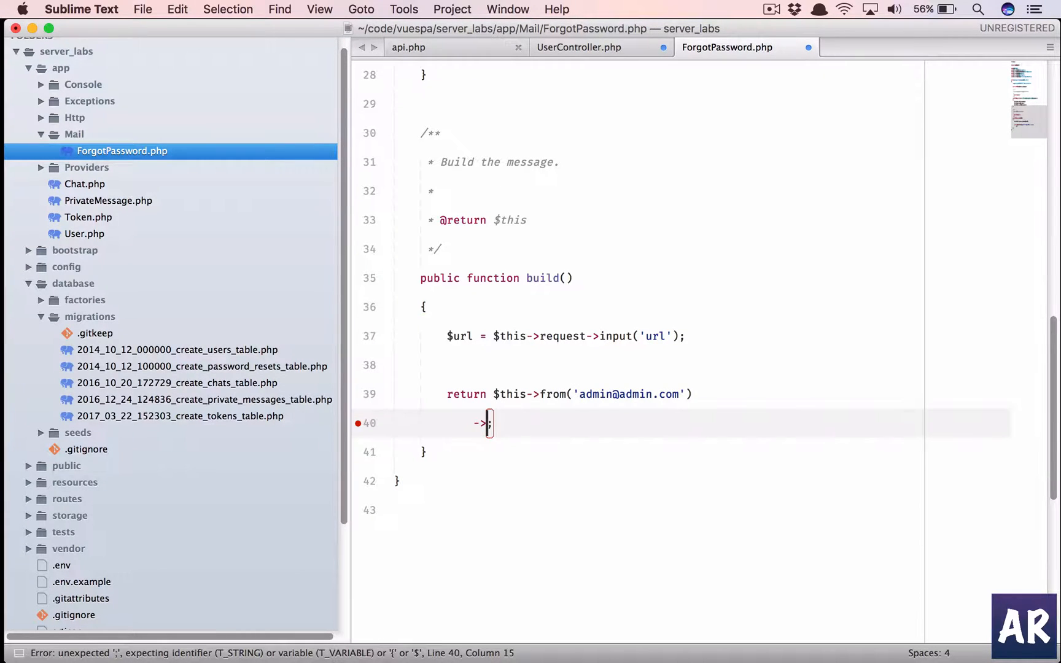
type("(")
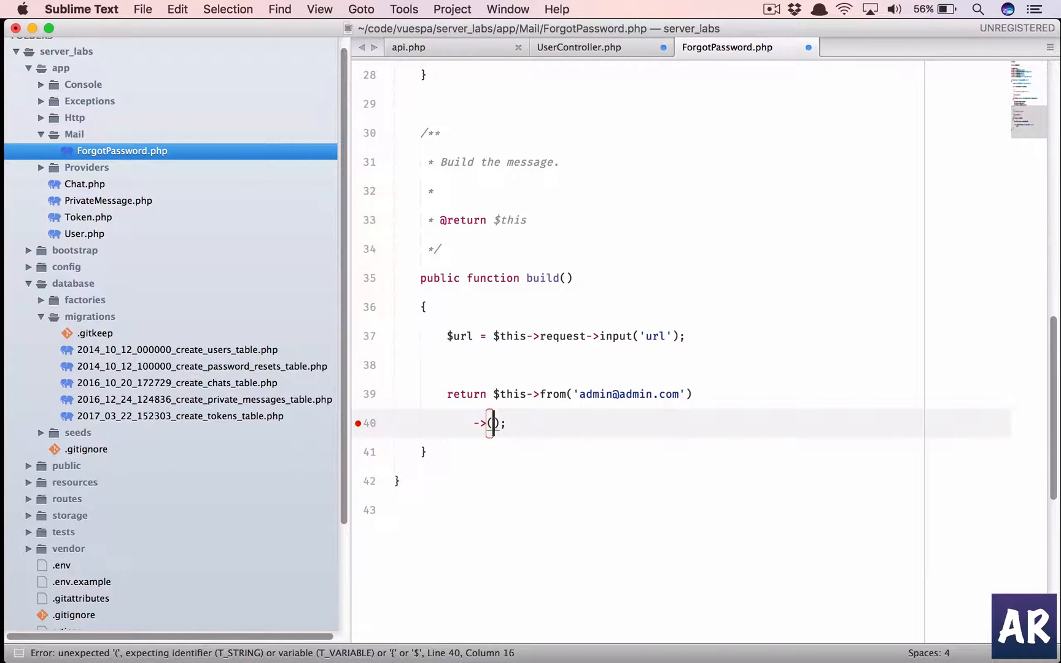
type("view")
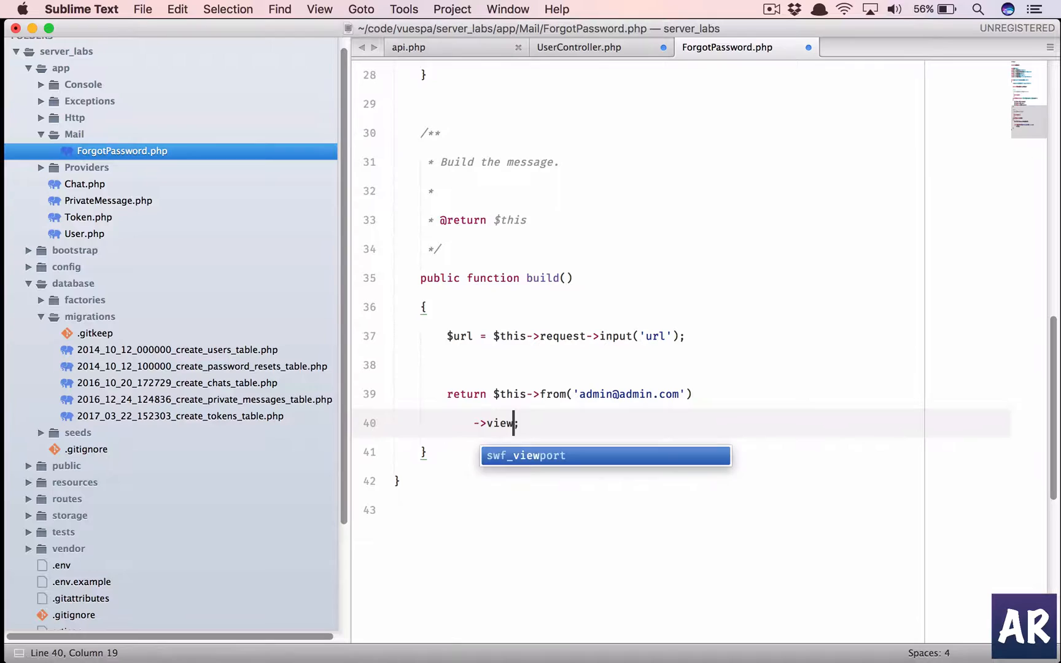
type("('')")
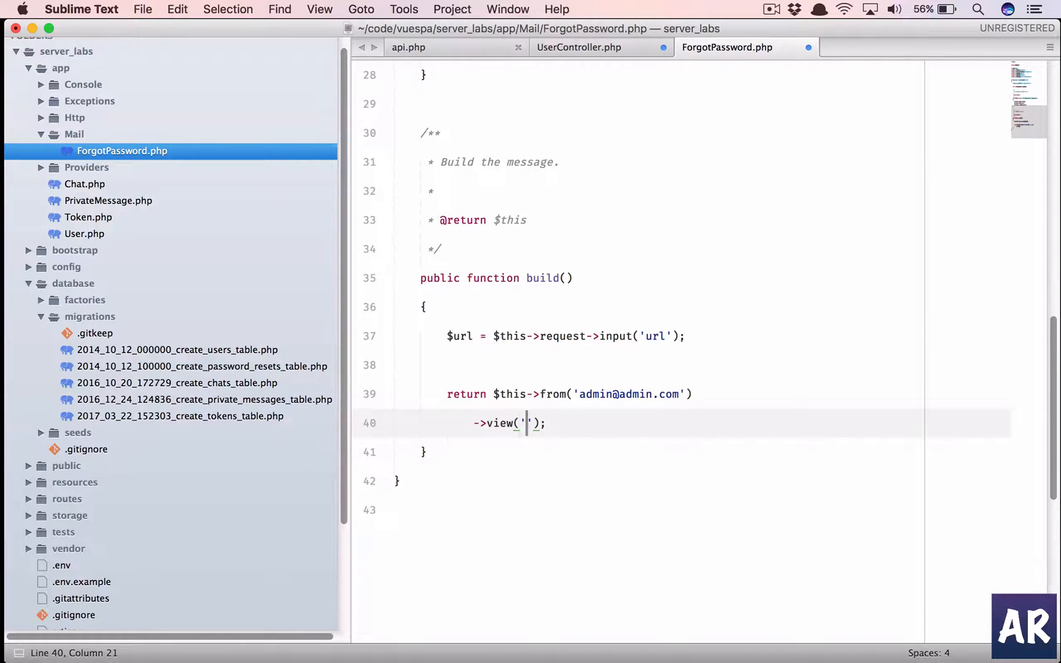
type("mails.f")
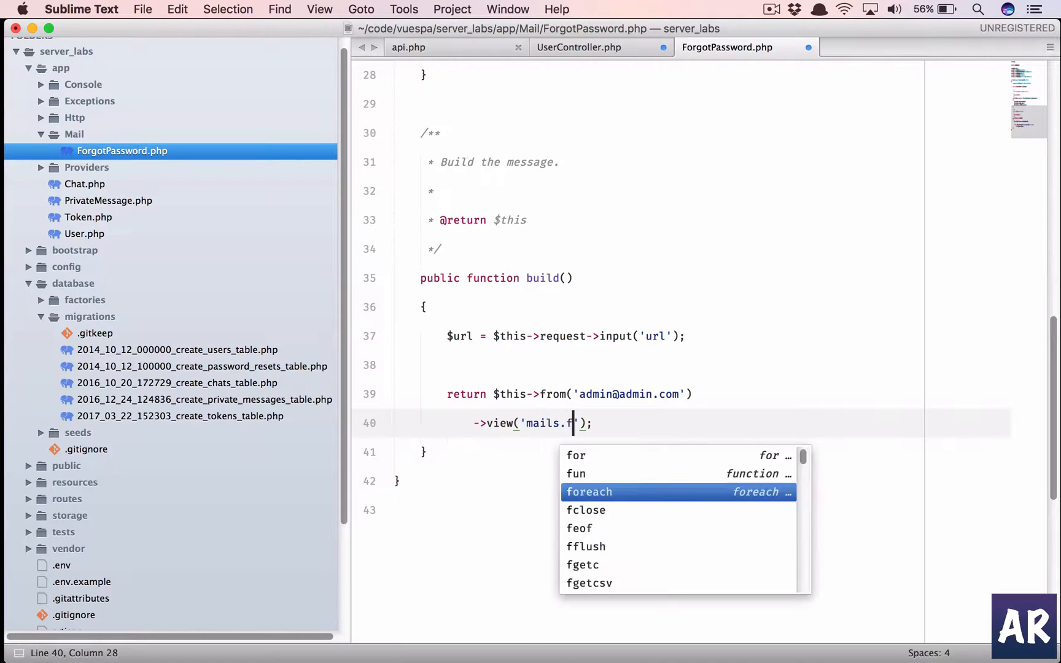
type("orgot-pa")
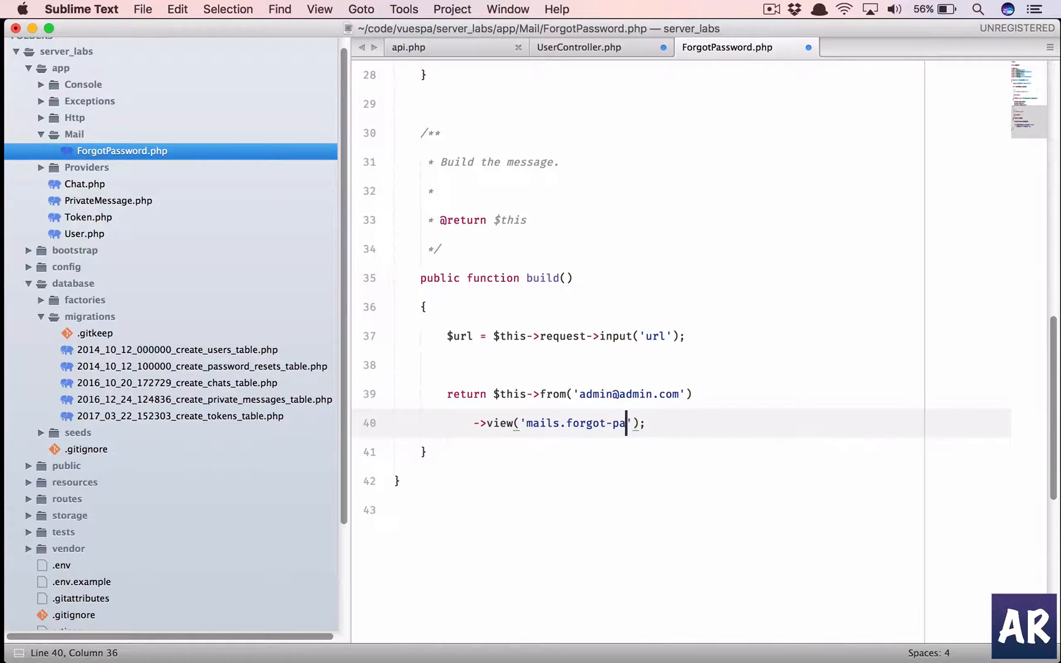
type("ssword")
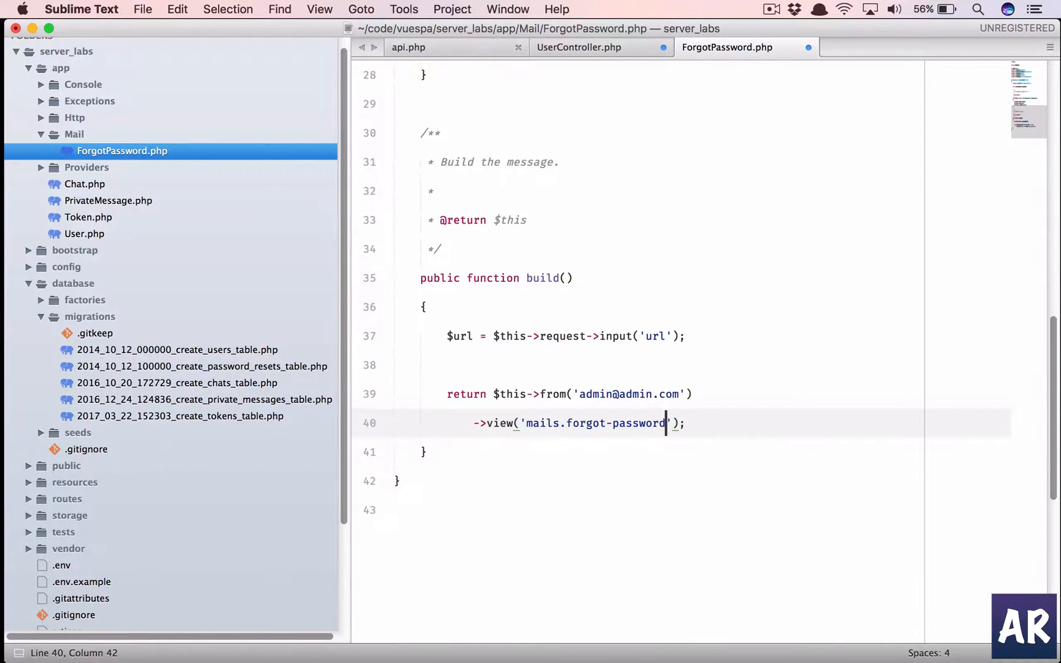
Step: Chain ->with() calls passing token, url and user to the view, ending with a semicolon
type("->wi")
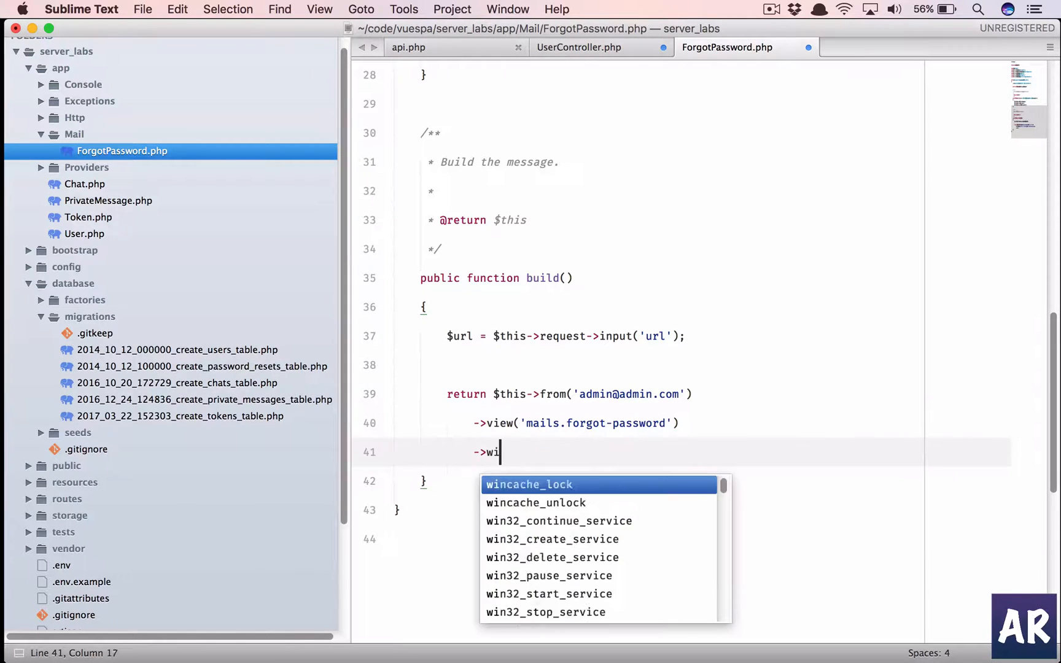
type("th(")
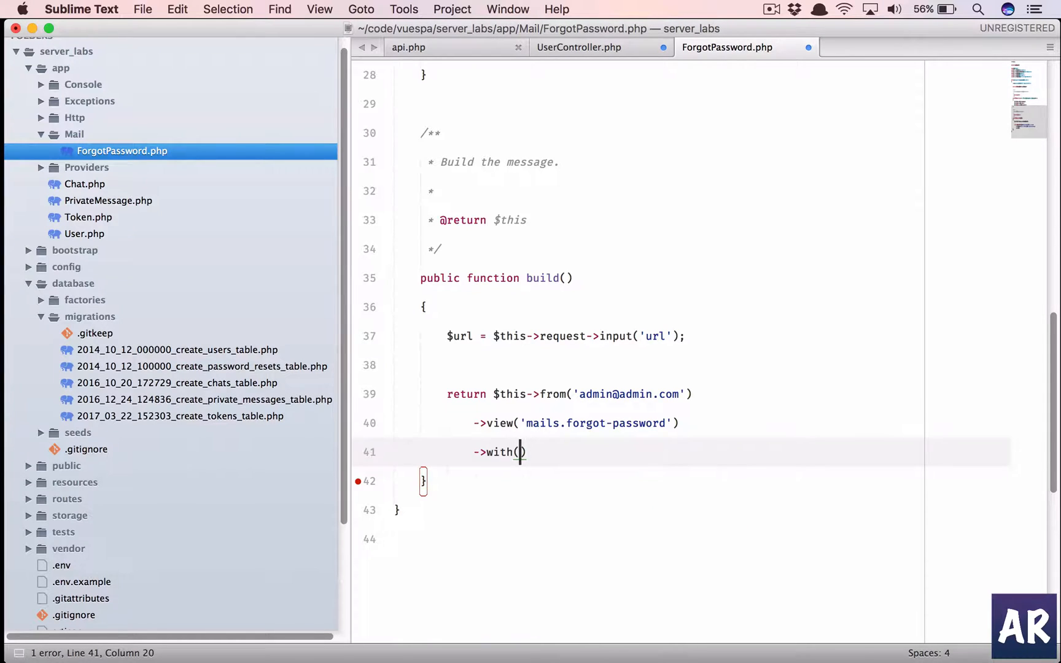
type("'token', $")
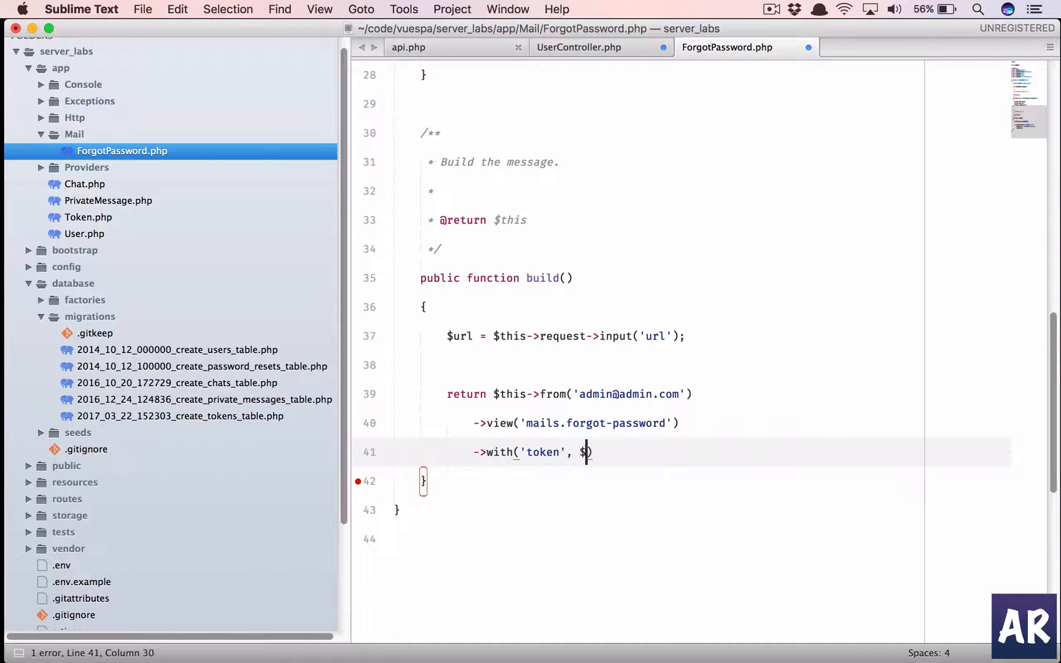
type("this->")
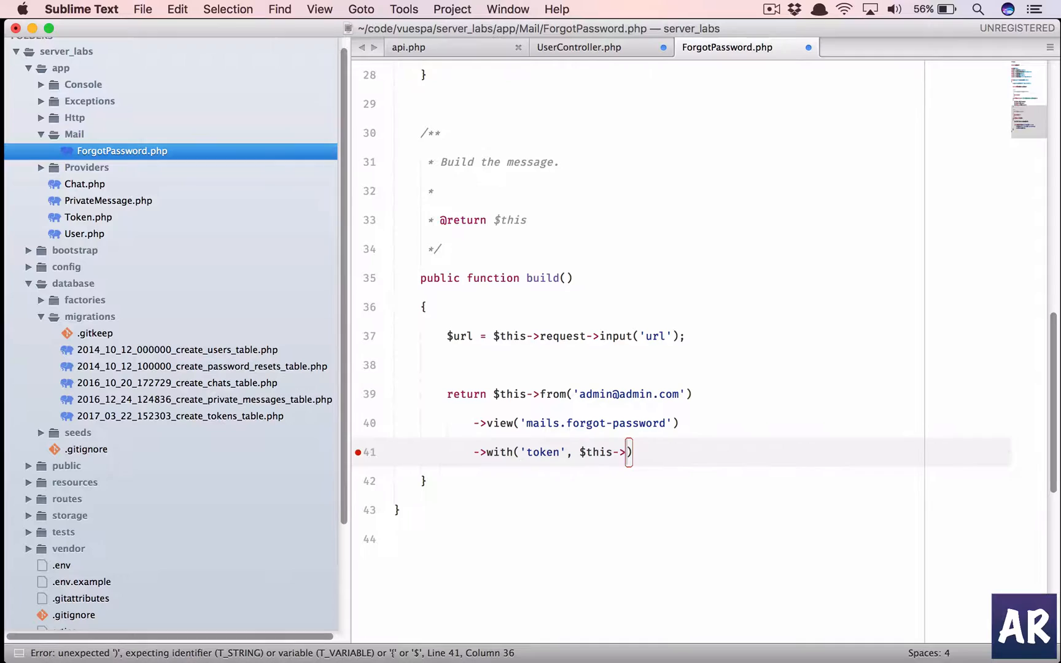
type("token);")
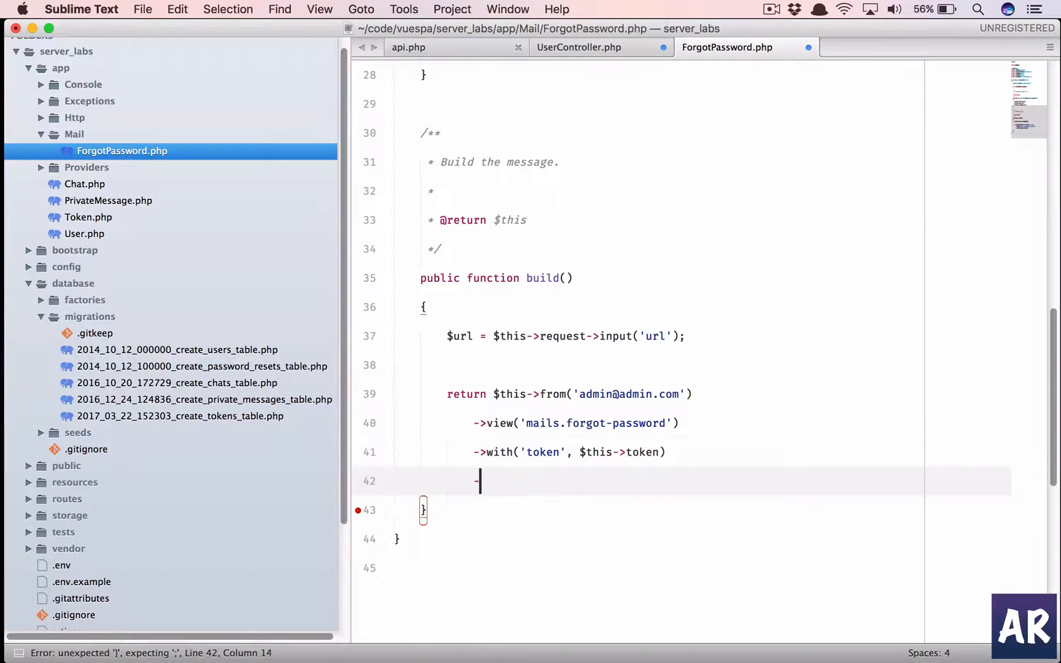
type("->with('")
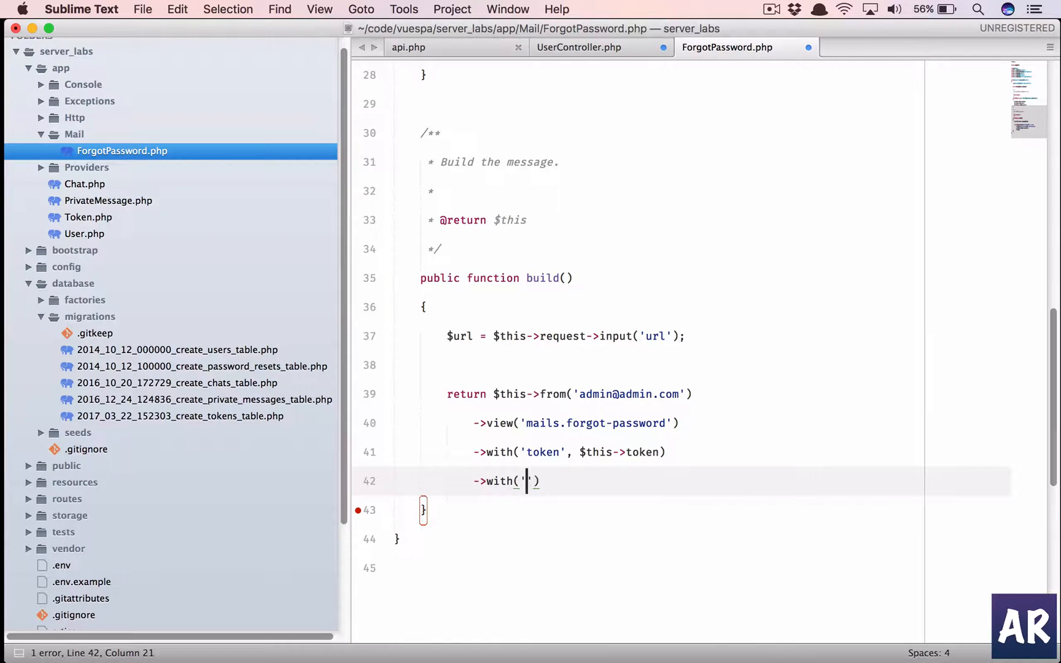
type("url', $url")
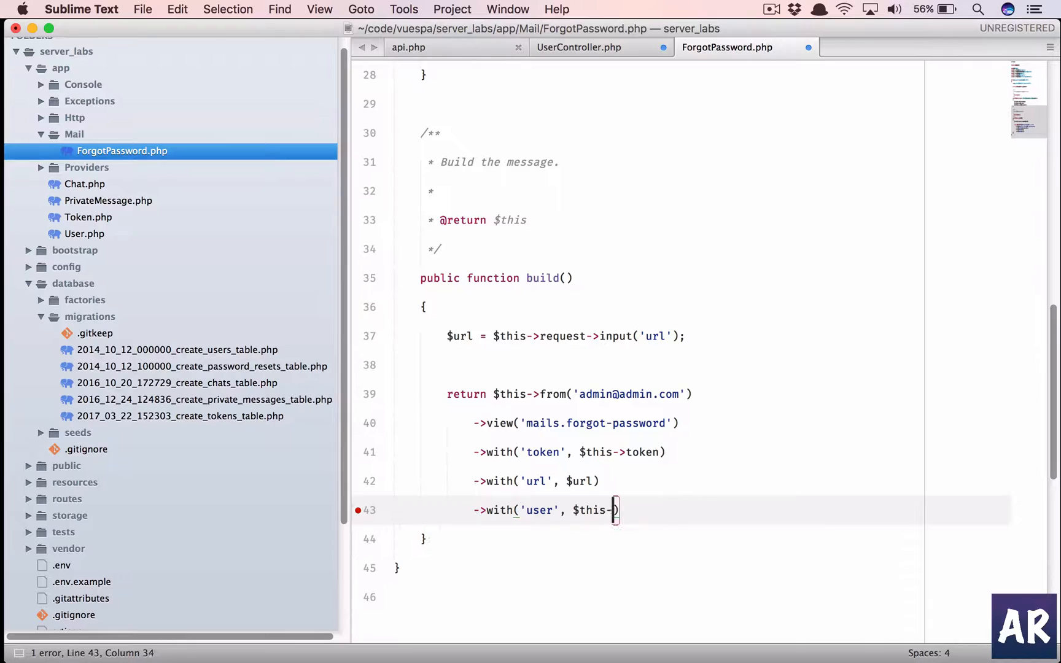
type("user)")
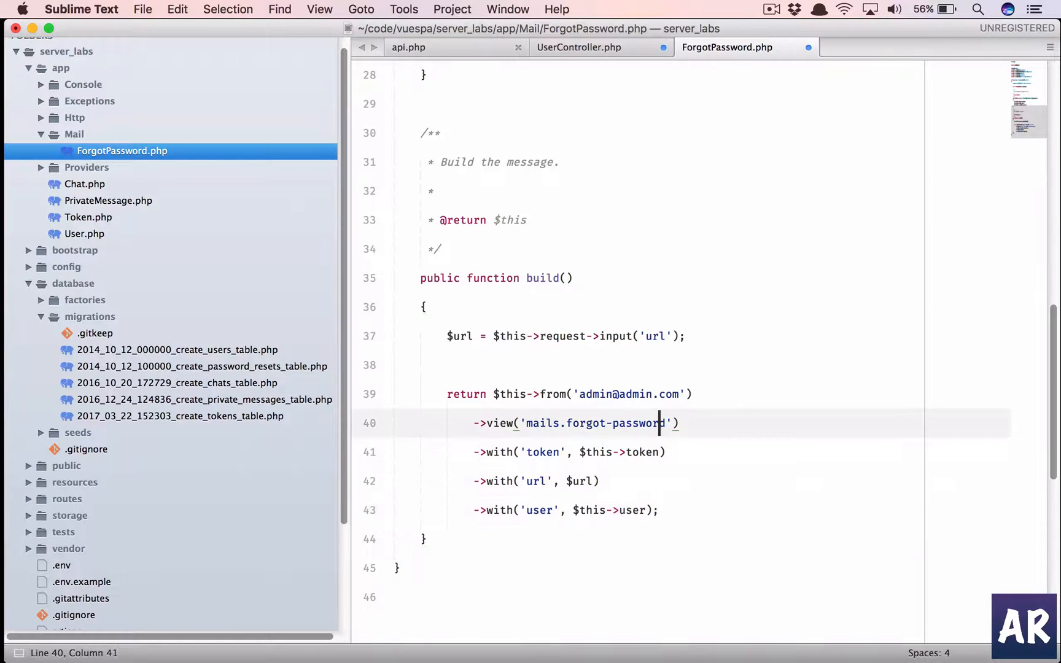
double_click(615, 423)
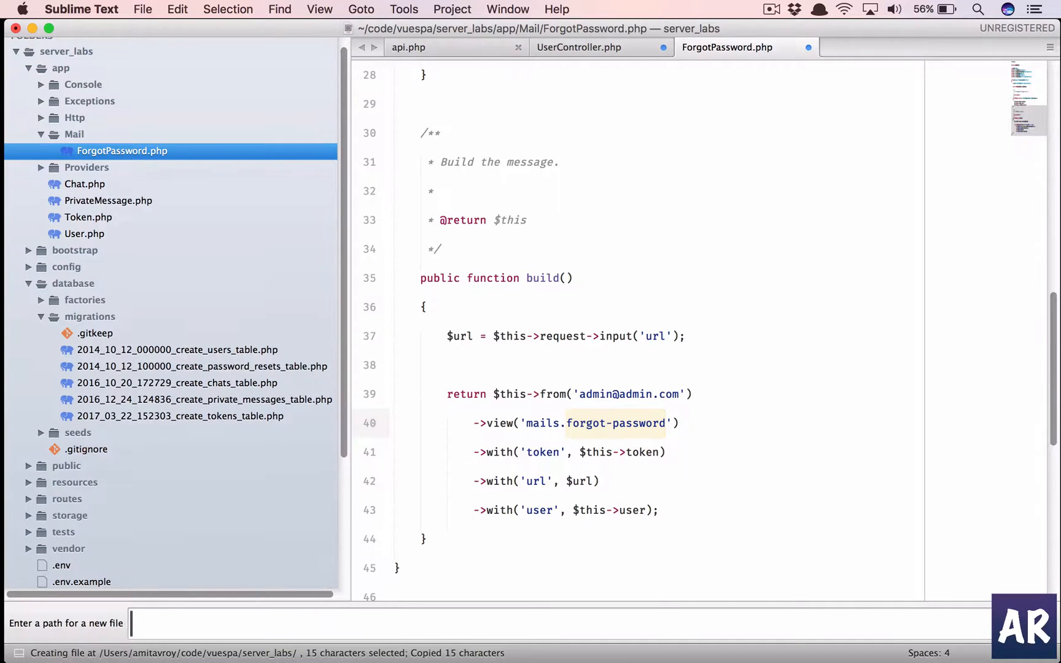
Step: Create resources/views/mails/forgot-password.blade.php with a <h1>Forgot password</h1> heading
type("resources/views/mails")
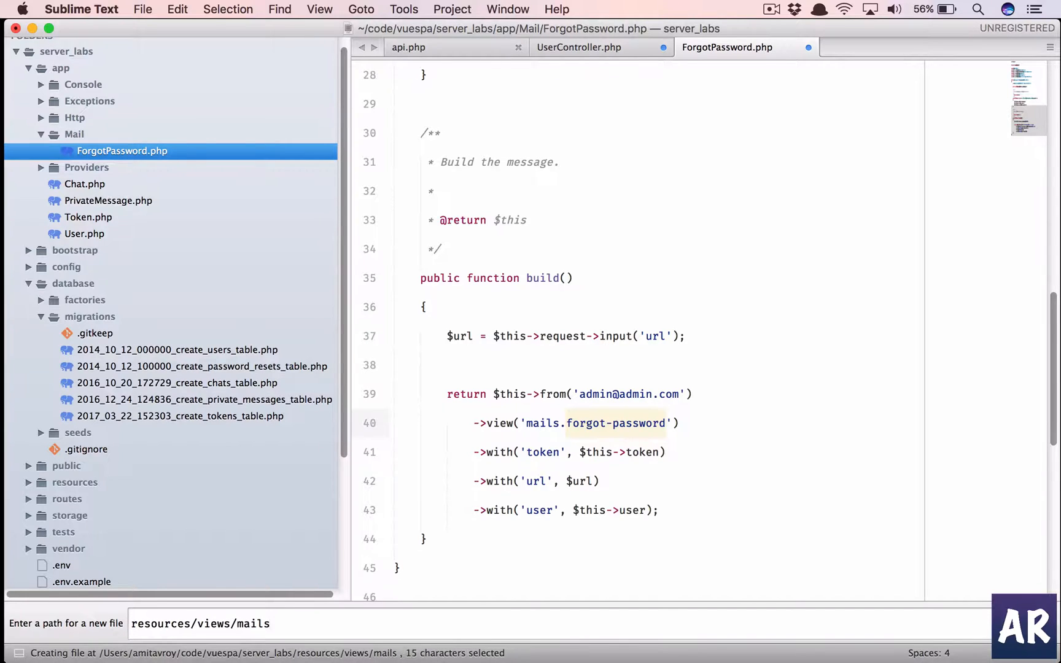
type("/forgot-password.blade.php")
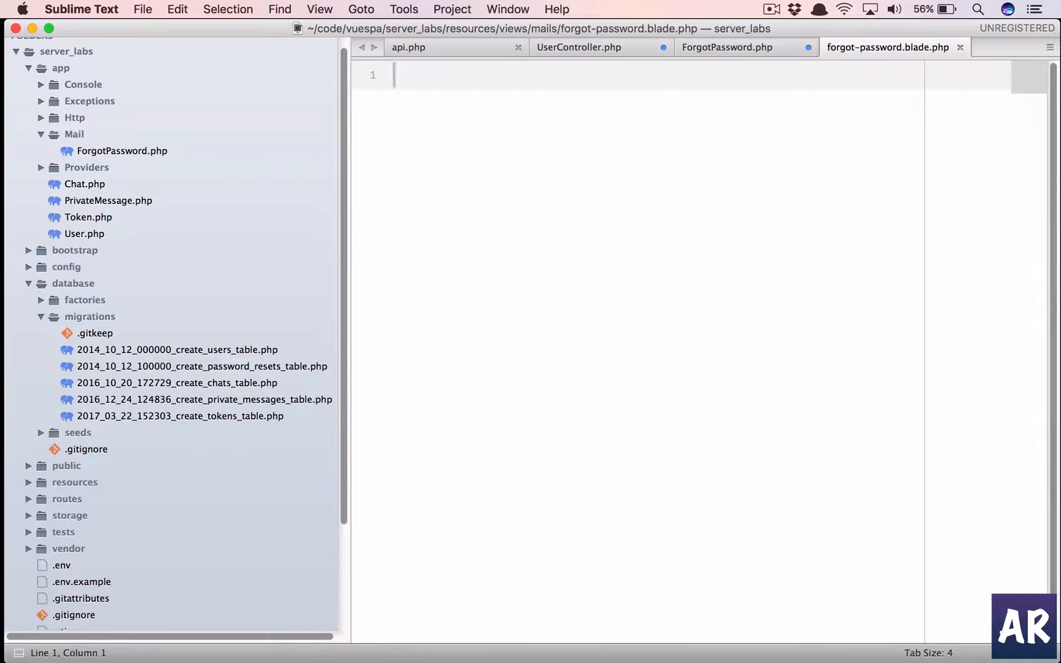
type("h1")
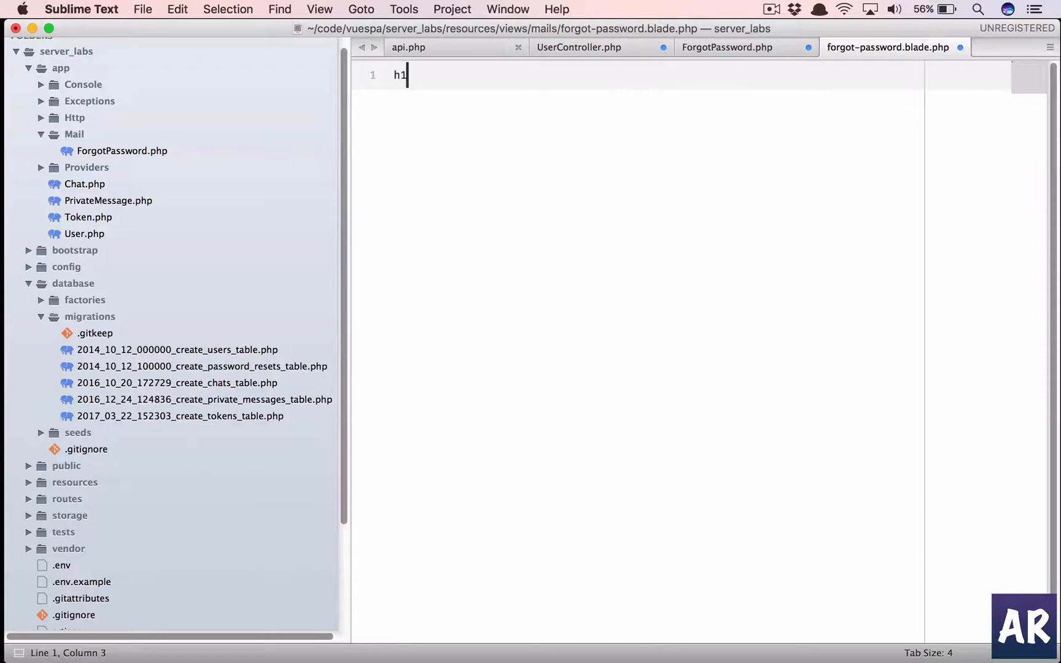
type("<h1>Forgot pass</h1>")
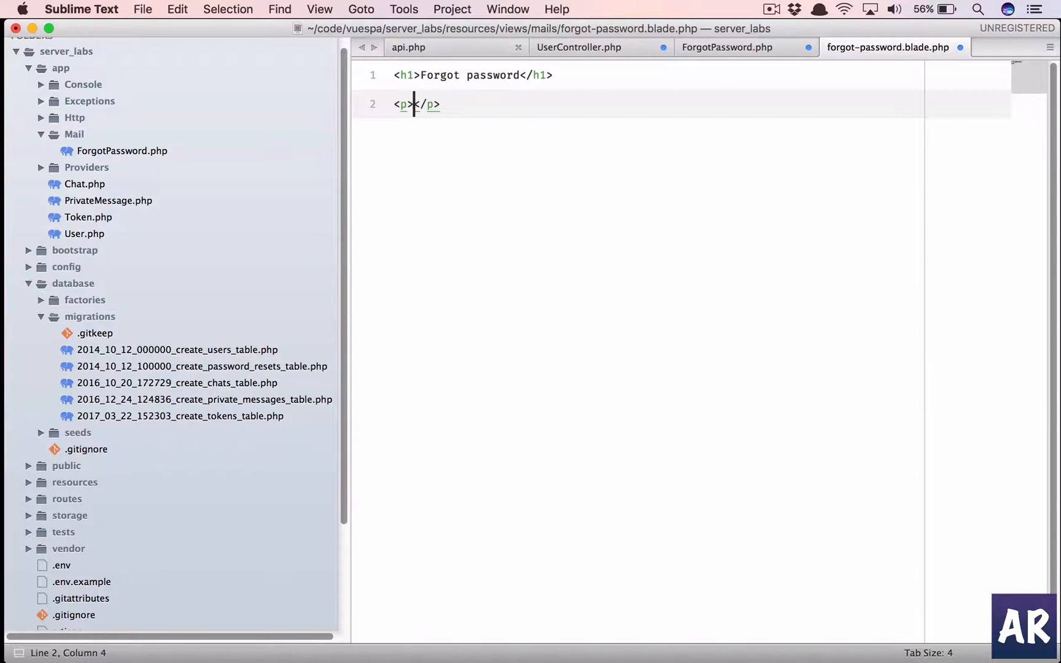
key("cmd+z")
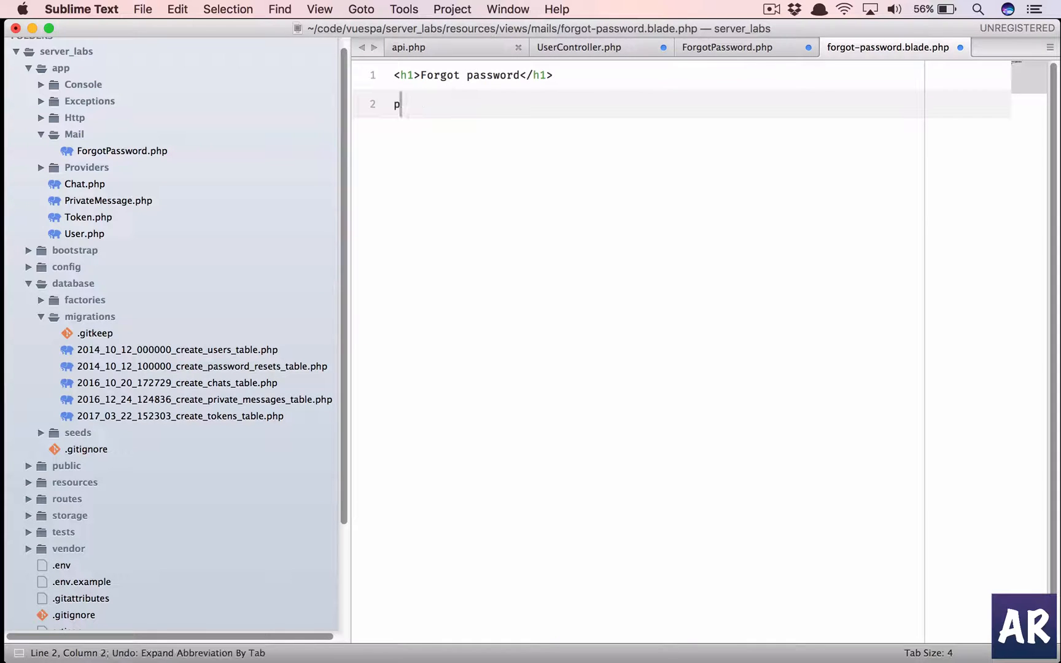
Step: Add a paragraph saying a password reset request was received from you
type("*")
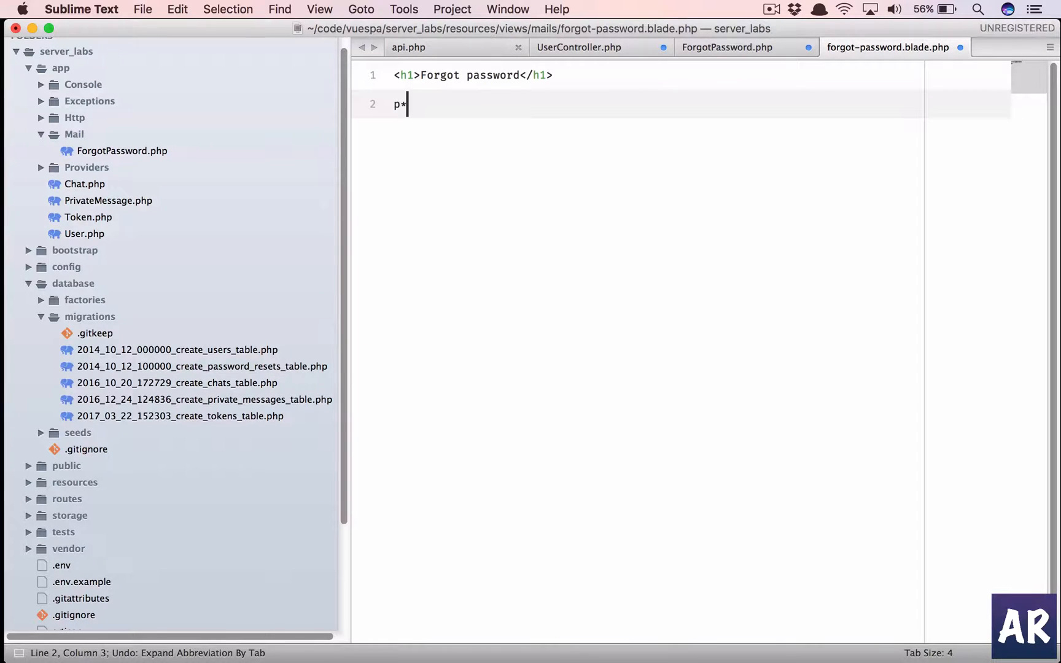
key("Tab")
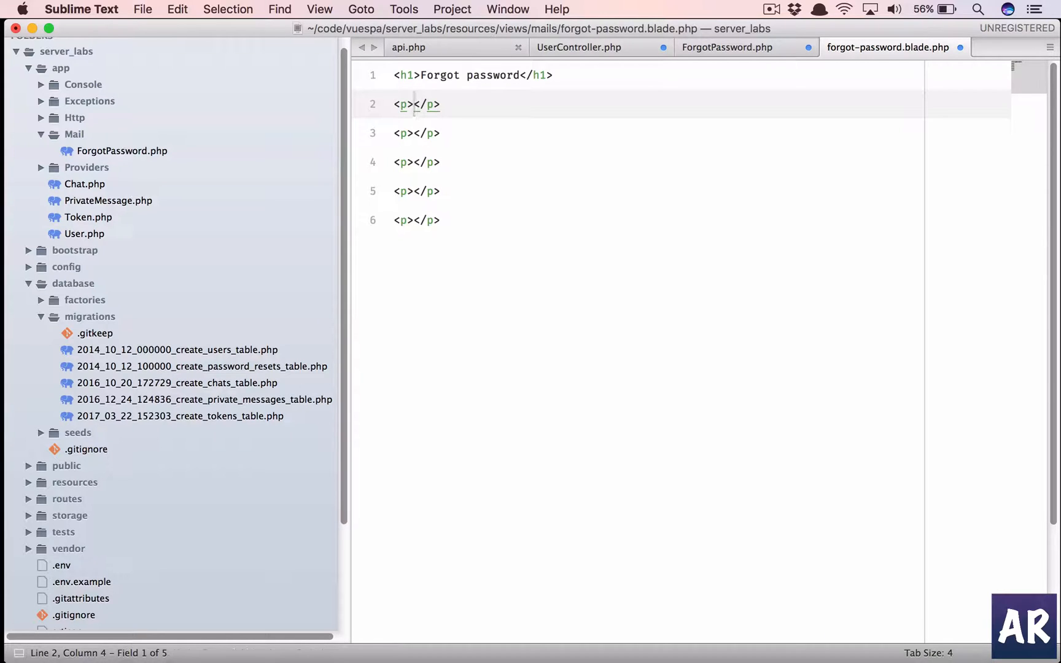
type("We a")
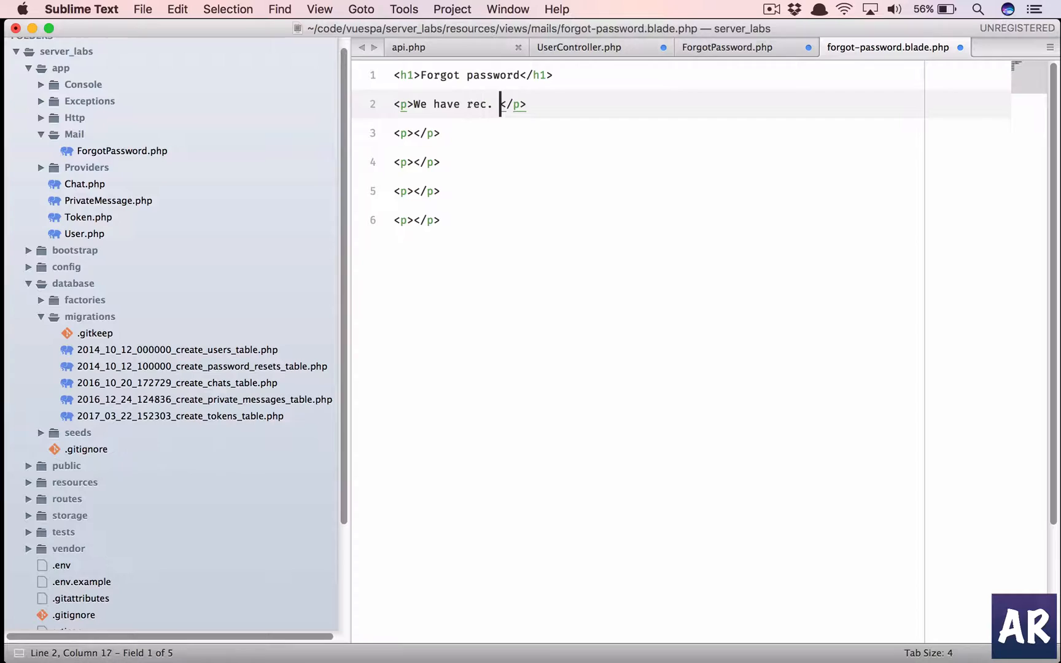
type("a er")
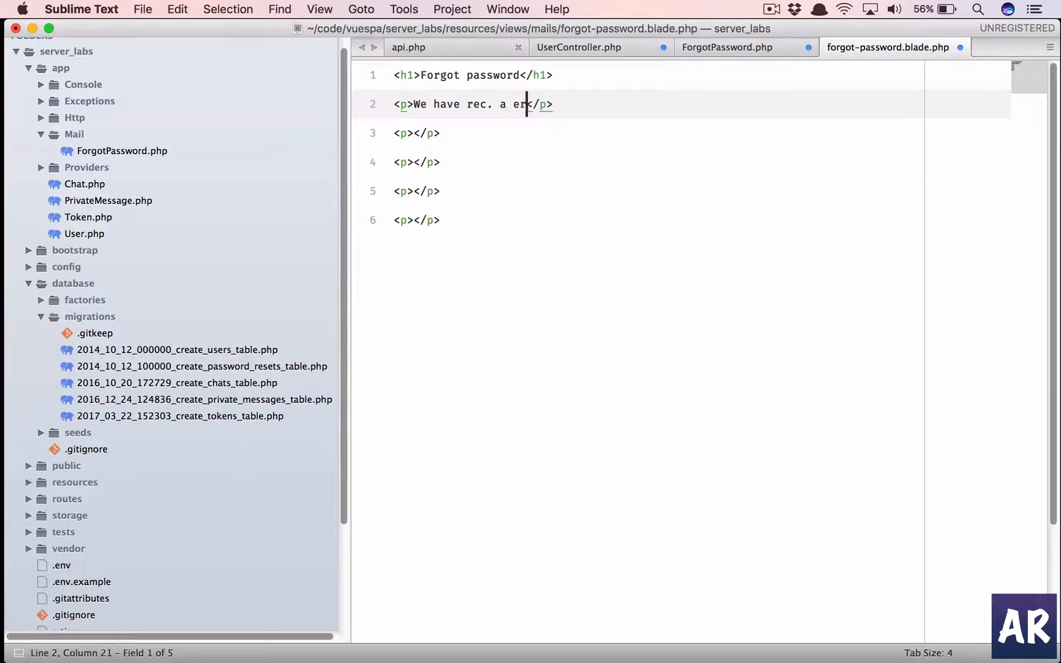
type("quest from")
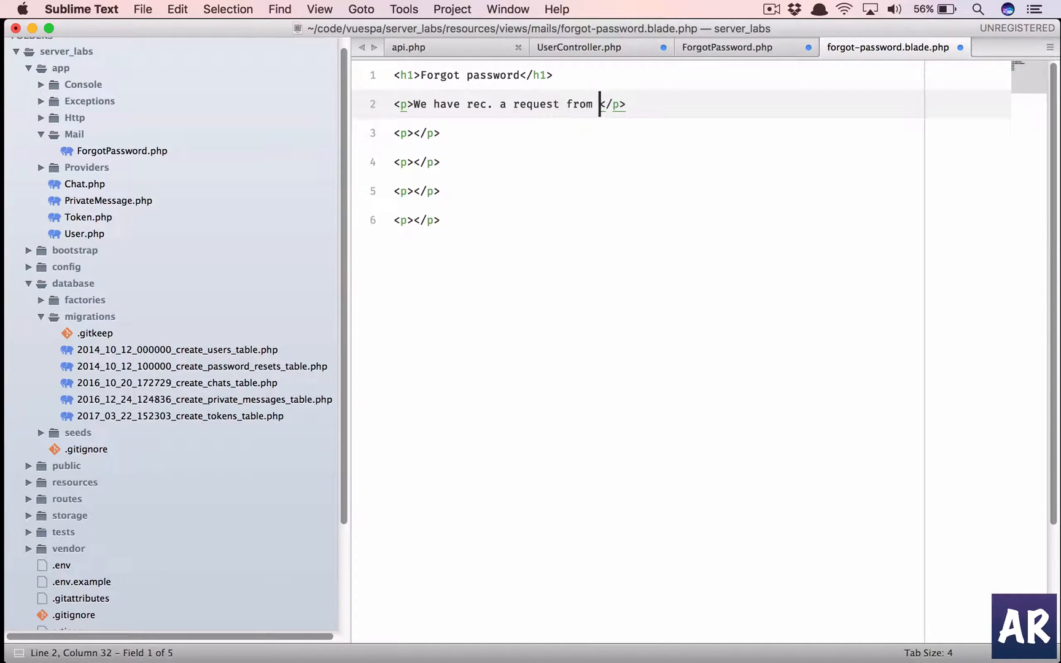
type("you to reset you pass")
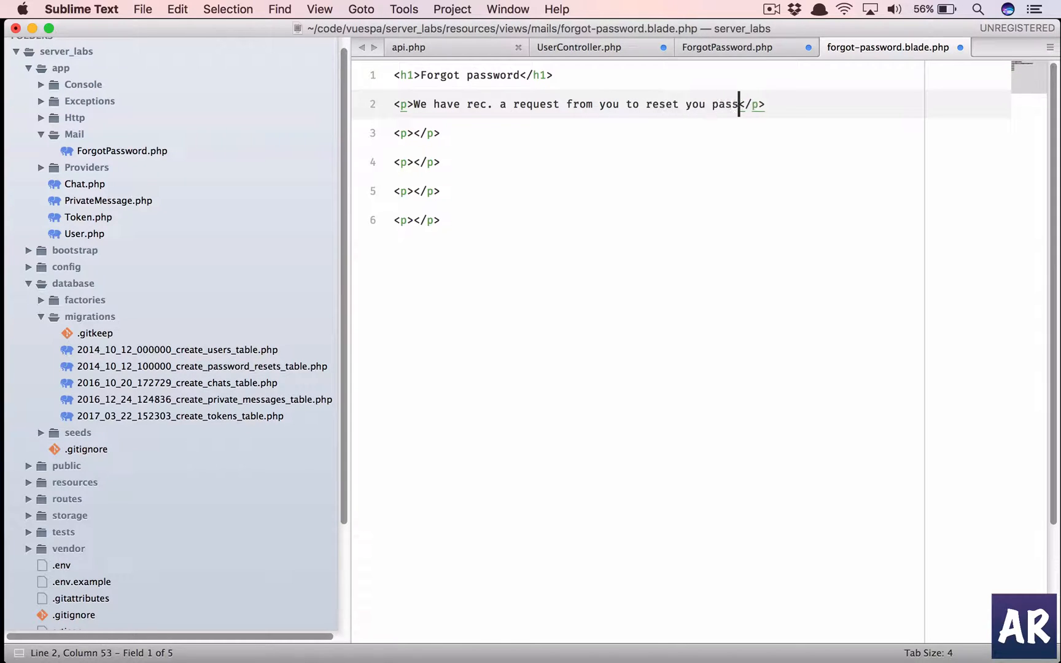
type("word.")
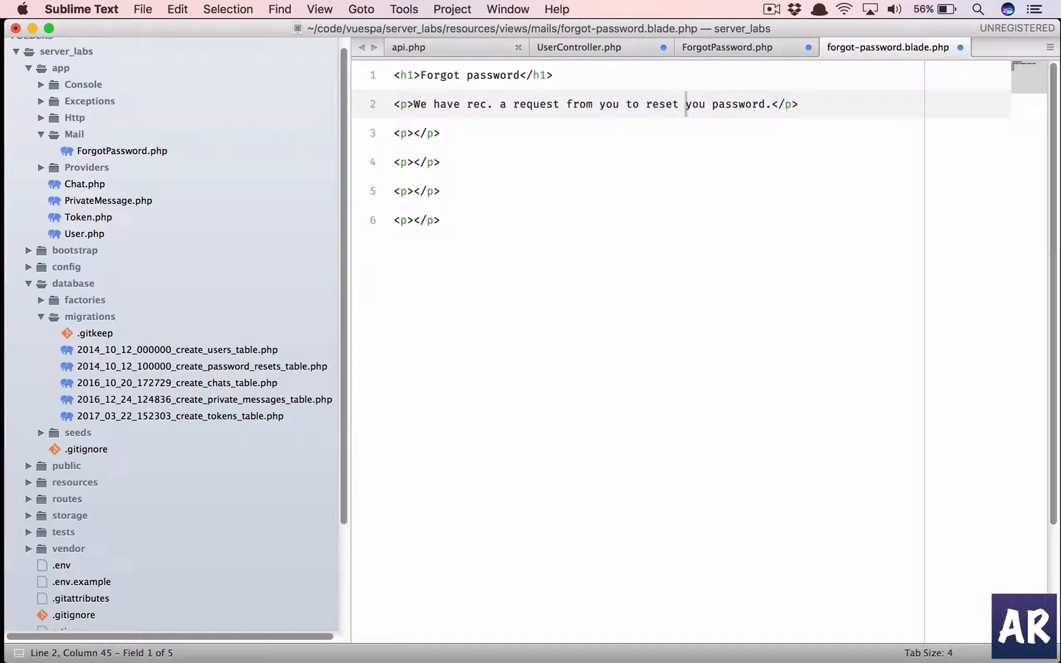
type("r")
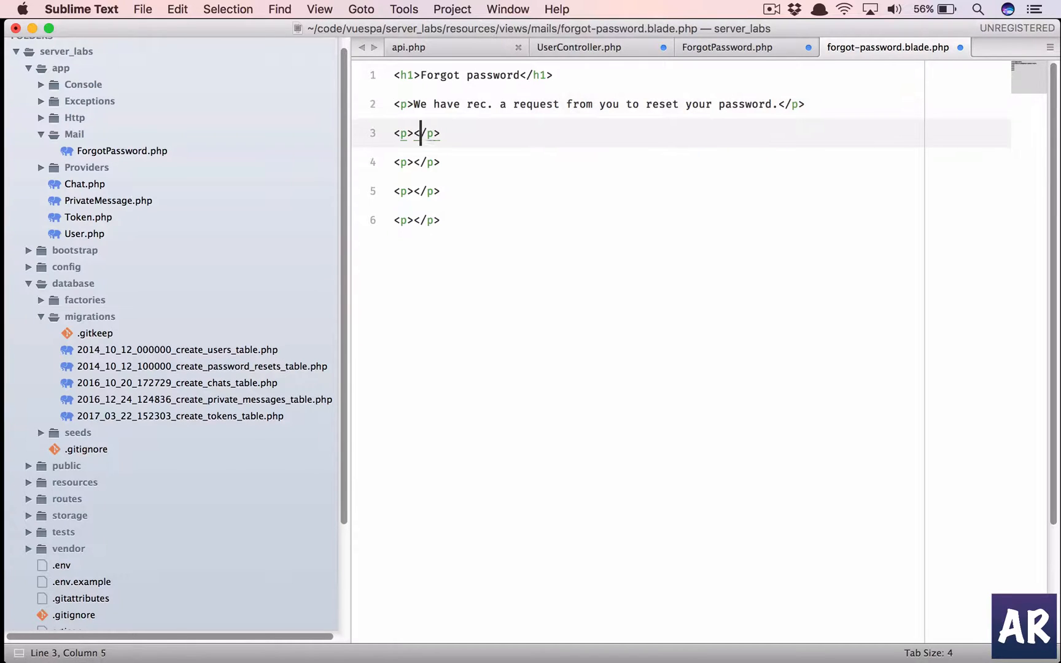
Step: Add a 'Click here' paragraph linking to {{ $url }}/reset-password/{{ $token->token }} to reset your password
type("Clik")
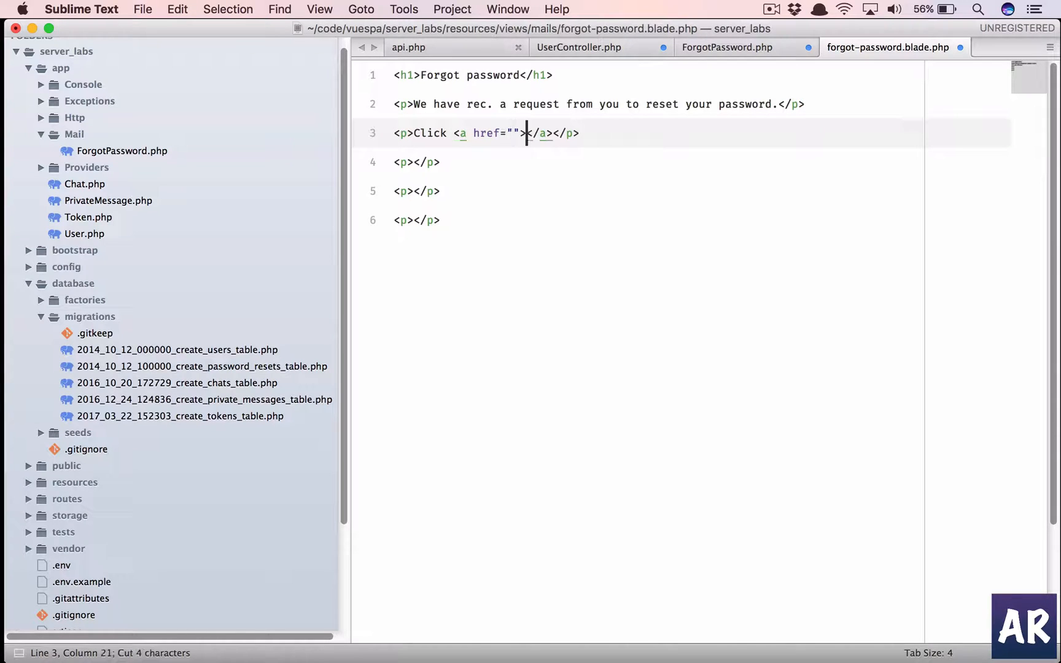
type("here")
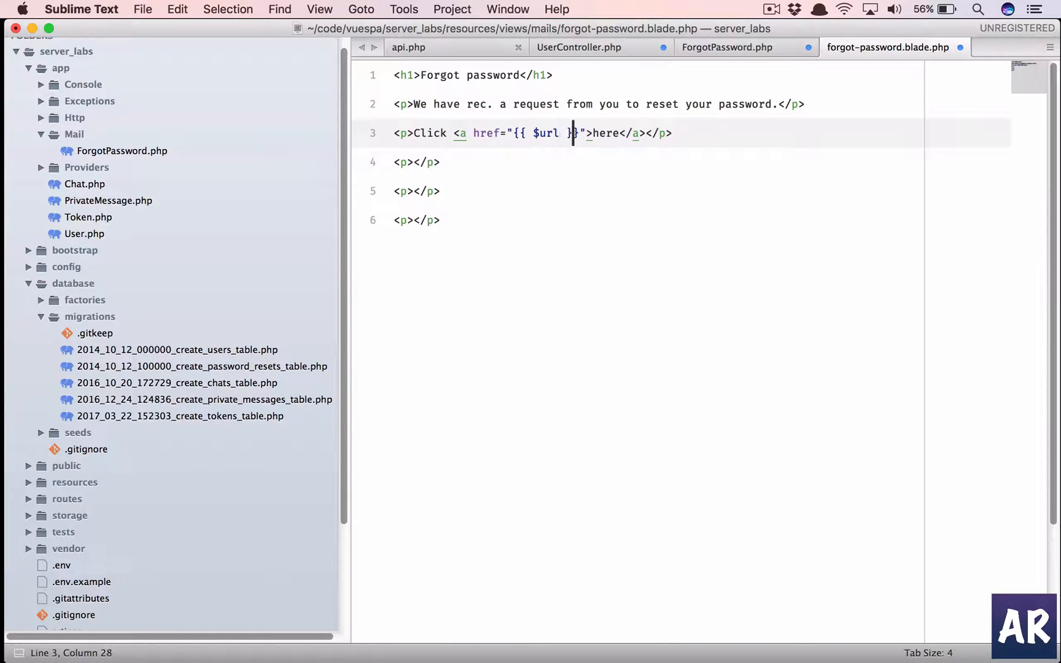
type("}")
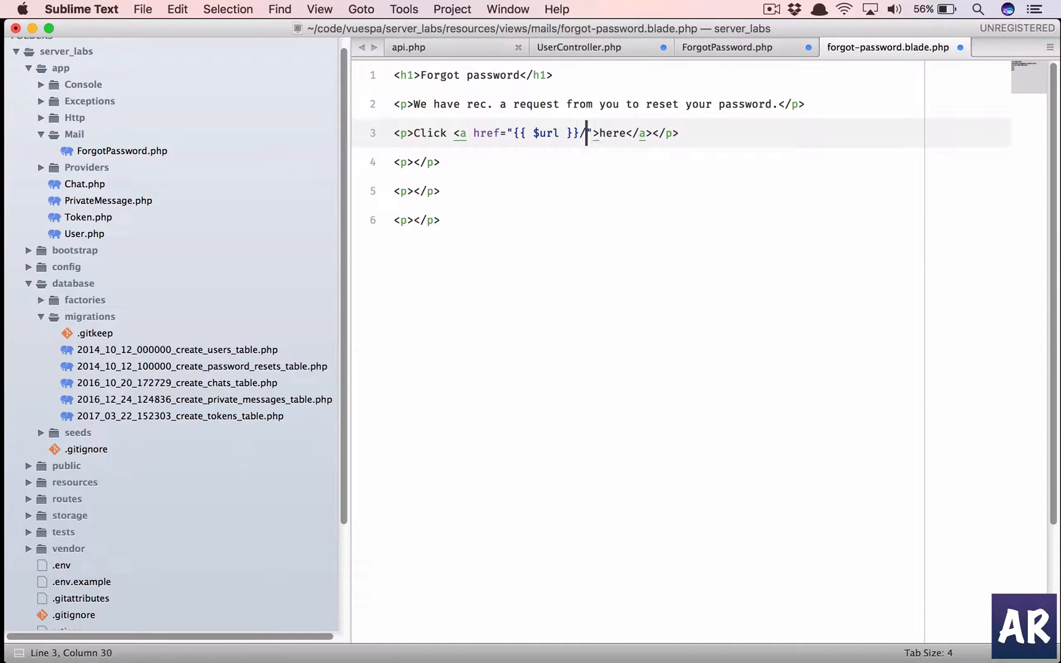
type("reset-password/")
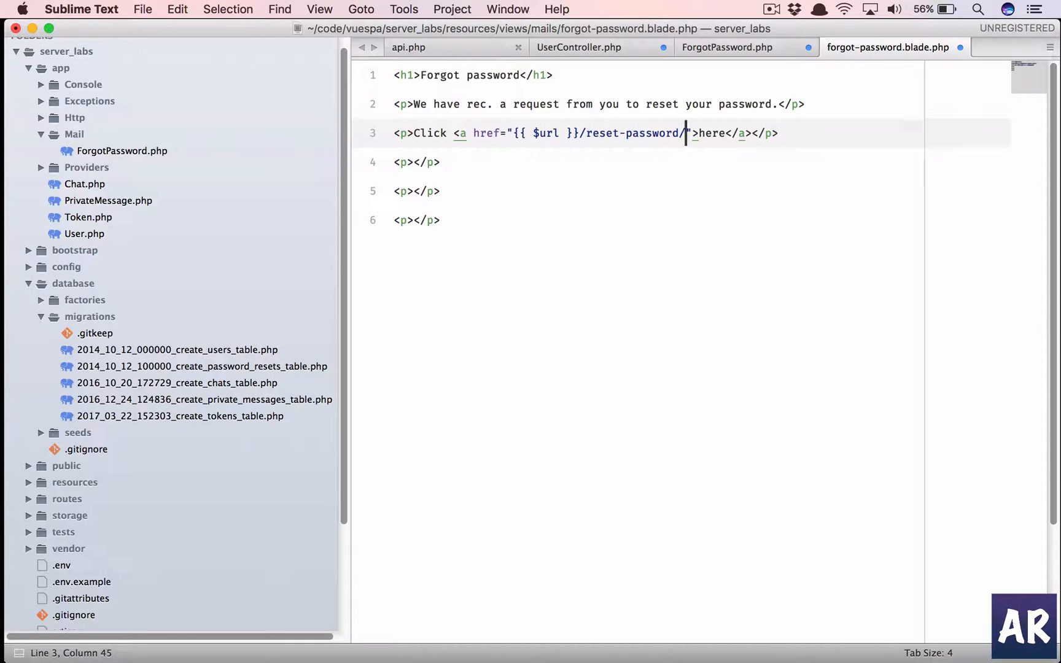
type("{{ $ }}")
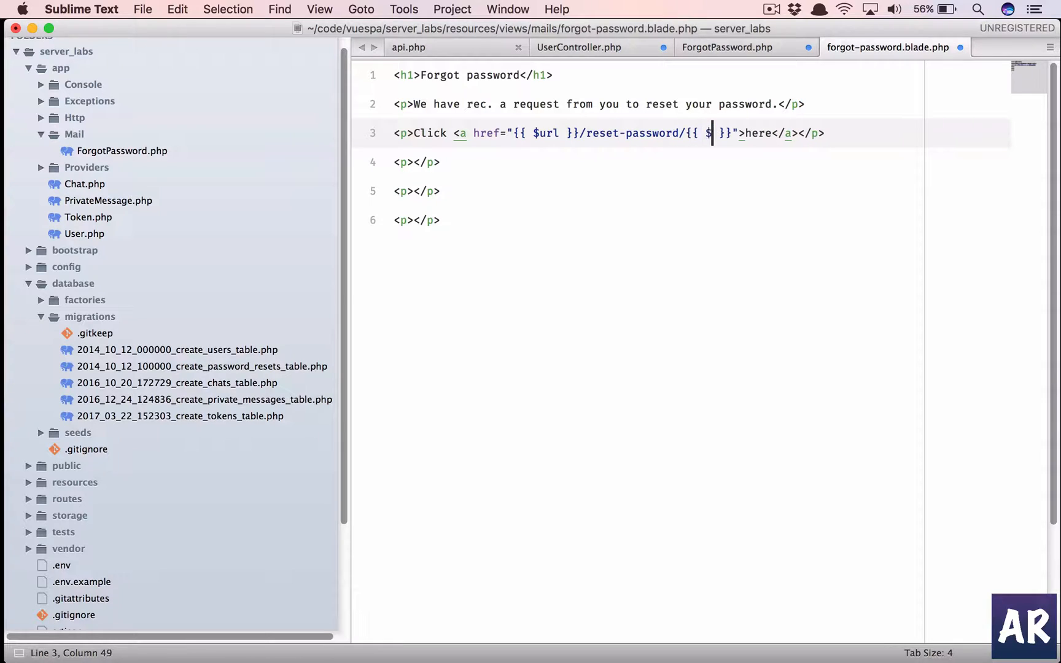
type("token->token")
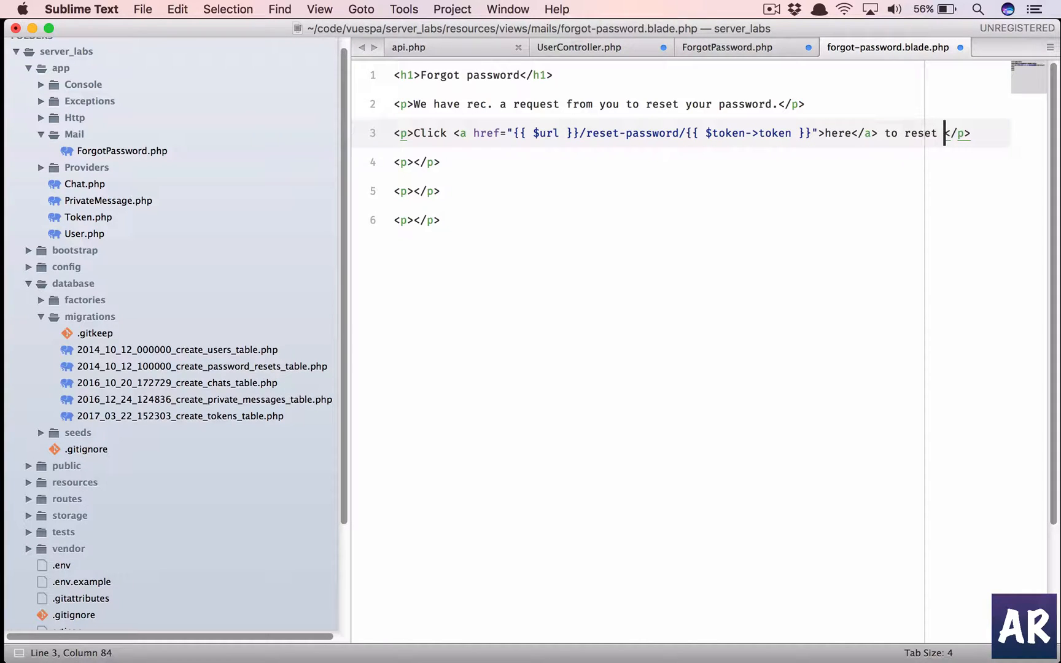
type("your password.")
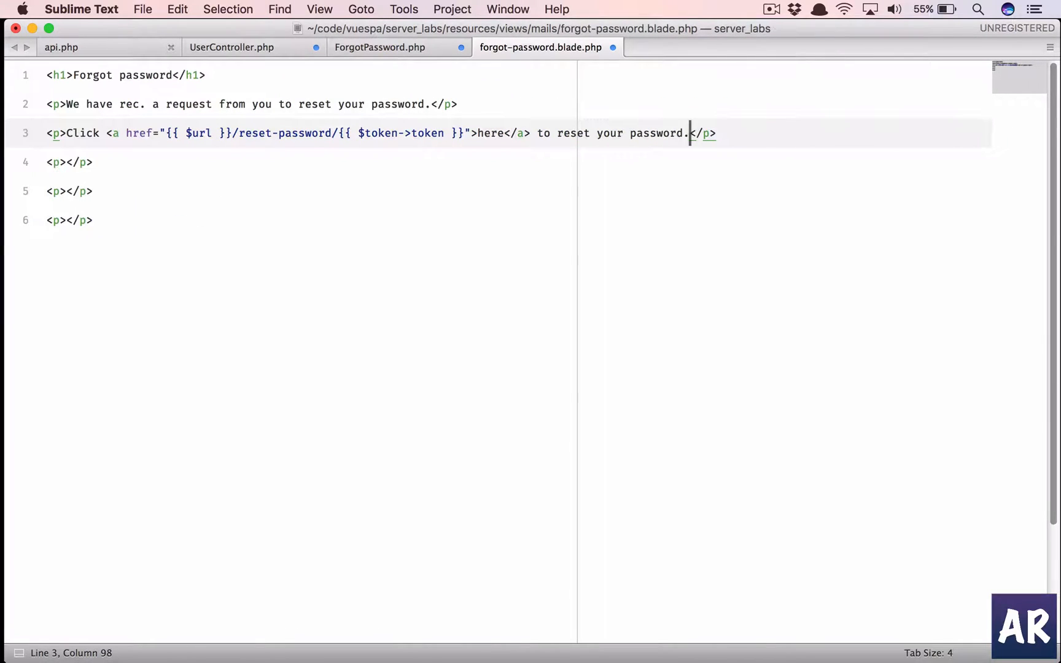
Step: Remove the leftover empty paragraphs and return to ForgotPassword.php
left_click(65, 162)
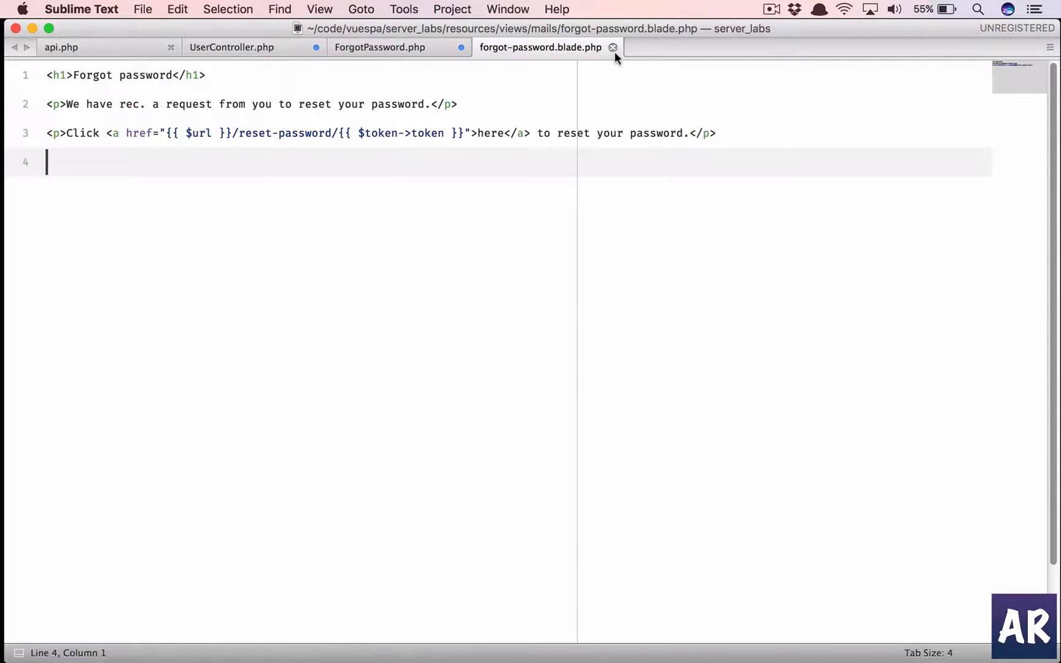
left_click(380, 48)
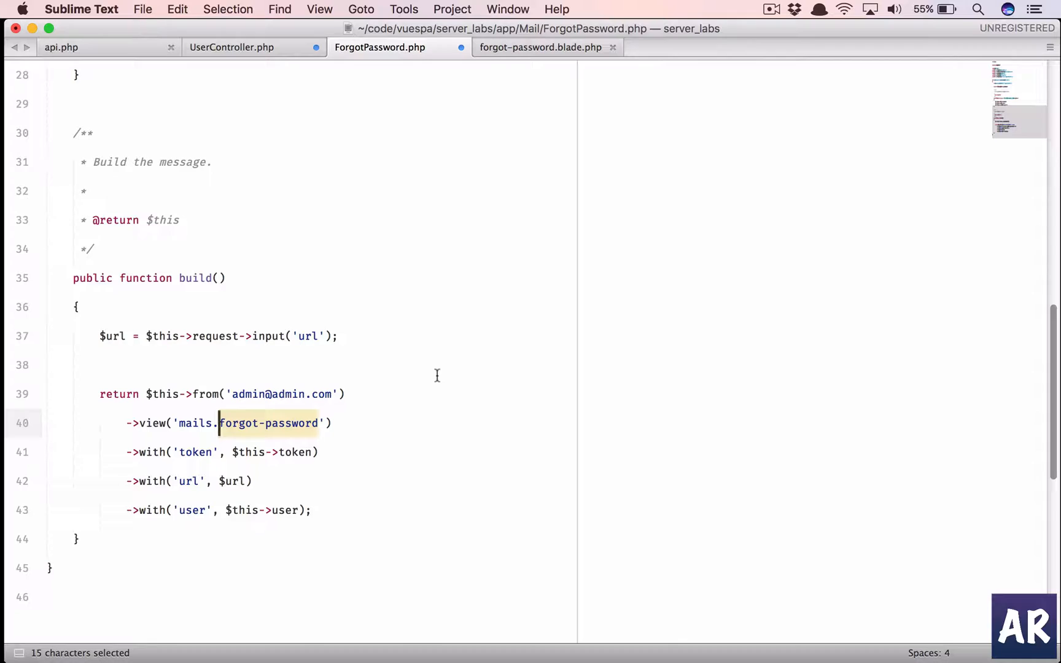
Step: Save the mail class and add use Mail to UserController.php
key("cmd+s")
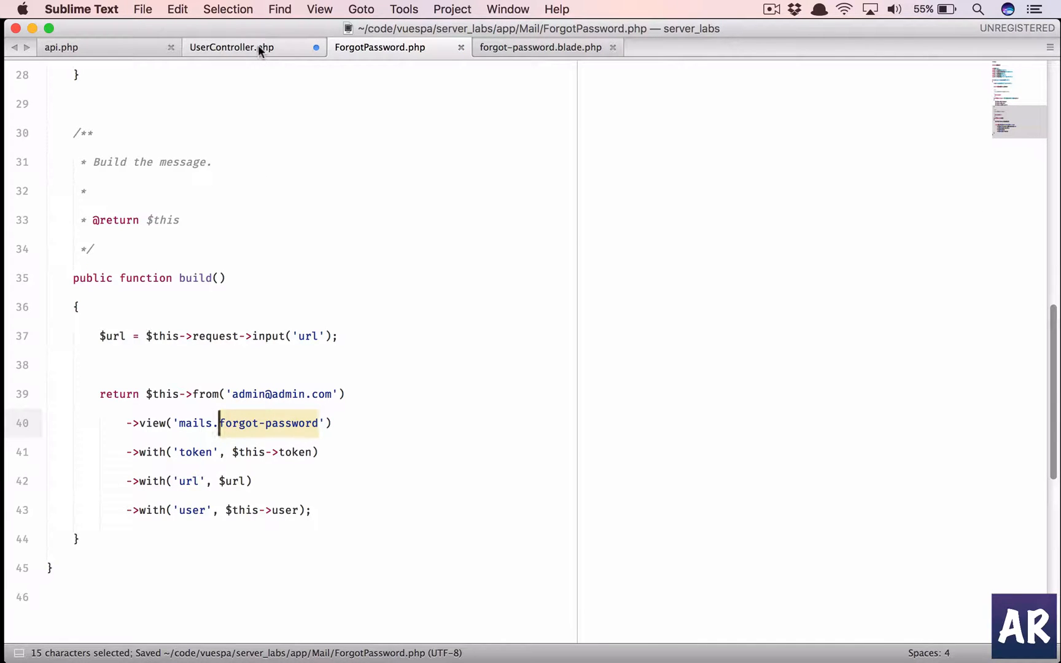
left_click(230, 48)
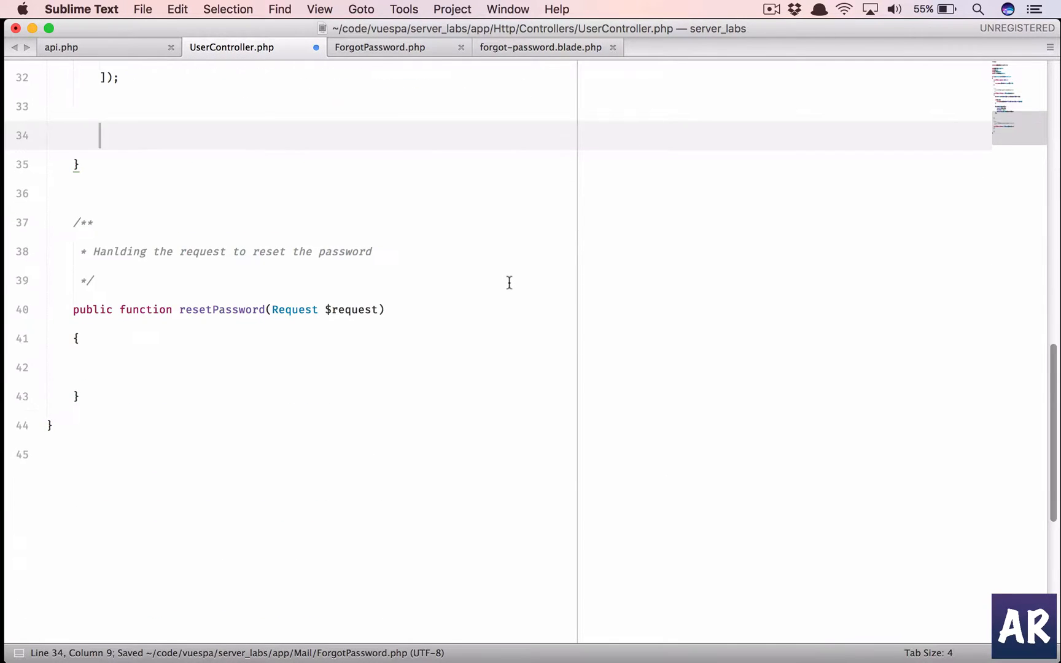
scroll("up", 3)
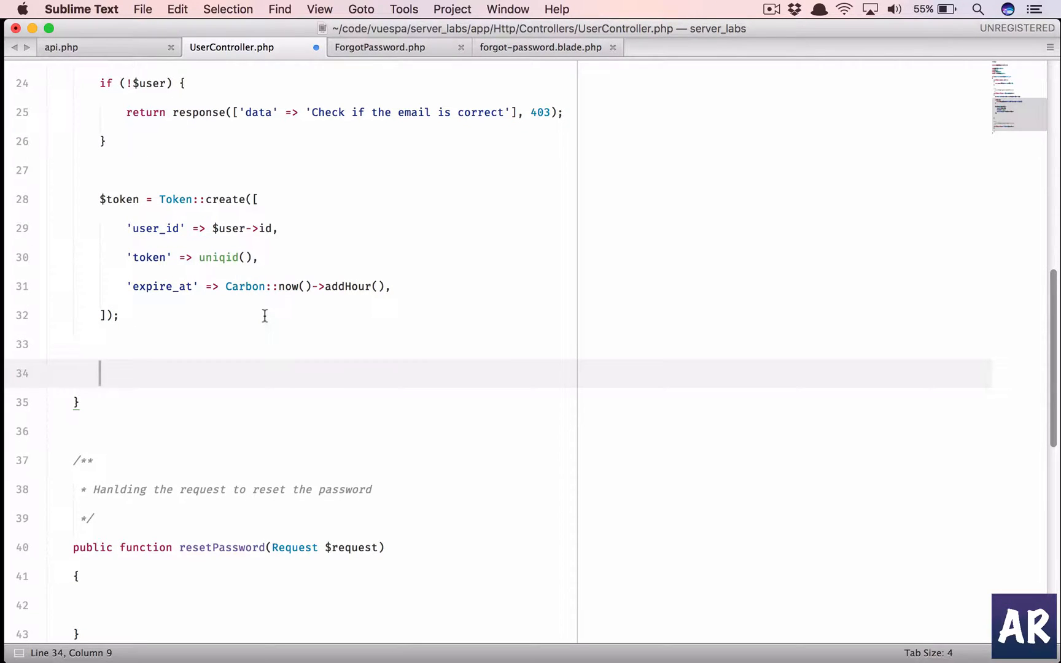
type("Ma")
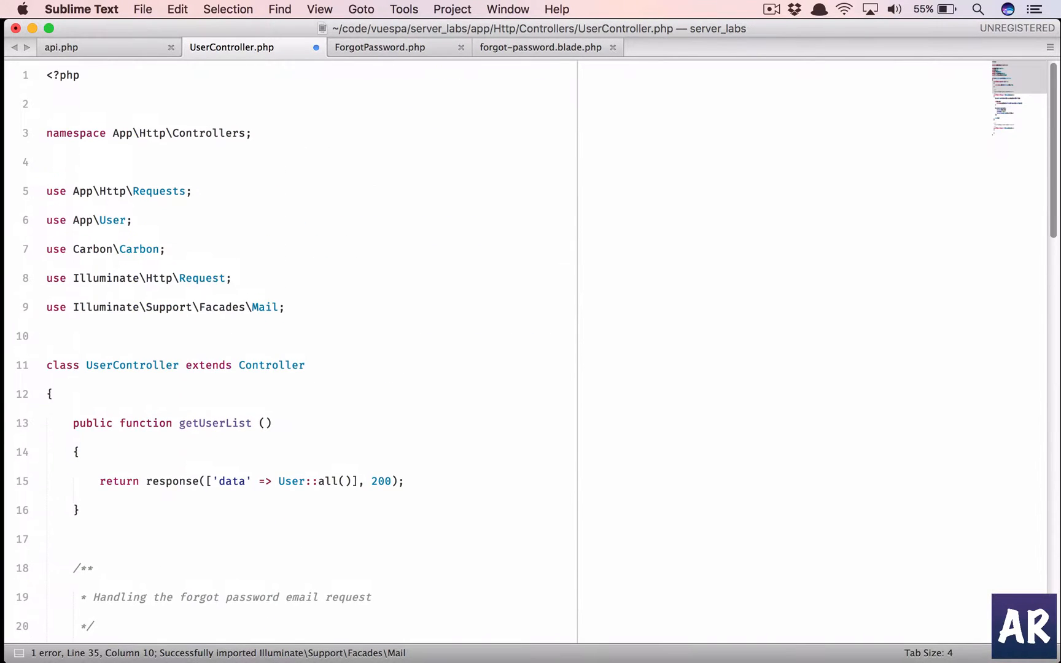
scroll("down", 3)
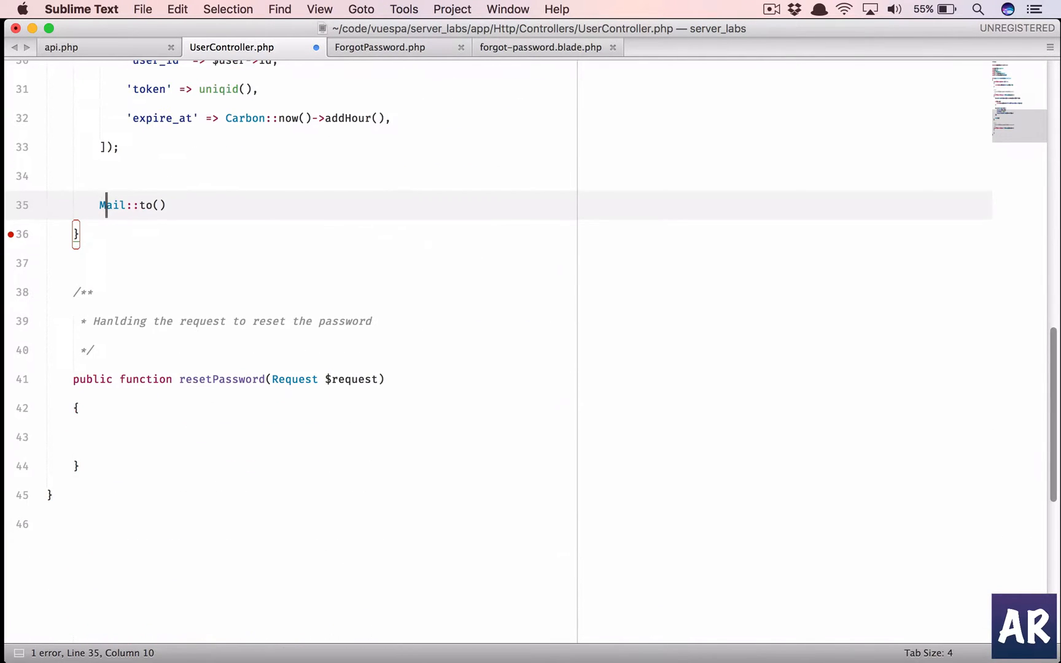
Step: Send the mail with Mail::to($user)->send(new ForgotPassword($token, $request)); after Token::create
left_click(158, 205)
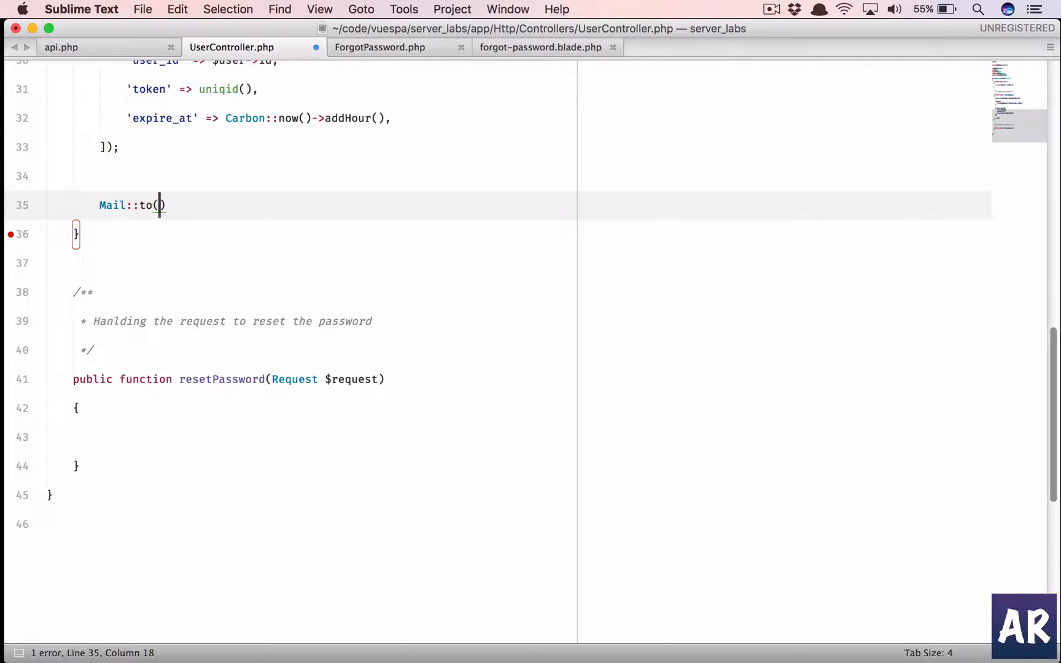
type("$user")
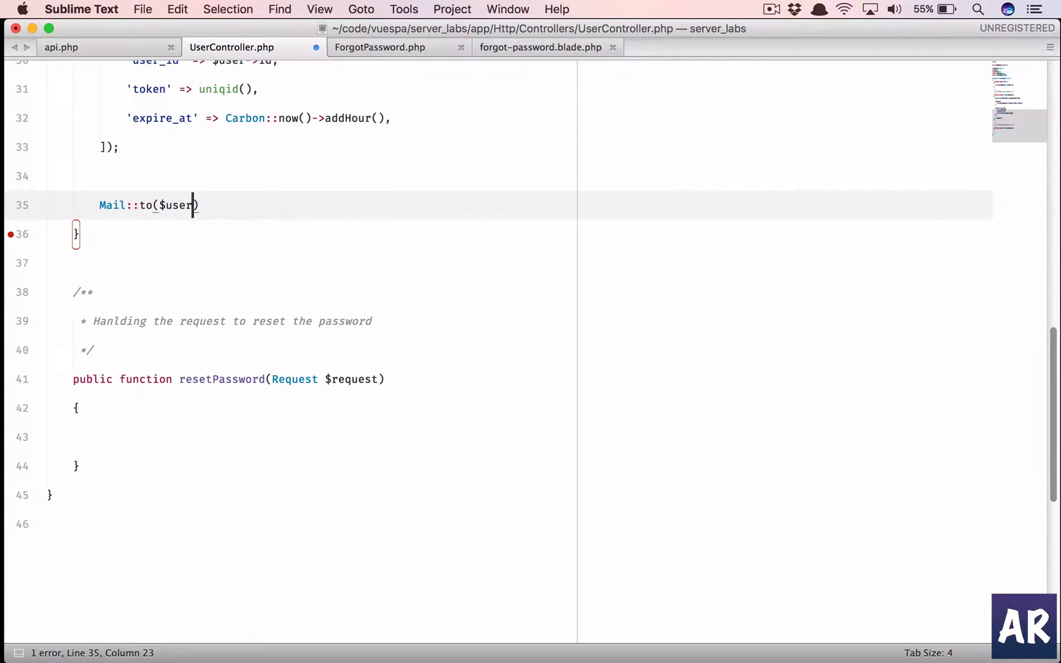
type(")")
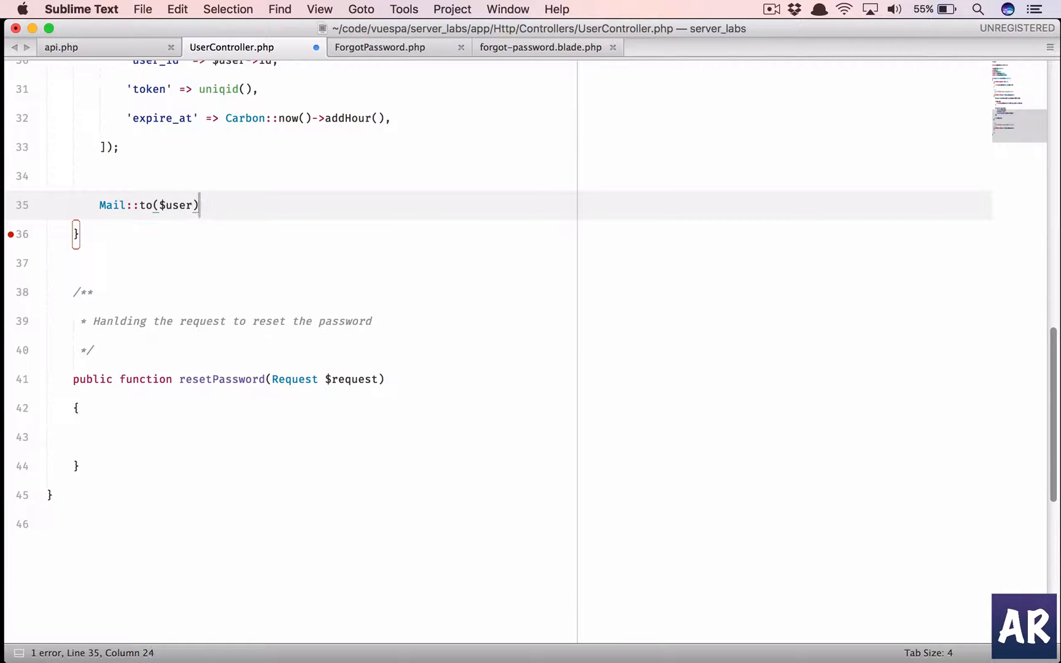
type("->s")
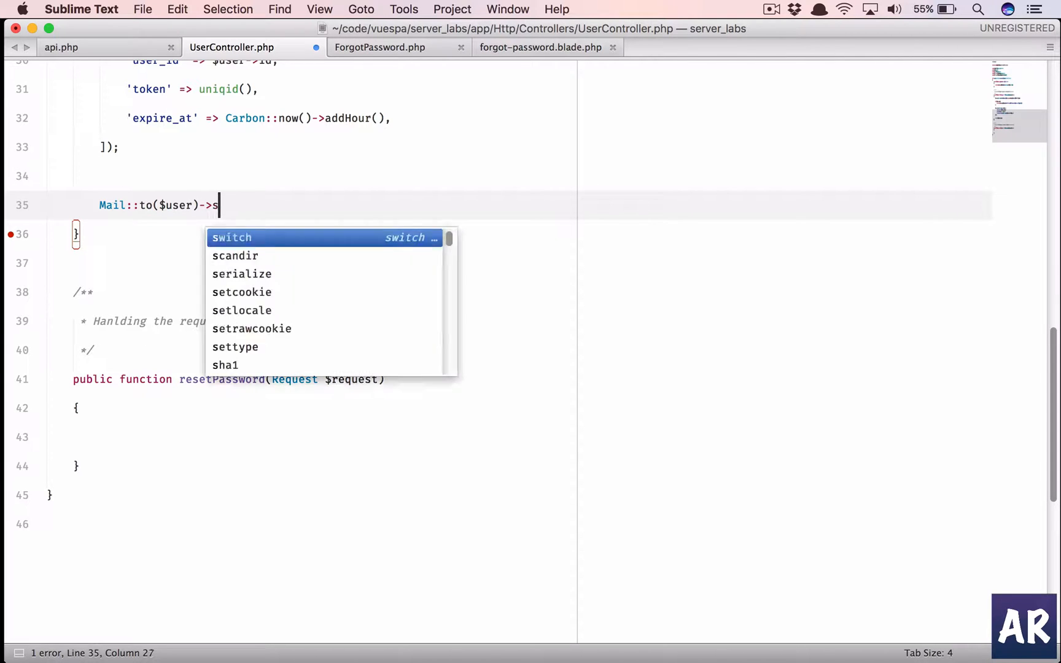
type("end(n)")
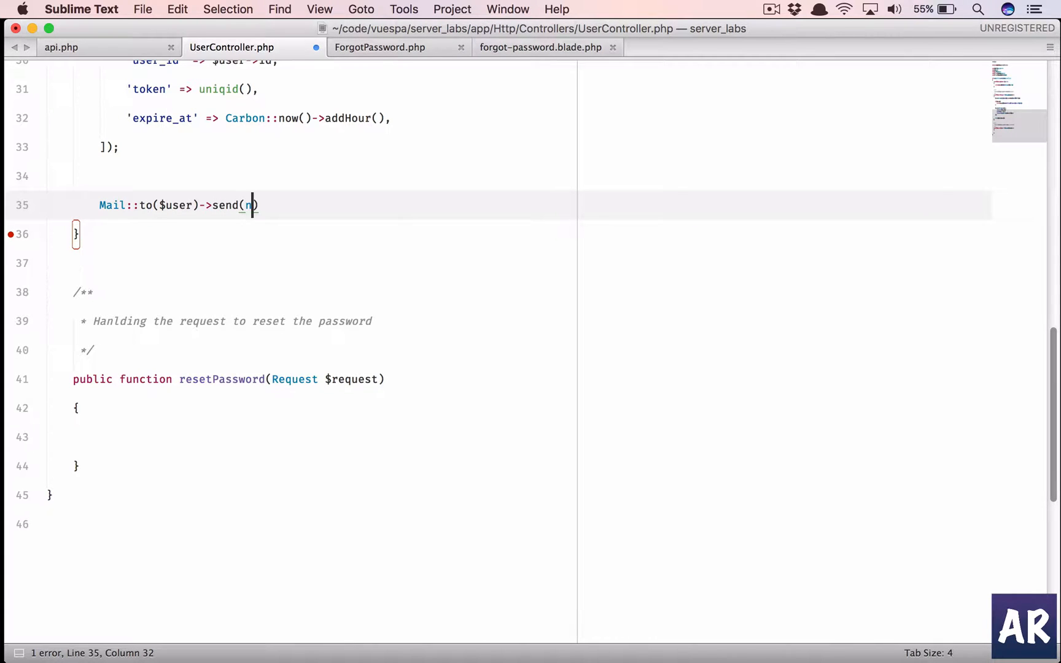
type("new ForgotPassword")
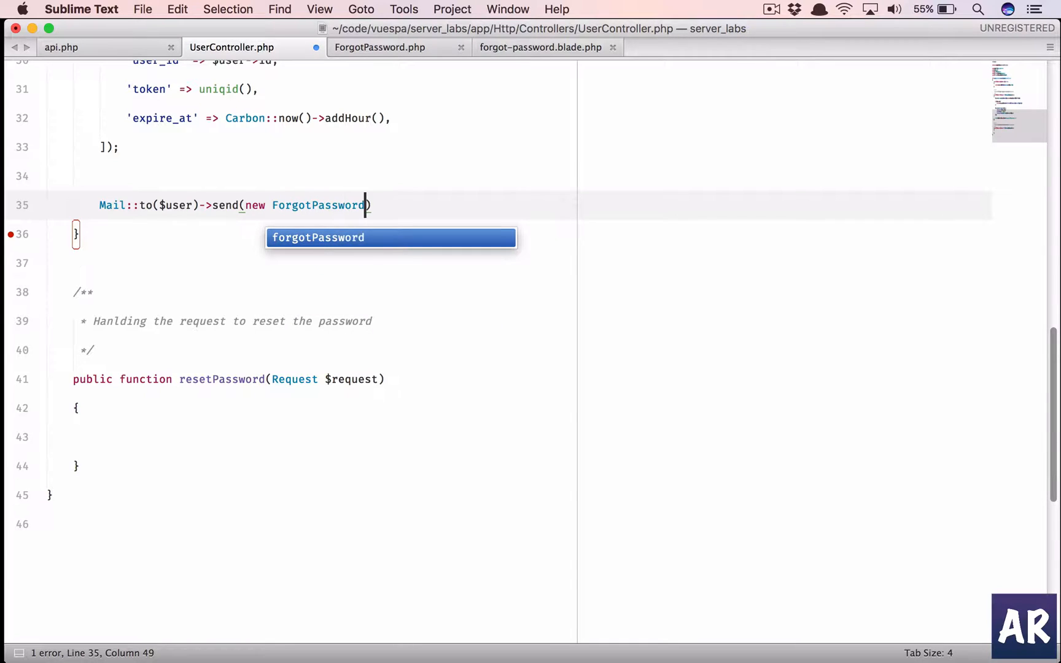
type("($token,")
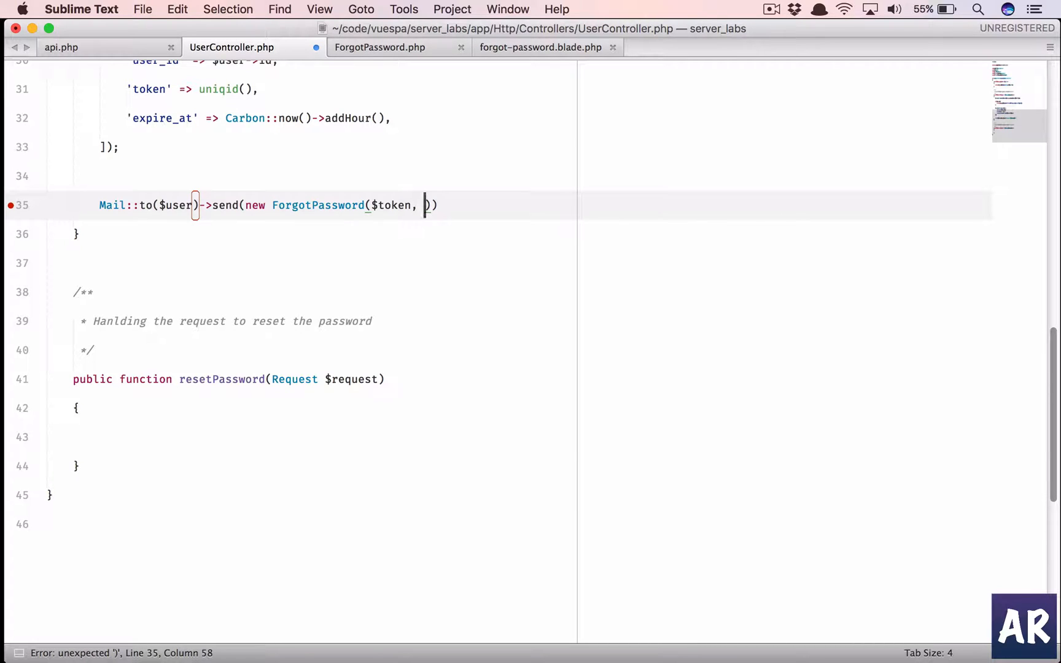
type("$request")
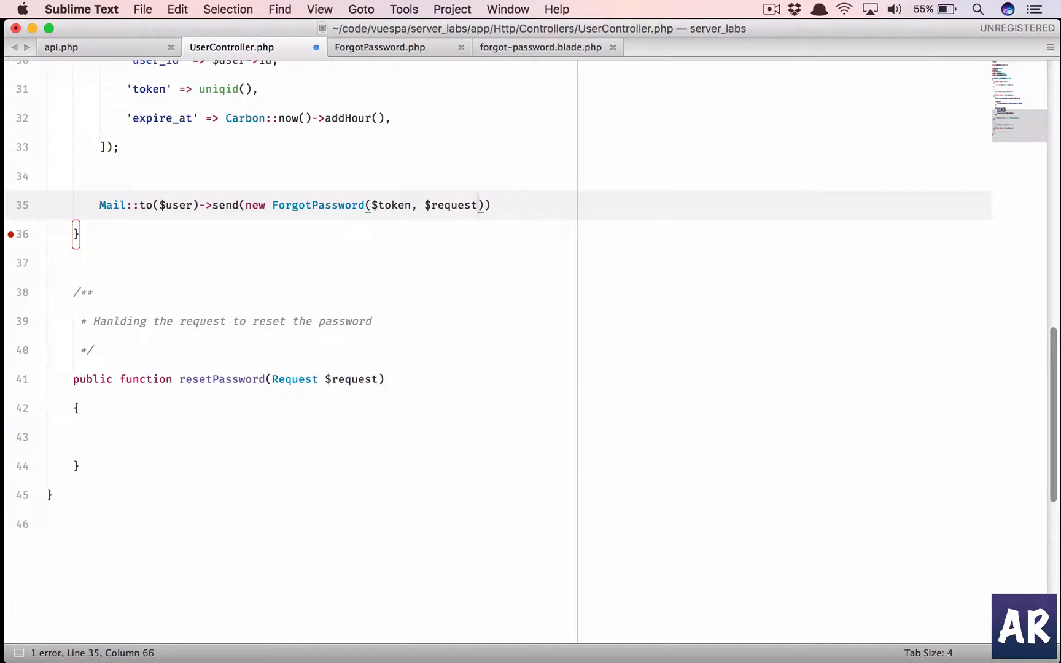
type(";")
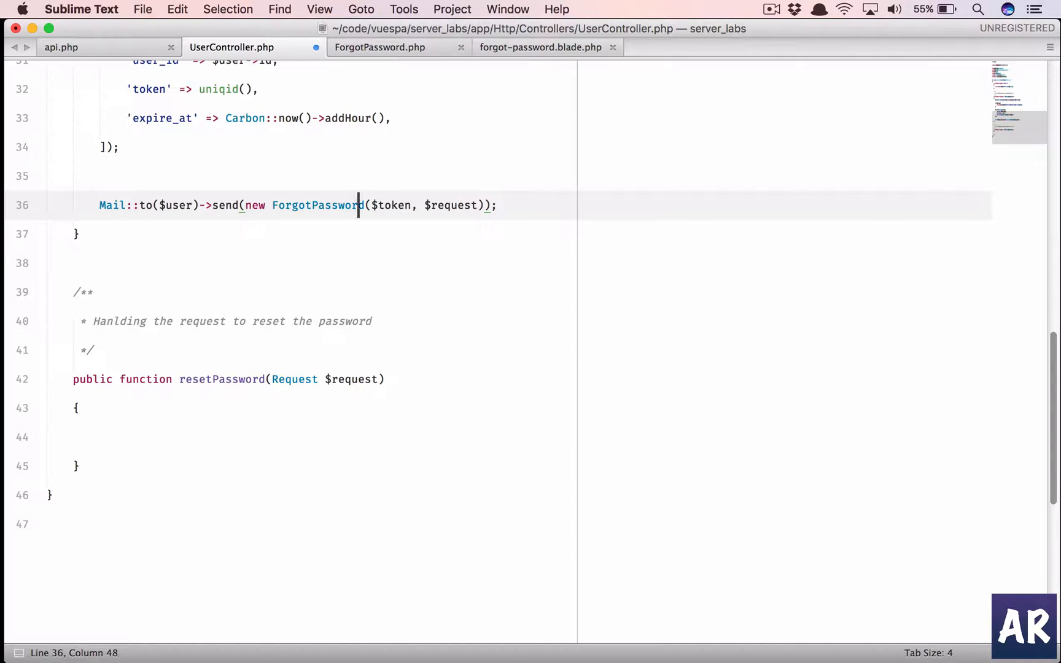
Step: Return response(['data' => 'Email sent.'], 200) from the handler, save, and switch to ForgotPassword.php
type("return")
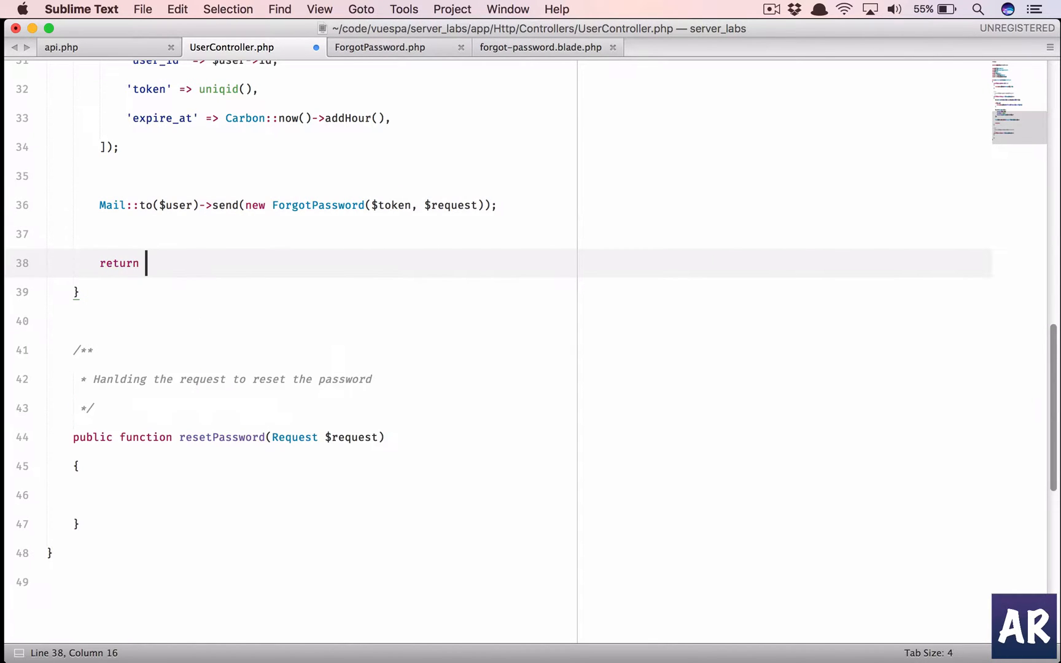
type("response(")
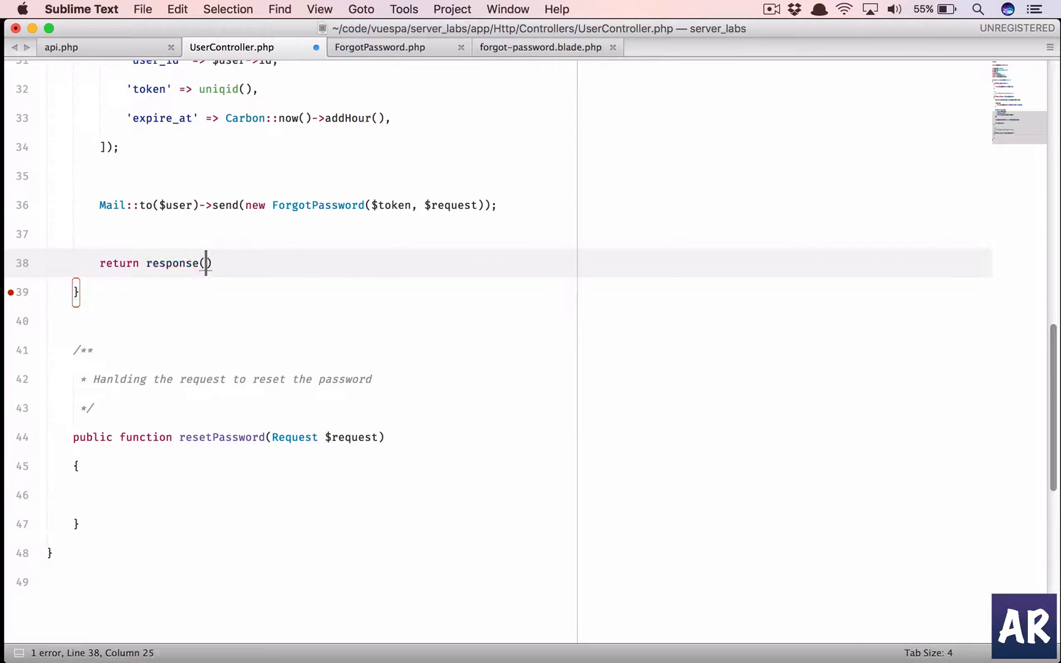
type("['data'")
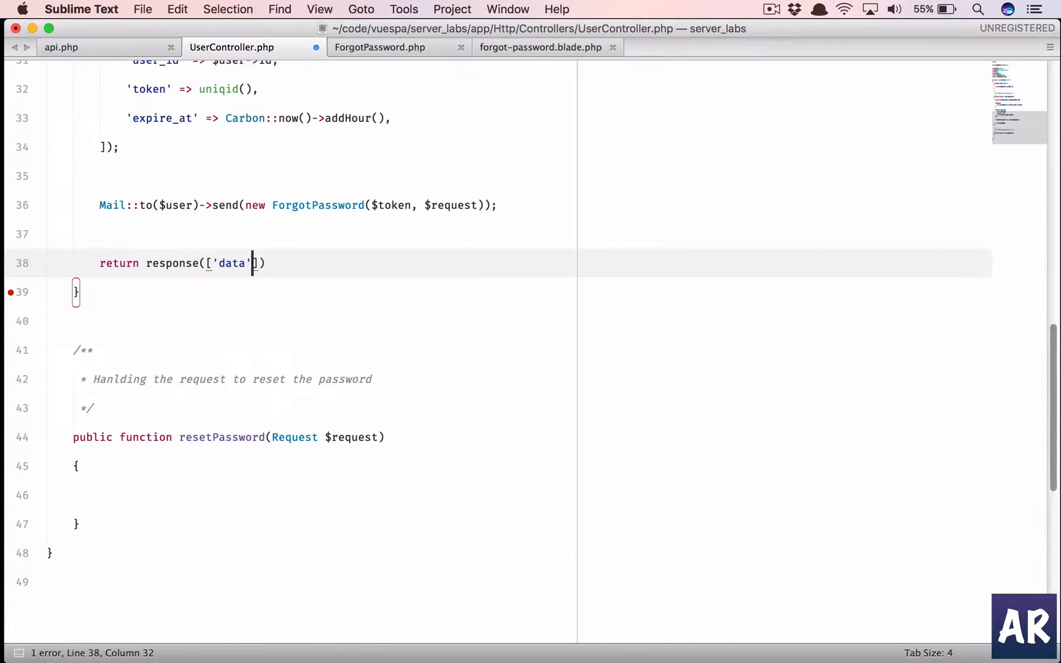
type("=>")
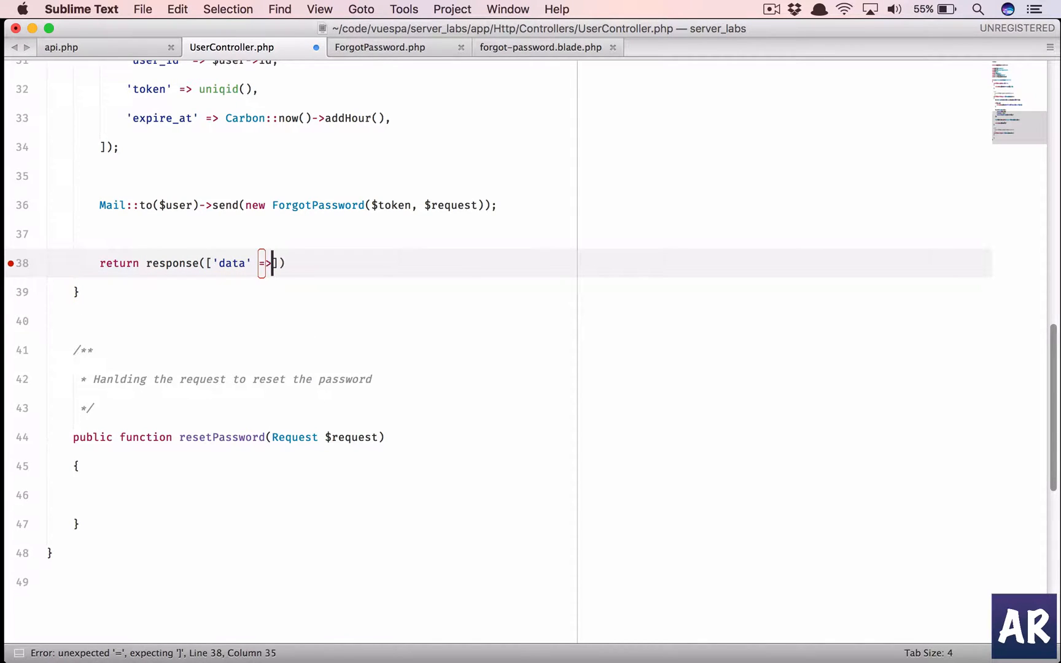
type("'Email'")
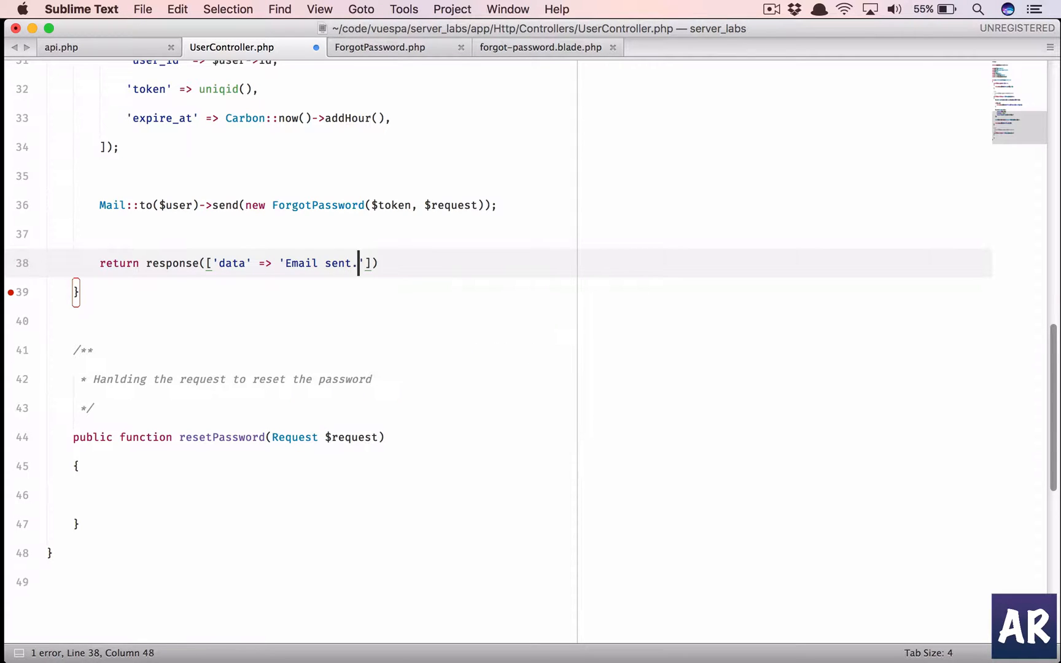
type(", 200")
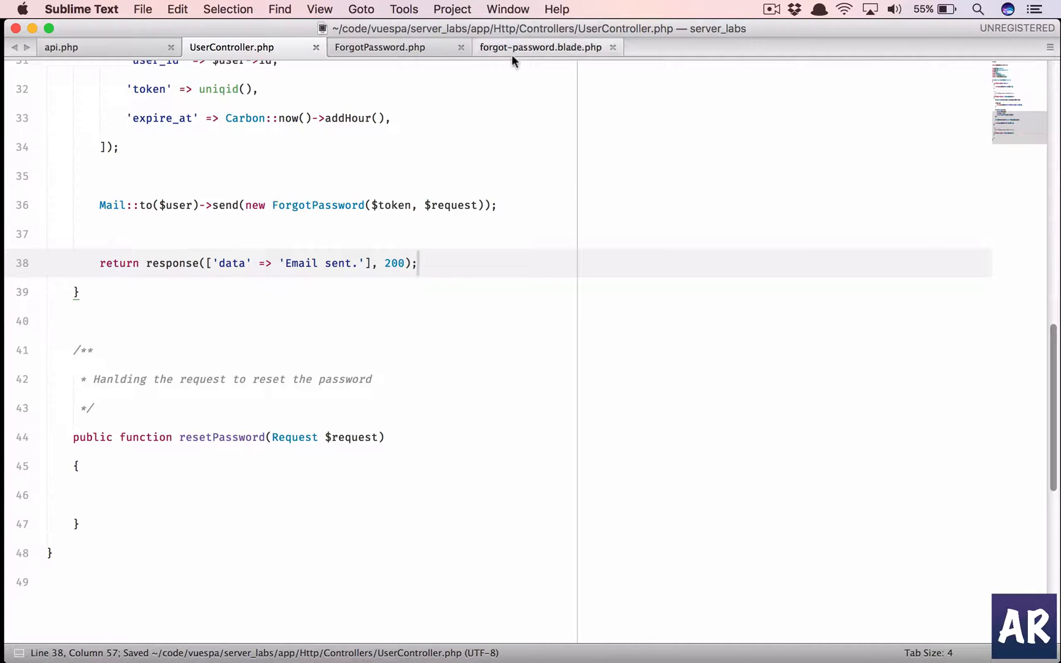
left_click(380, 46)
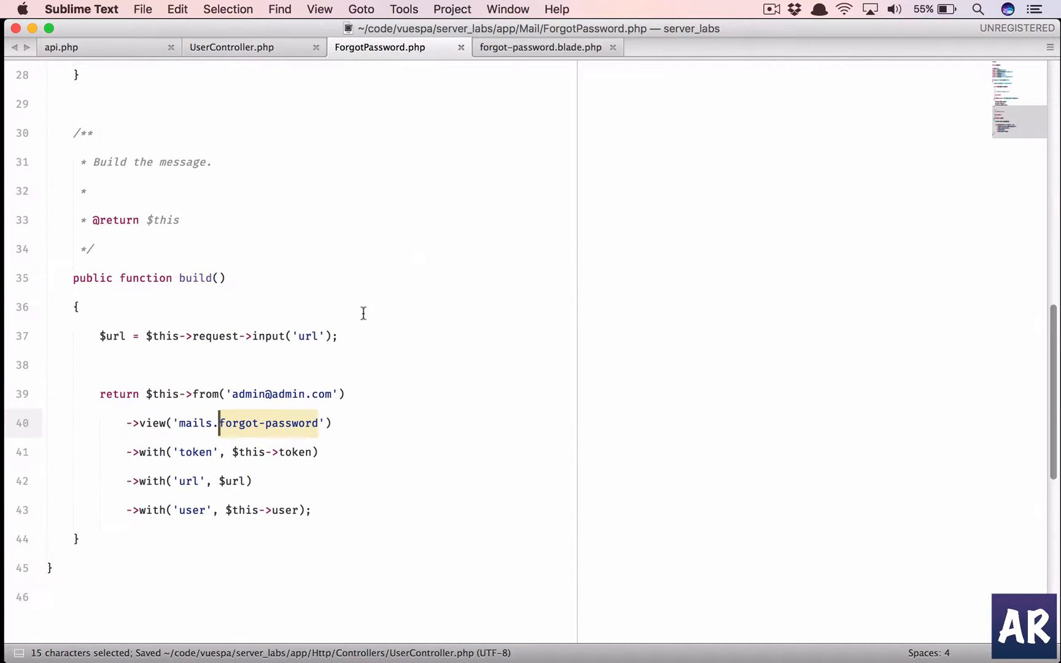
scroll("up", 3)
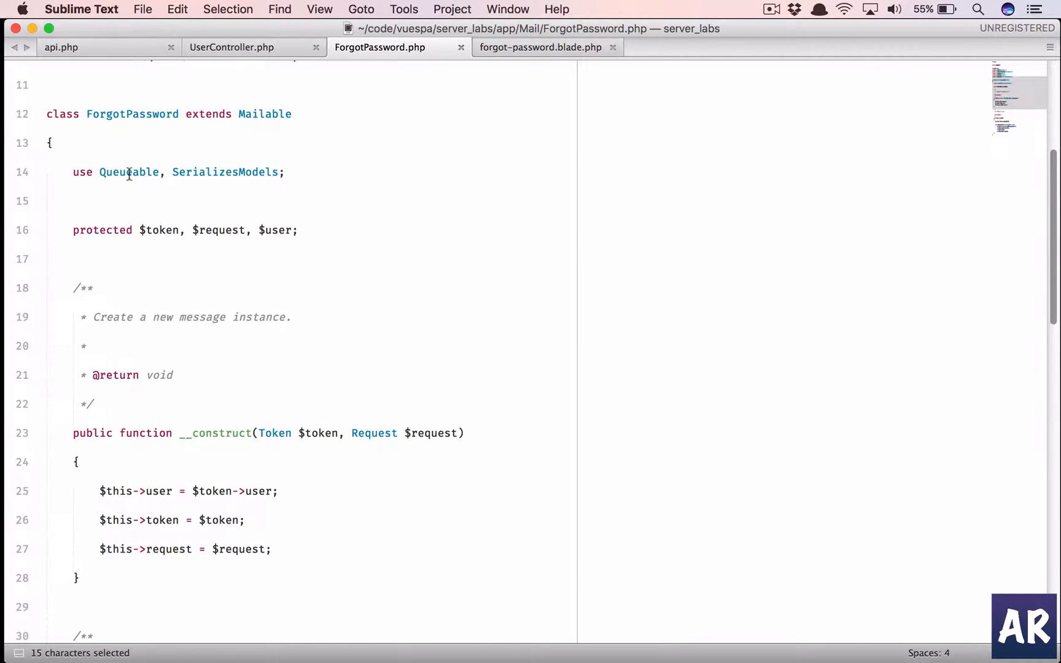
Step: Look up the Queueable definition, then return to UserController.php
double_click(127, 172)
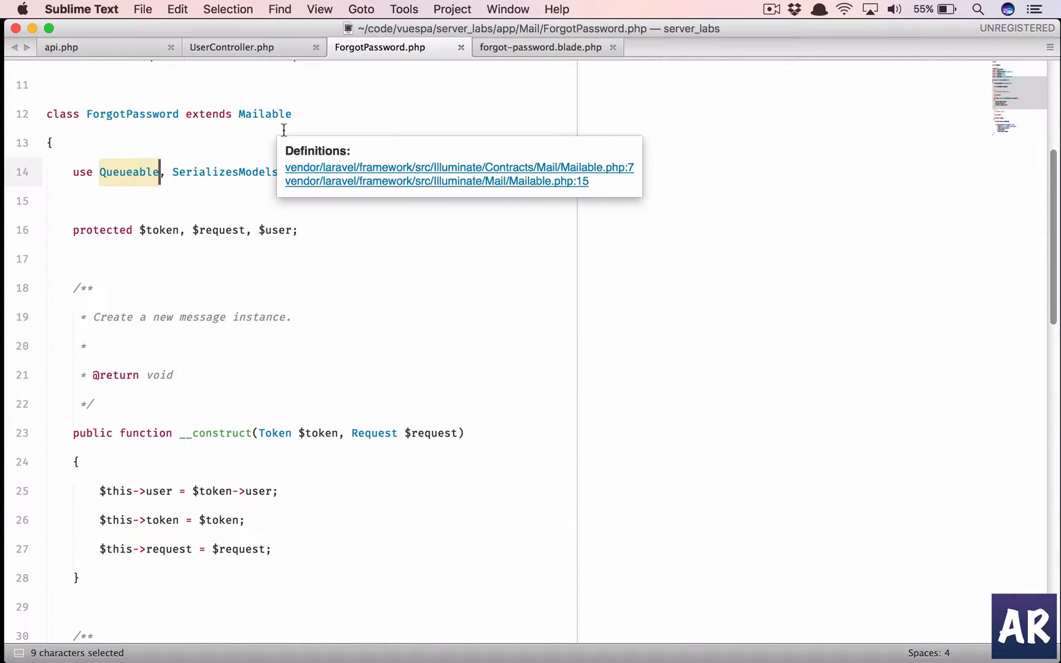
left_click(231, 46)
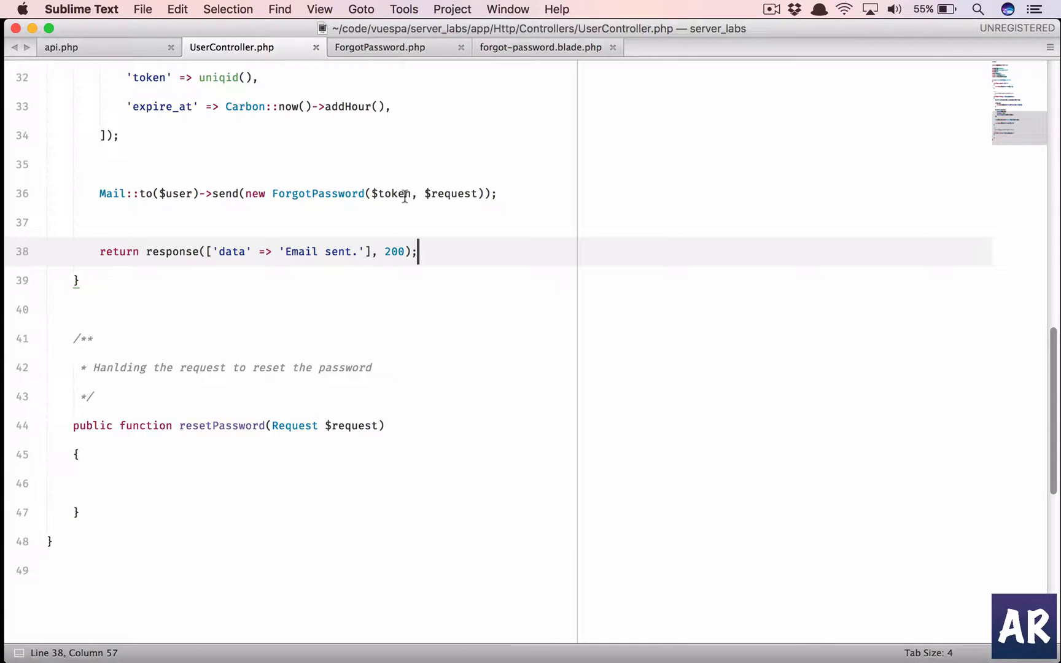
mouse_move(473, 361)
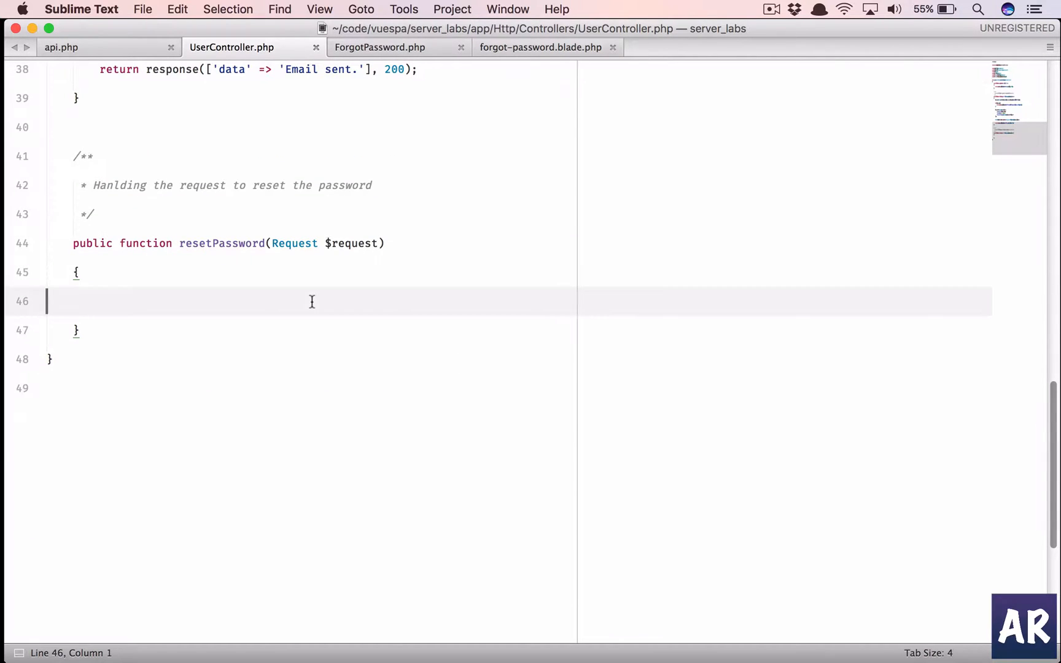
Step: Begin resetPassword with the statement $validator = Validator::make()
key("Tab")
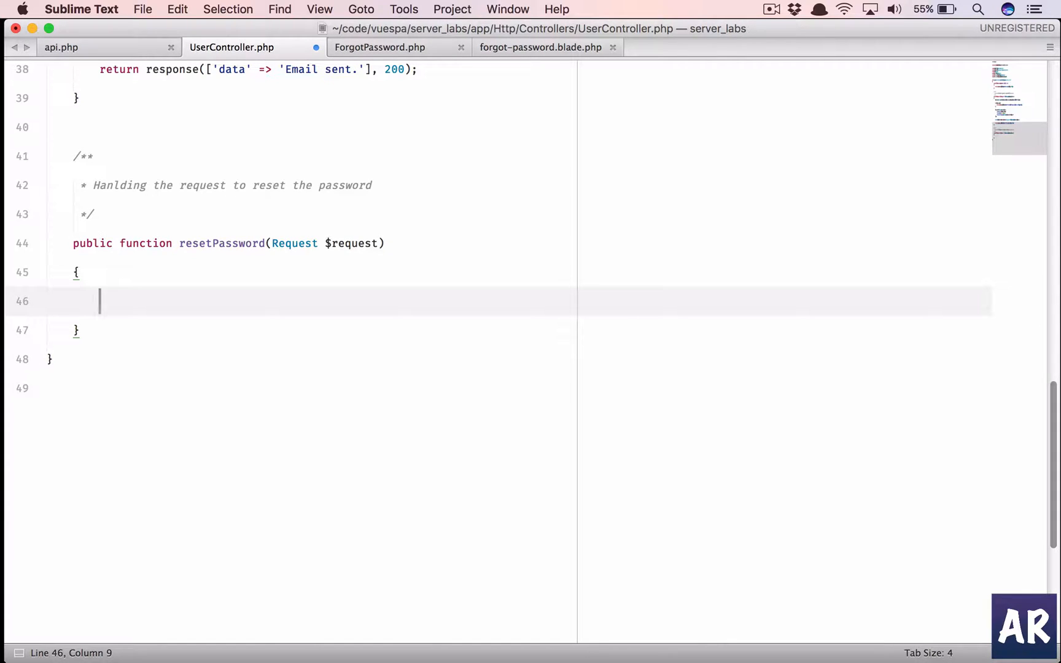
type("$va")
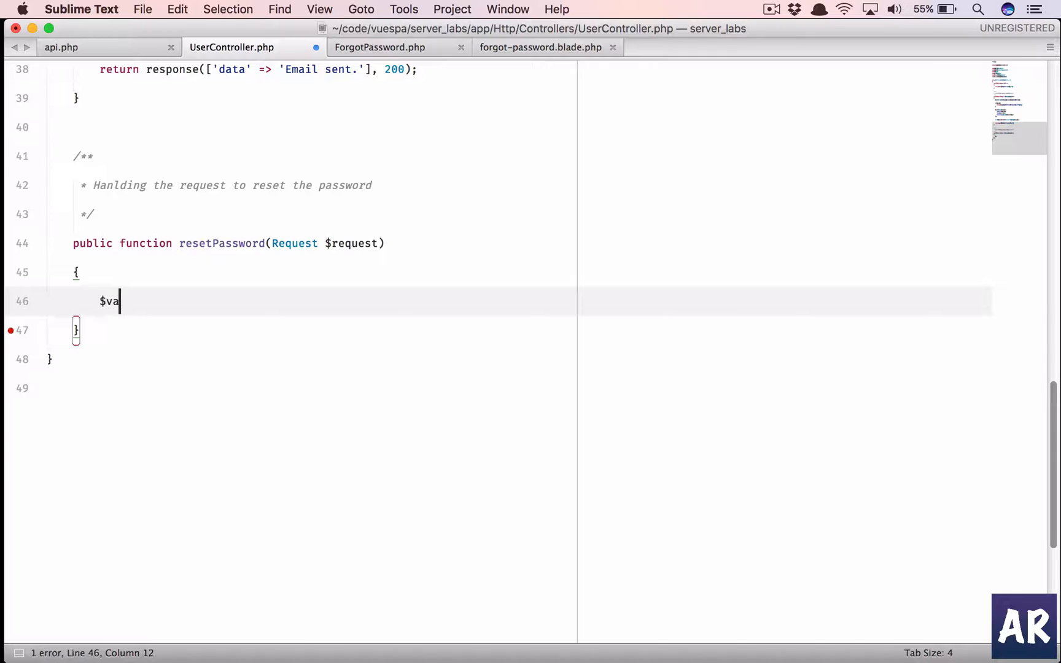
type("lidator")
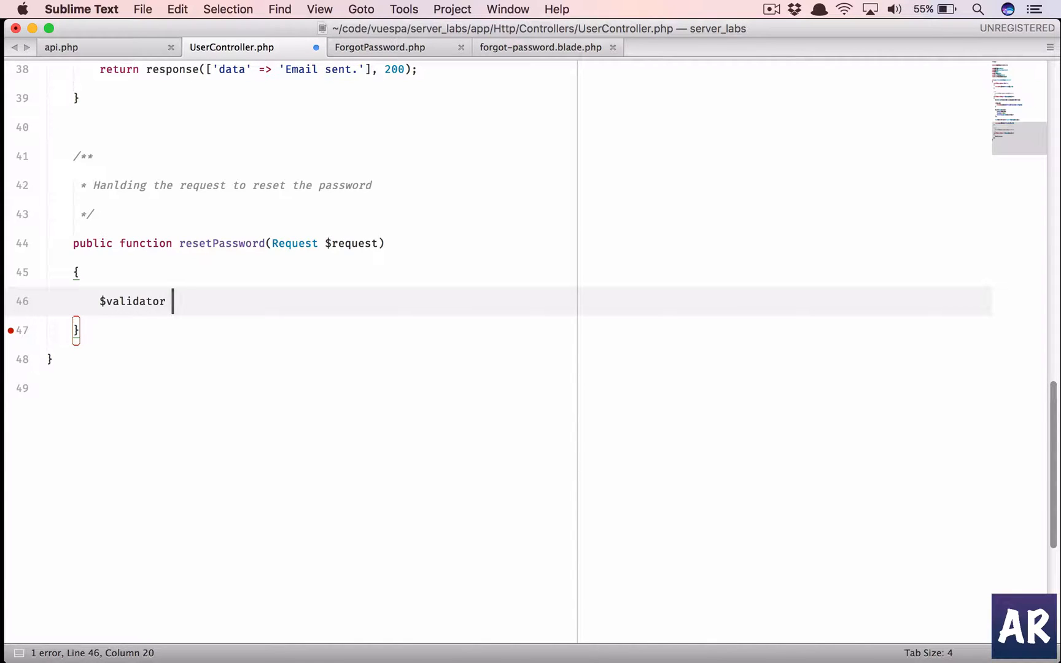
type("= Validato")
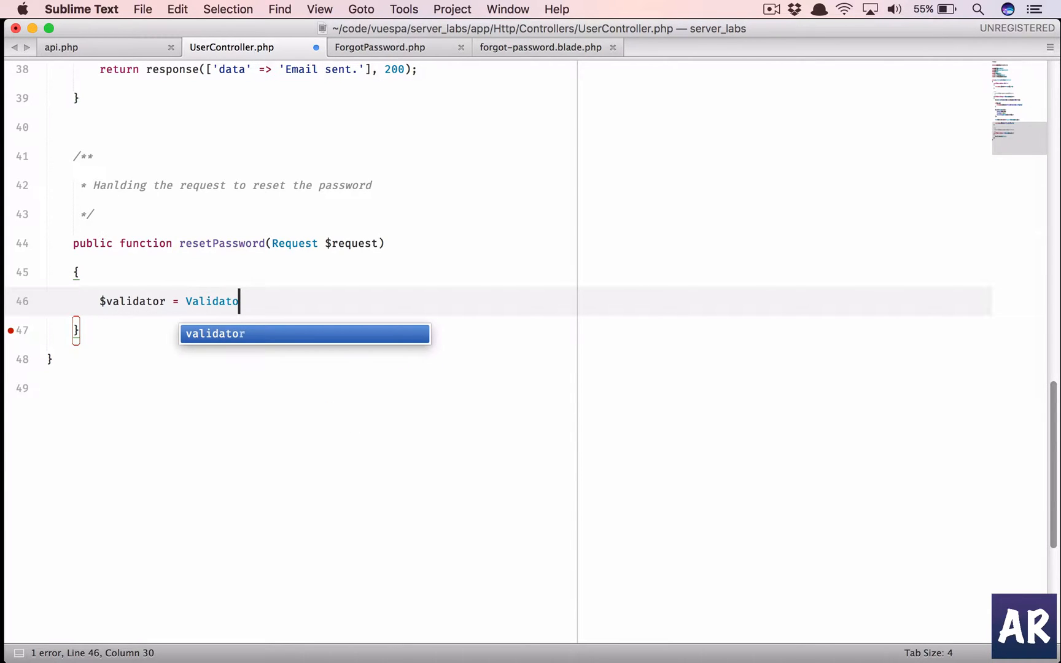
type("::make();")
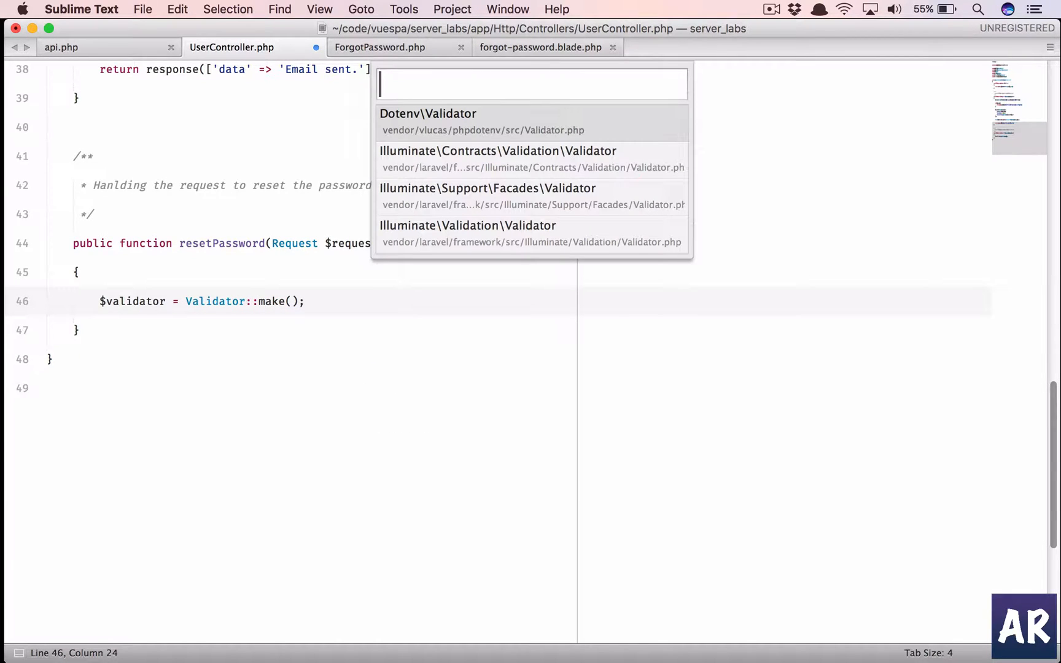
Step: Import Illuminate\Support\Facades\Validator and pass the request data and a rules array into make()
left_click(487, 188)
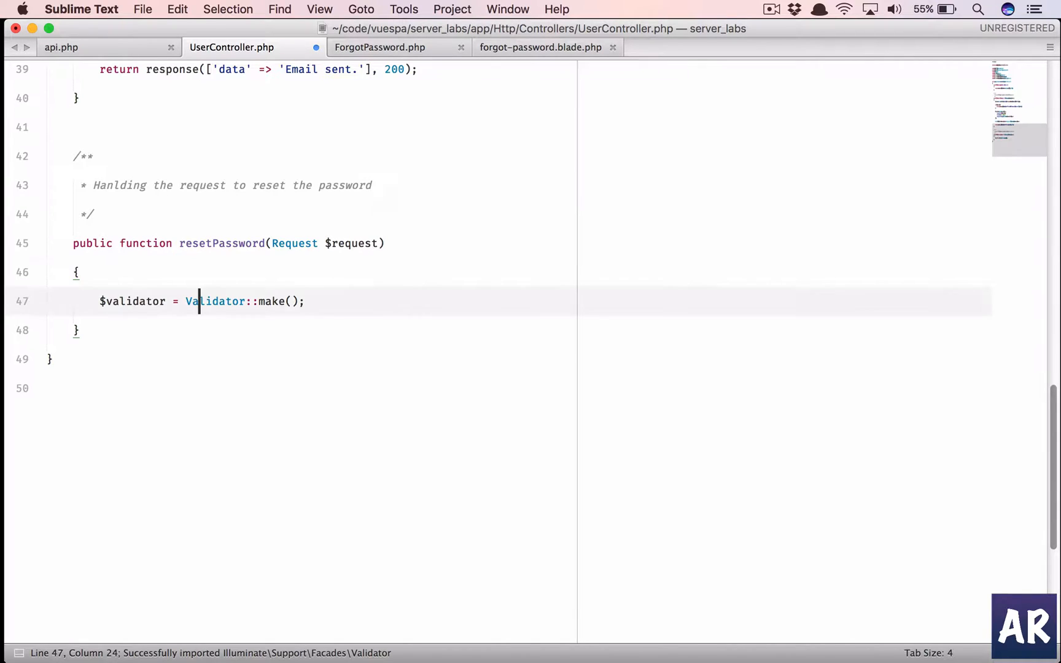
left_click(291, 301)
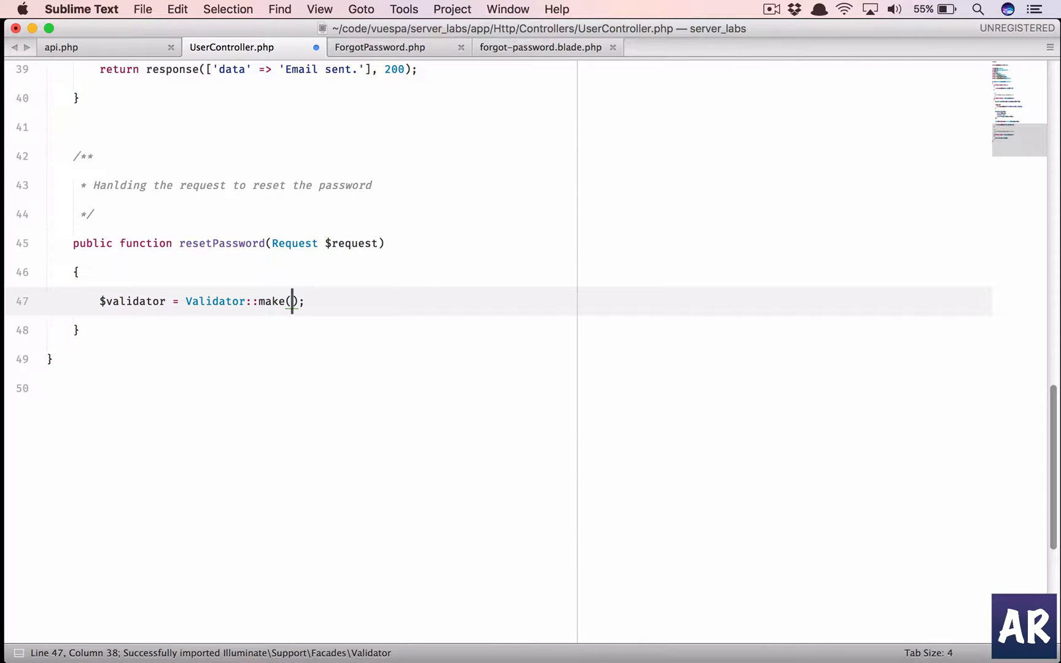
type("$request->all(),")
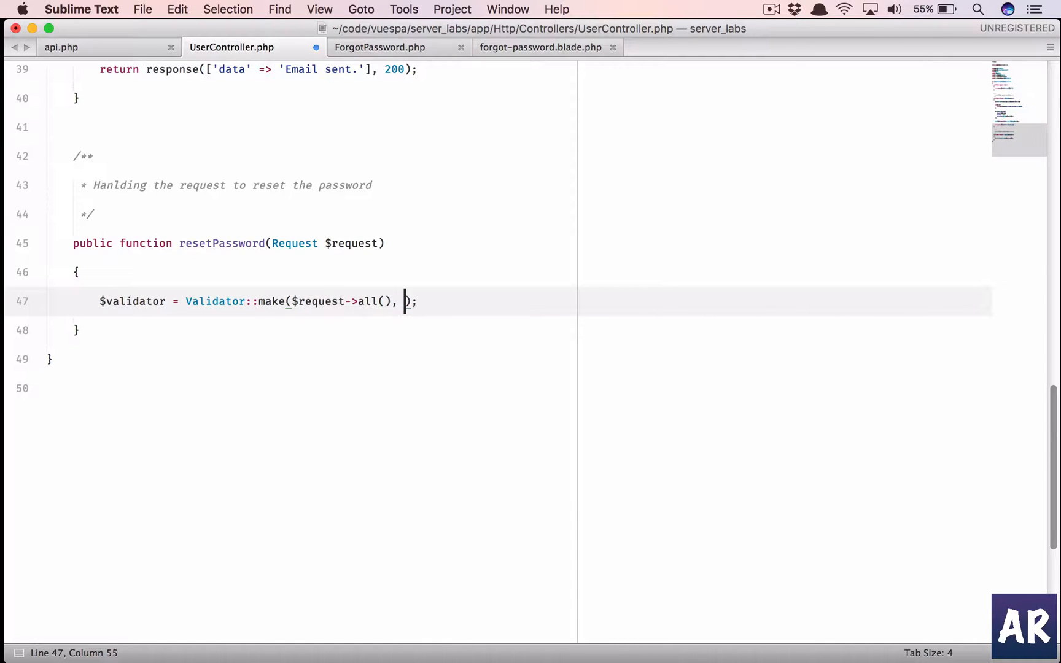
type("[")
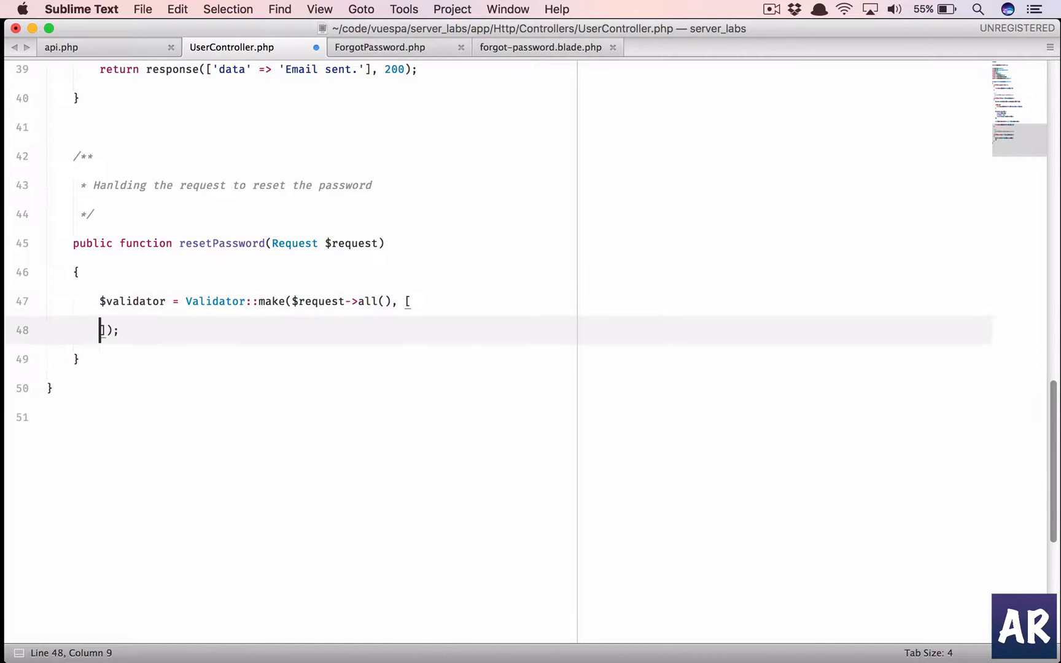
key("enter")
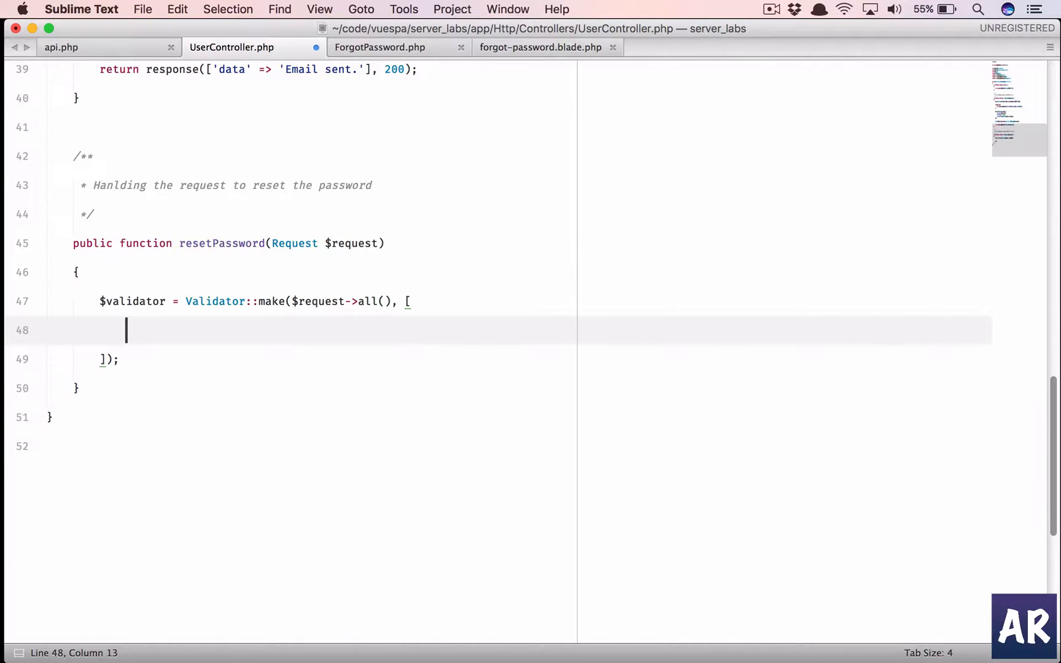
Step: Add rules password required|min:6 and confirm_password required|same:password, then begin if ($validator->fails())
type("'password' => '")
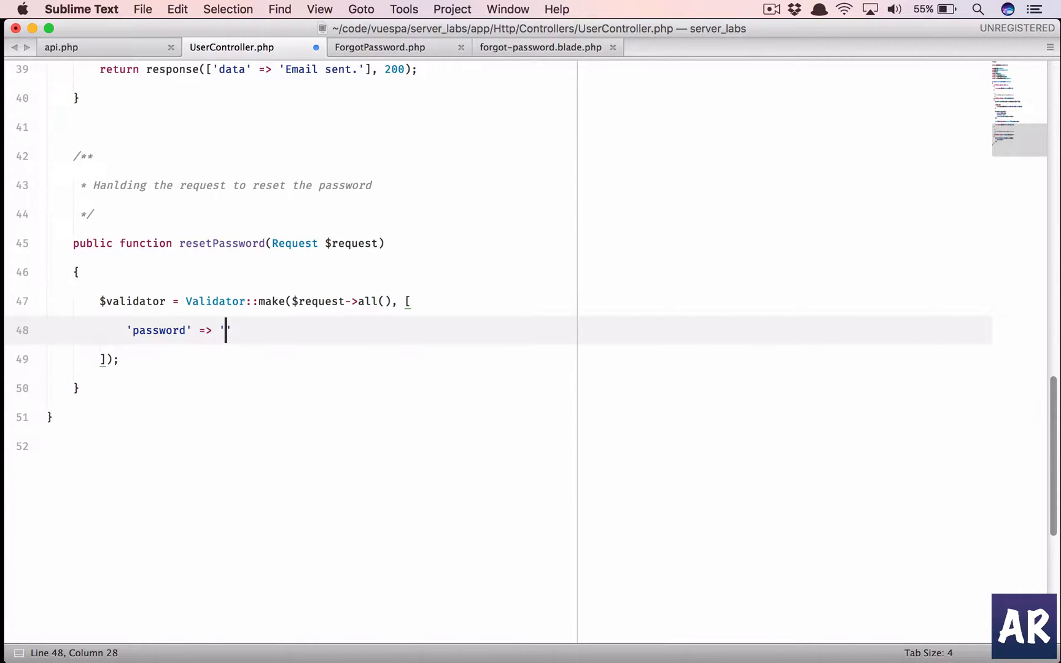
type("required")
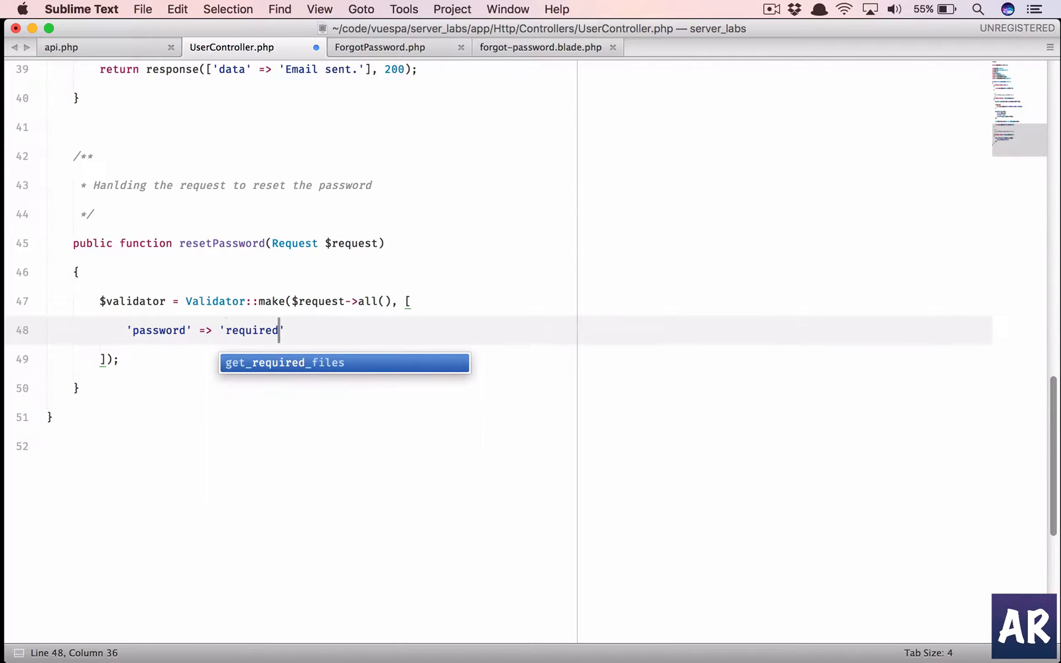
type("|min:6")
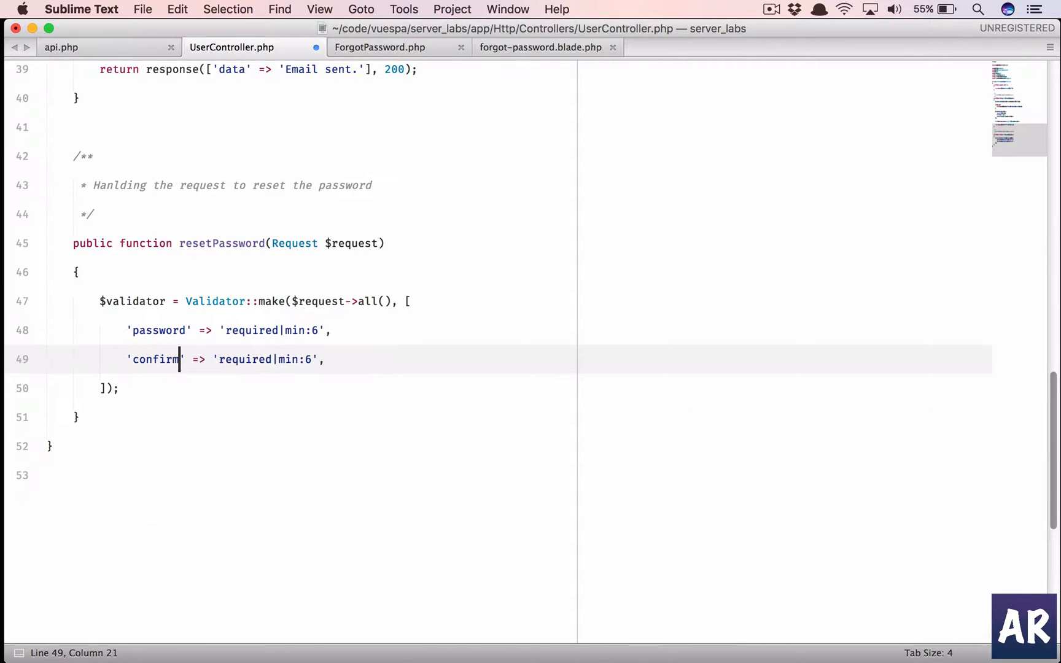
type("_password")
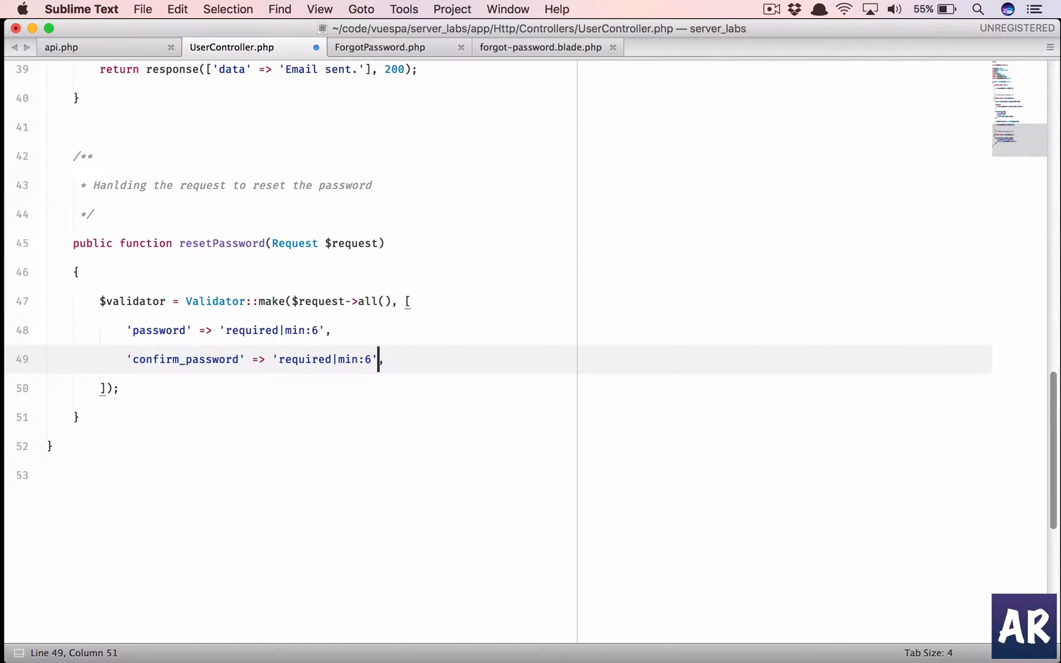
type("same::")
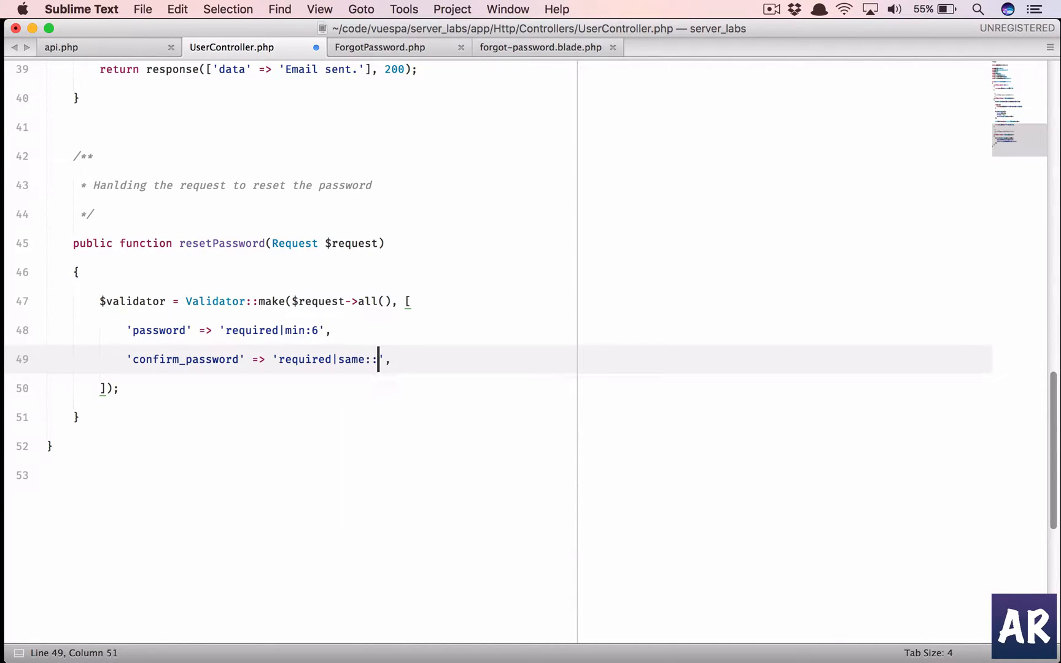
type("password")
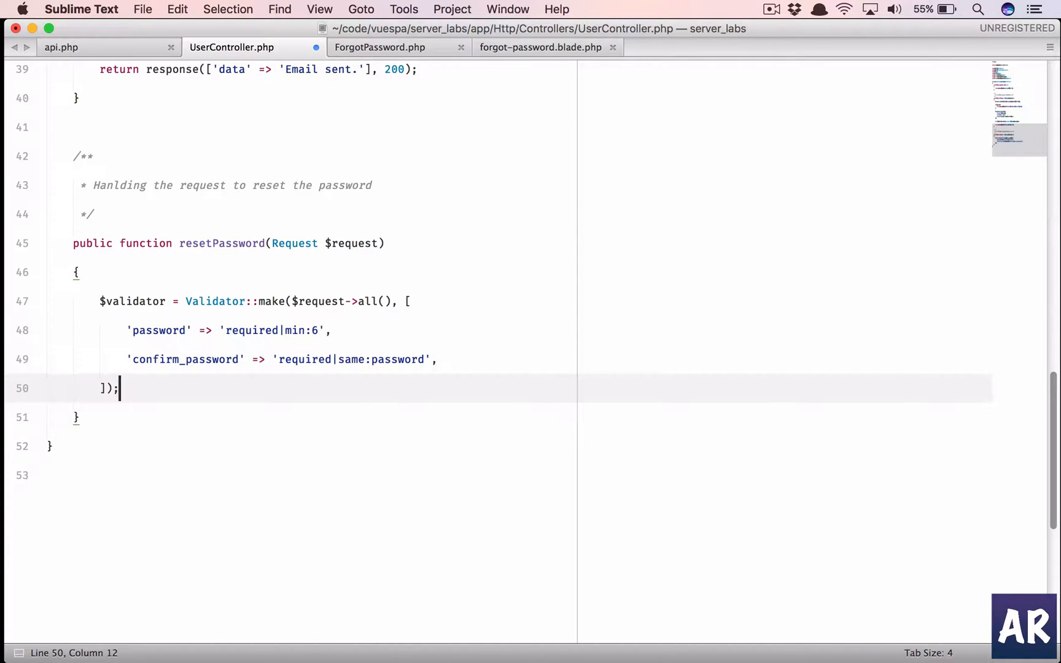
type("if ($validator->fails()) {")
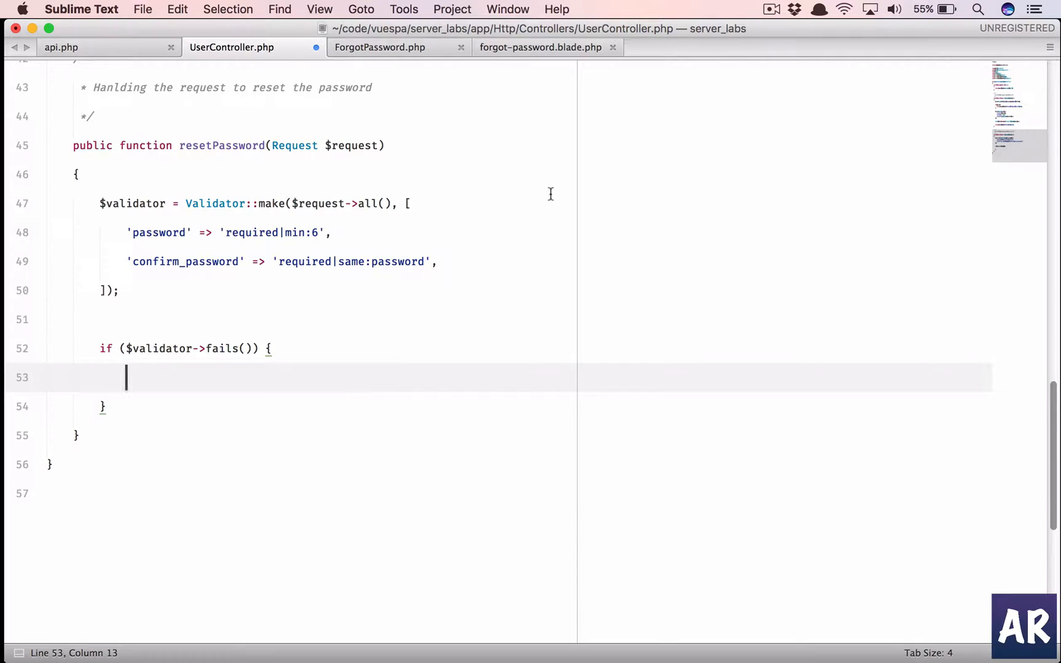
Step: Return response(['data' => $validator->errors()], 422) inside the fails() block
type("ret")
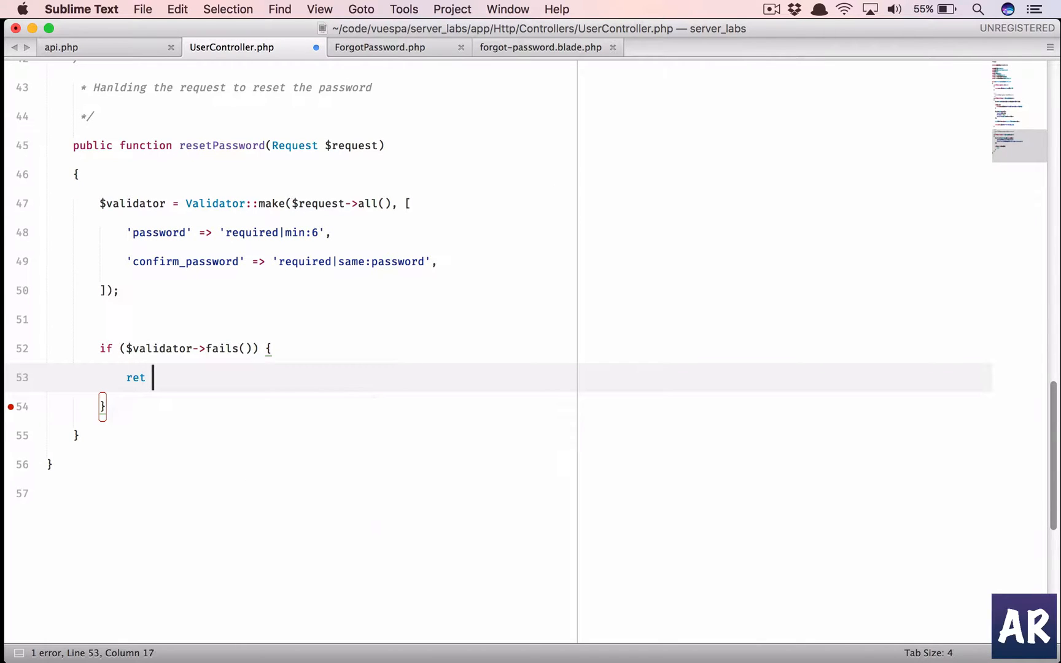
type("urn response([")
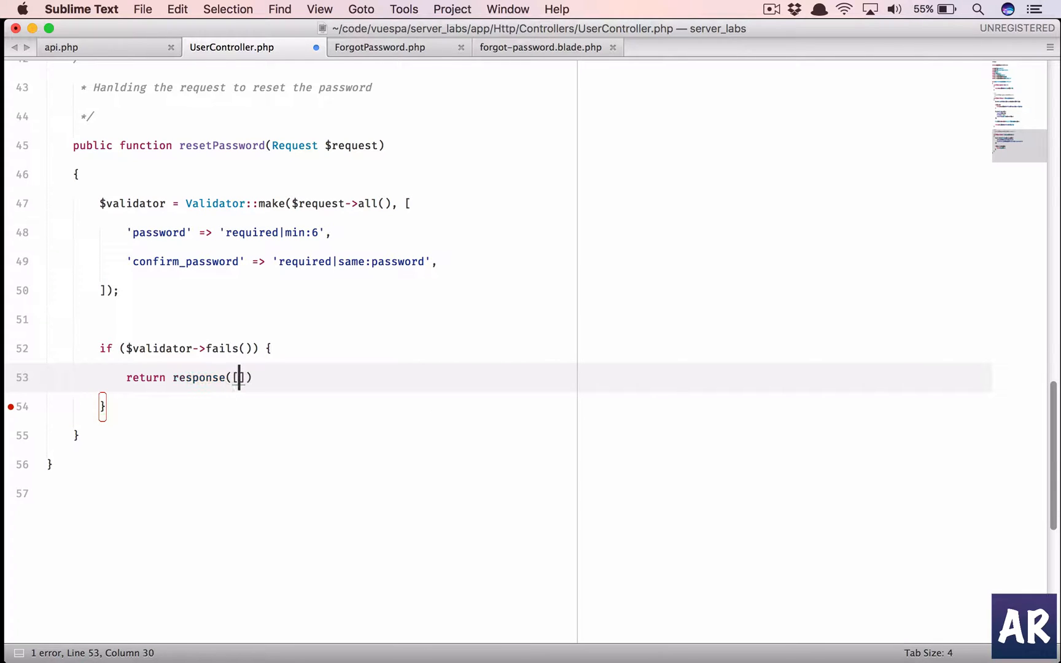
type("'data' => '")
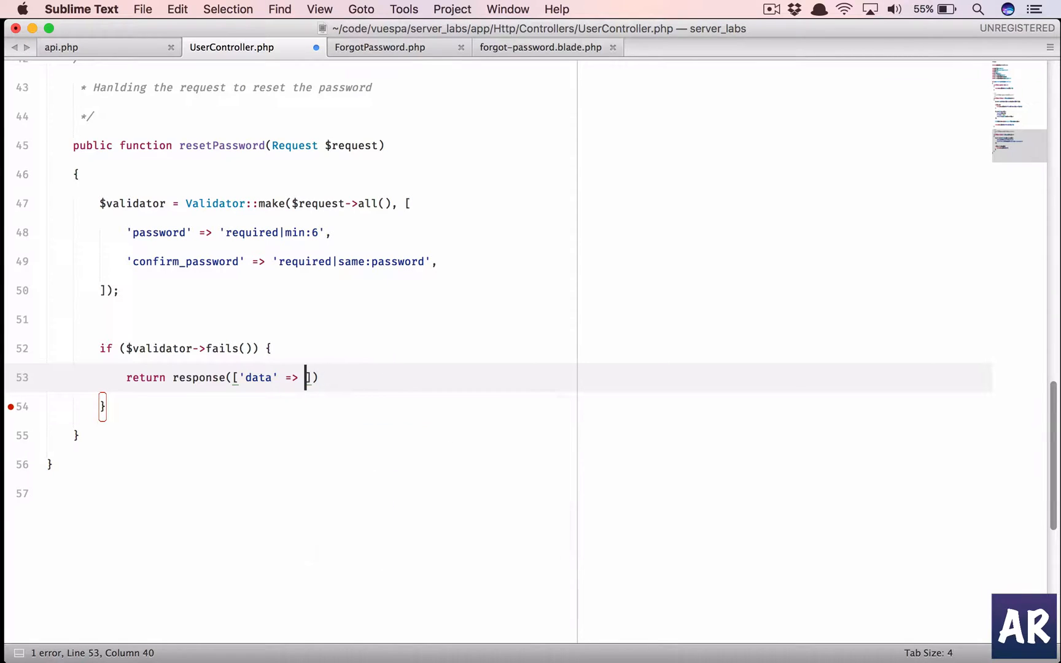
type("$validator->errors(")
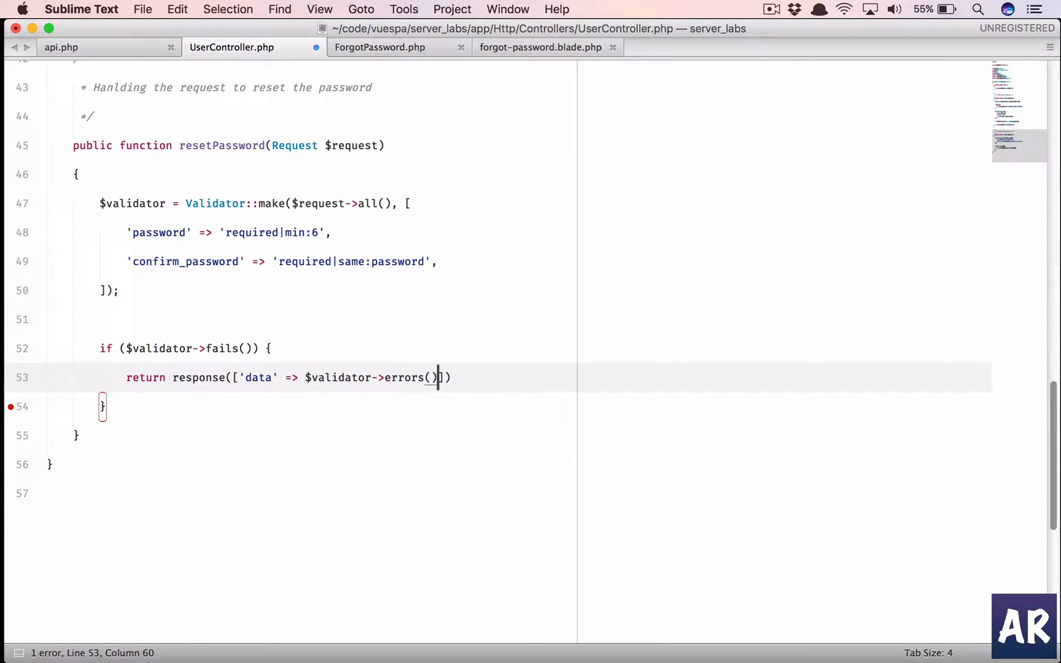
type(", 422")
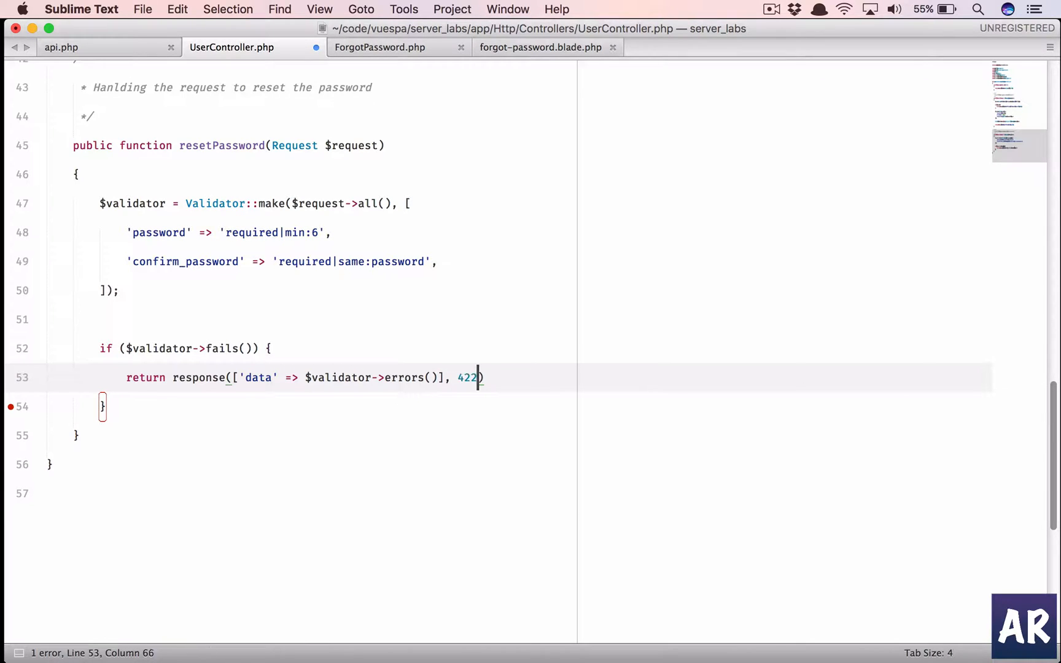
type(";")
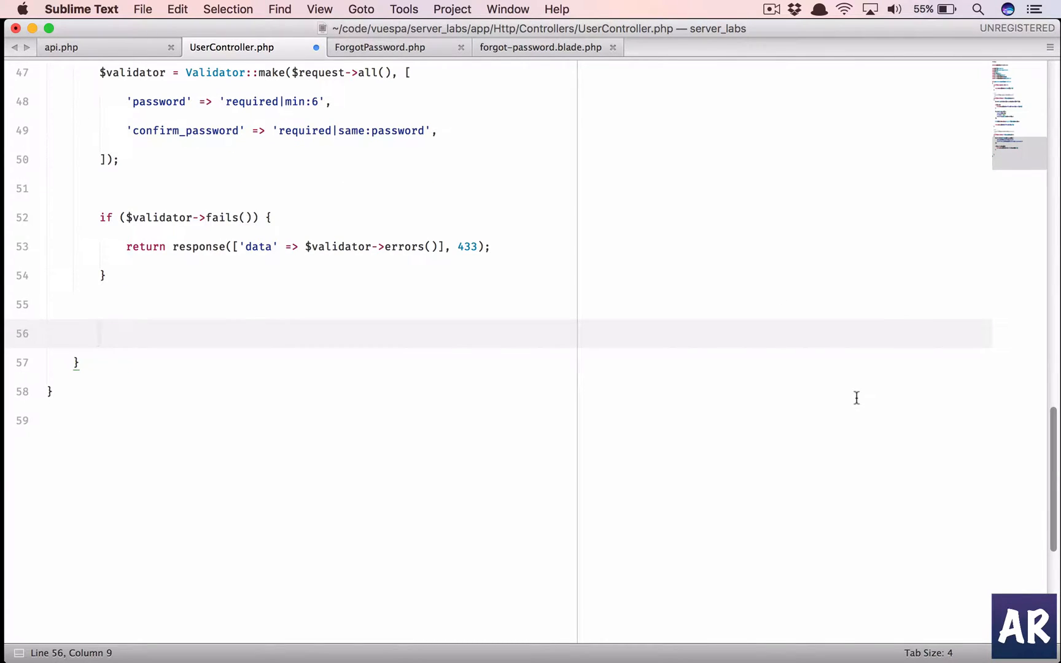
Step: Read the token into $token from $request->input('token')
type("$token =")
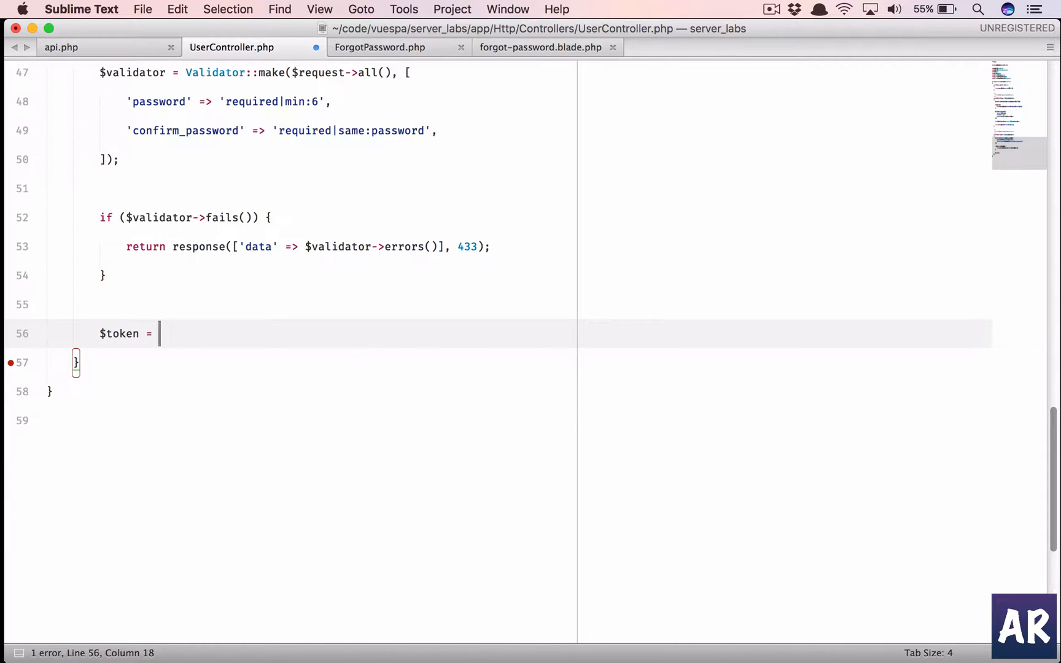
type("$")
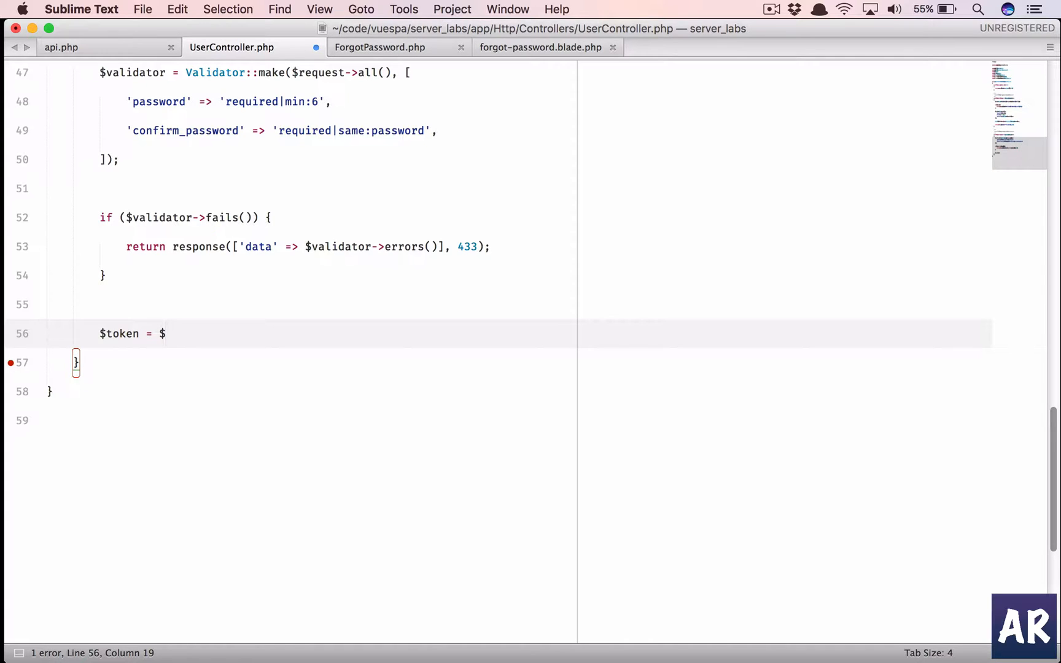
type("request->input('token');")
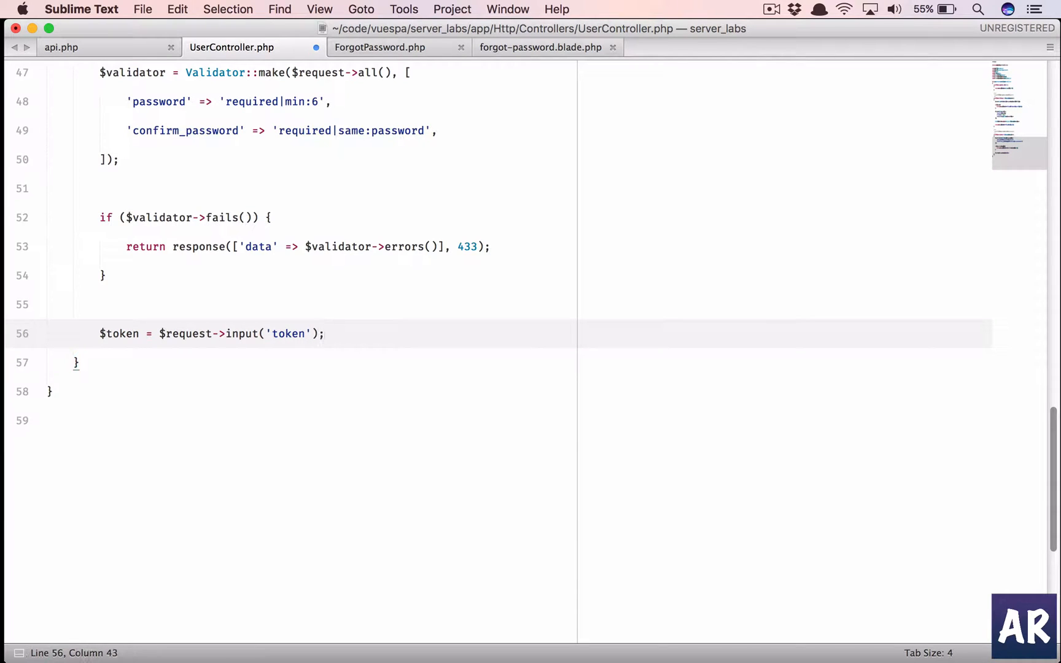
key("enter")
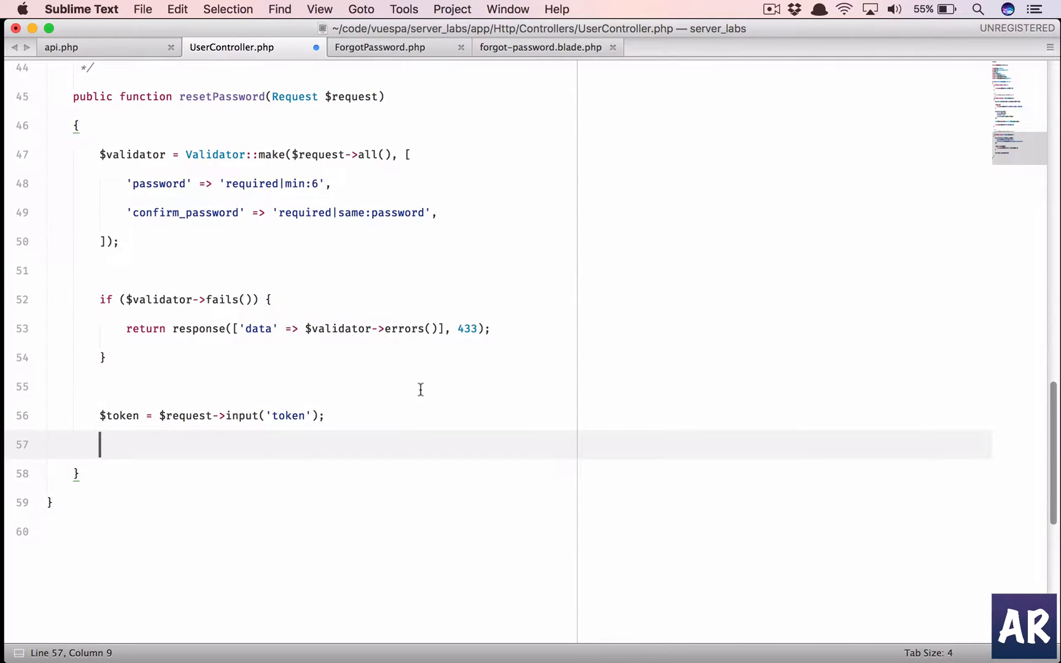
Step: Query $dBToken from DB::table('tokens') where token matches $token with first(), and save the file
scroll("down", 3)
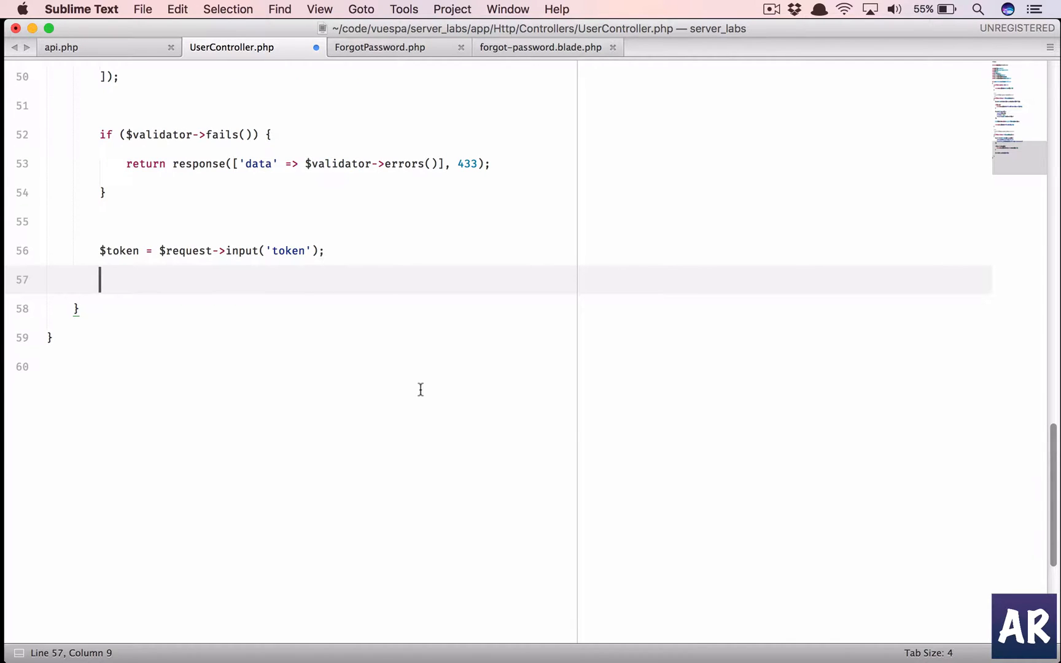
type("$db")
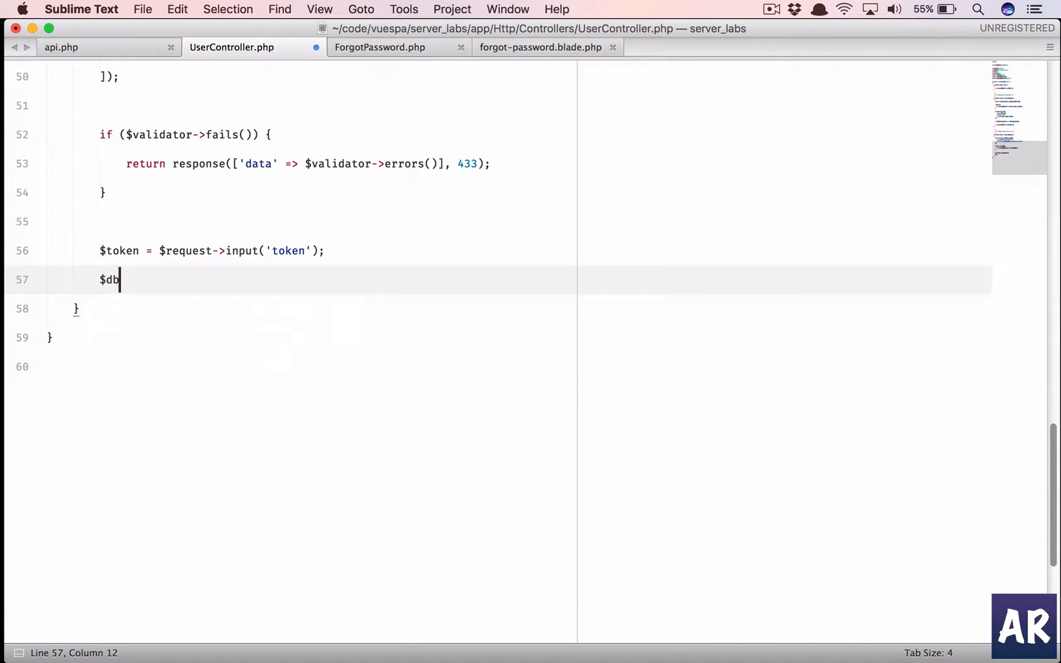
key("backspace")
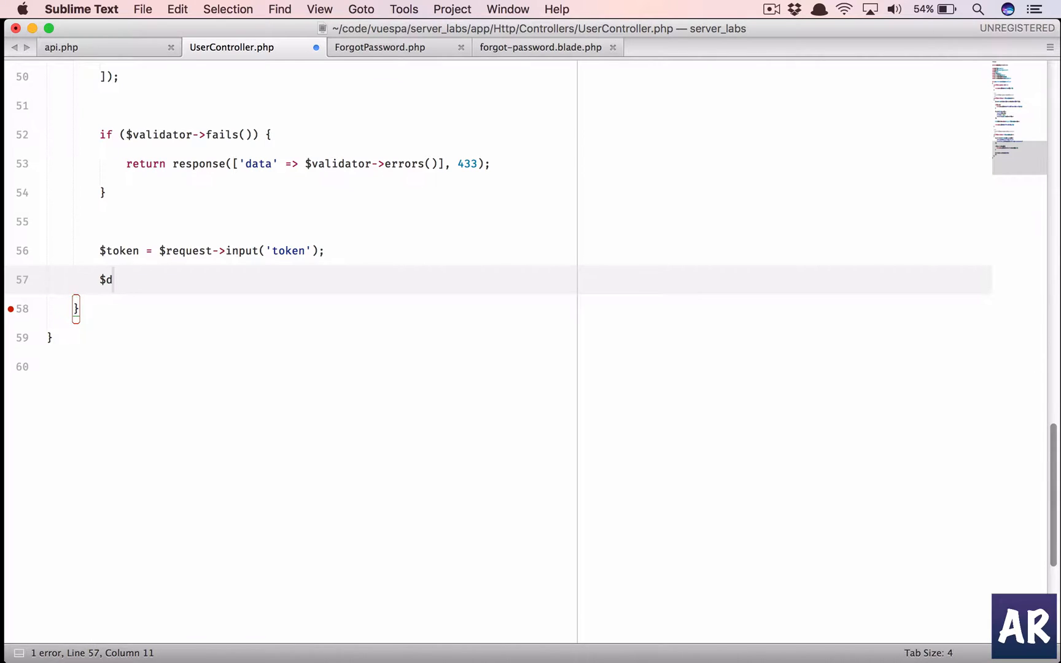
type("BToken")
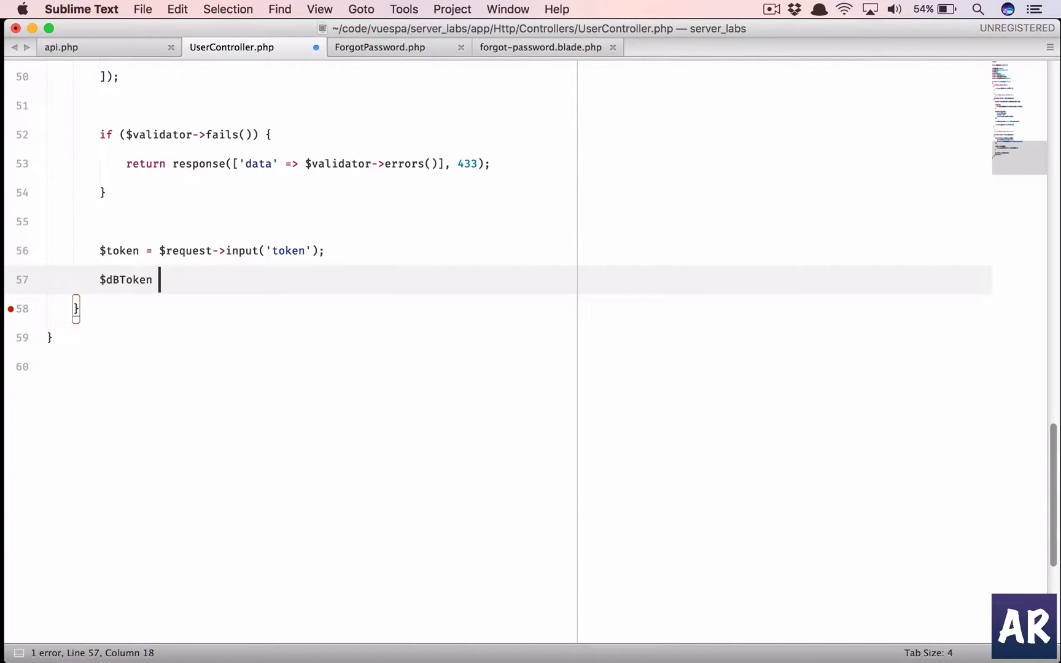
type("= DB::table")
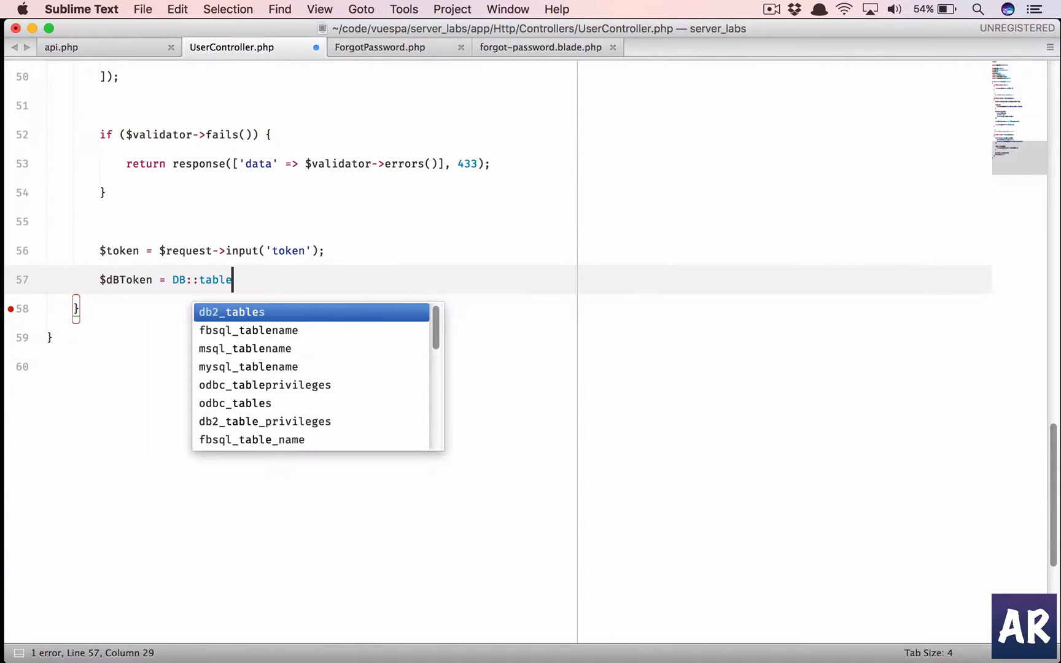
type("('tokens')->whe")
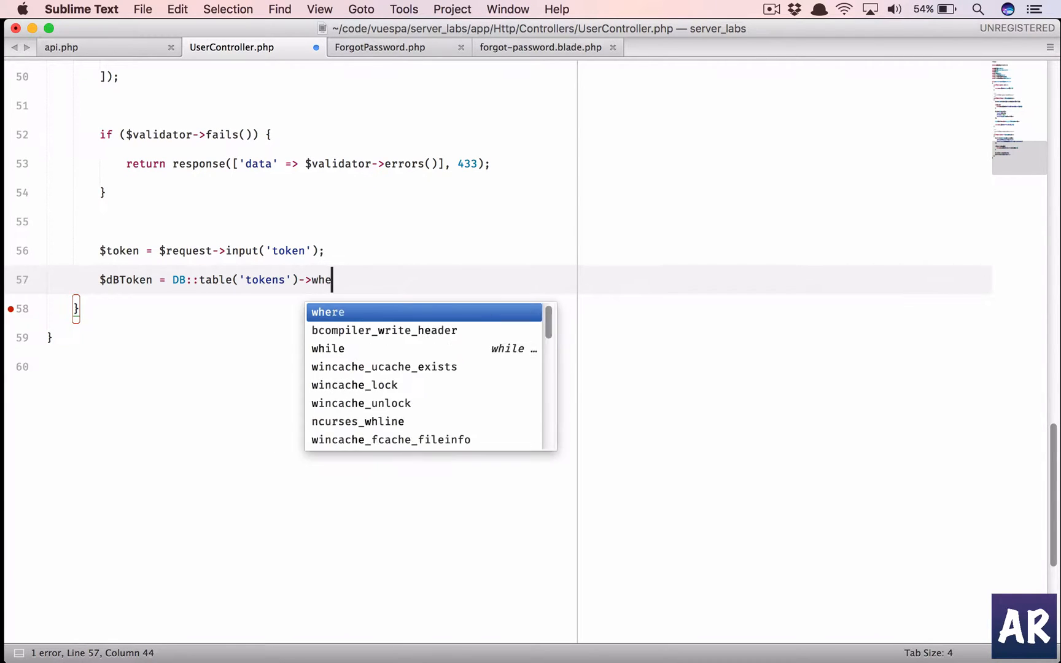
key("Tab")
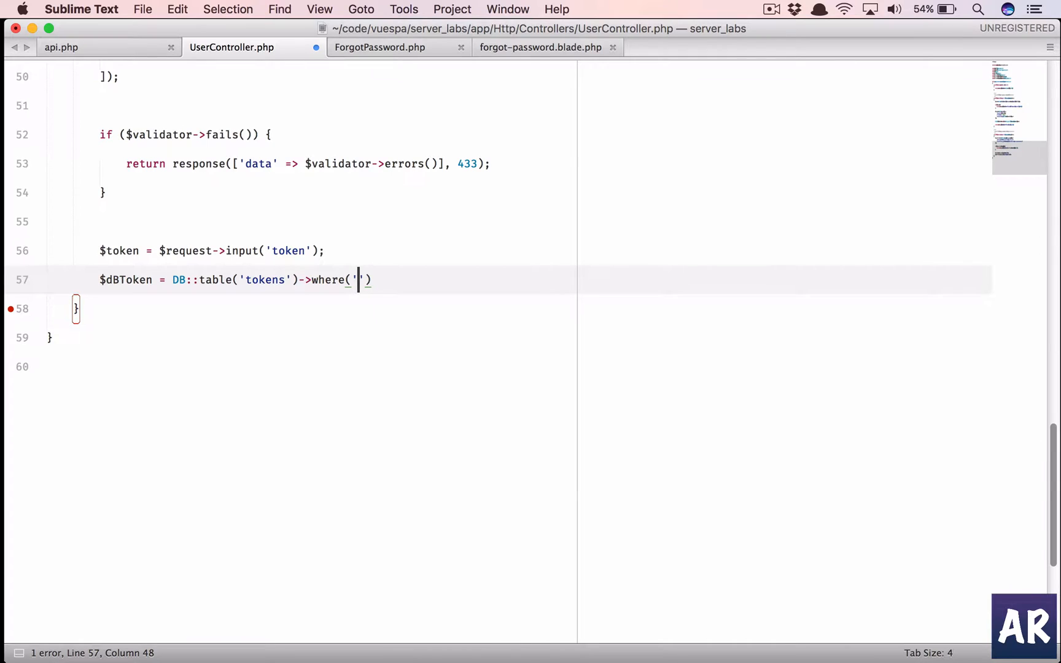
type("token")
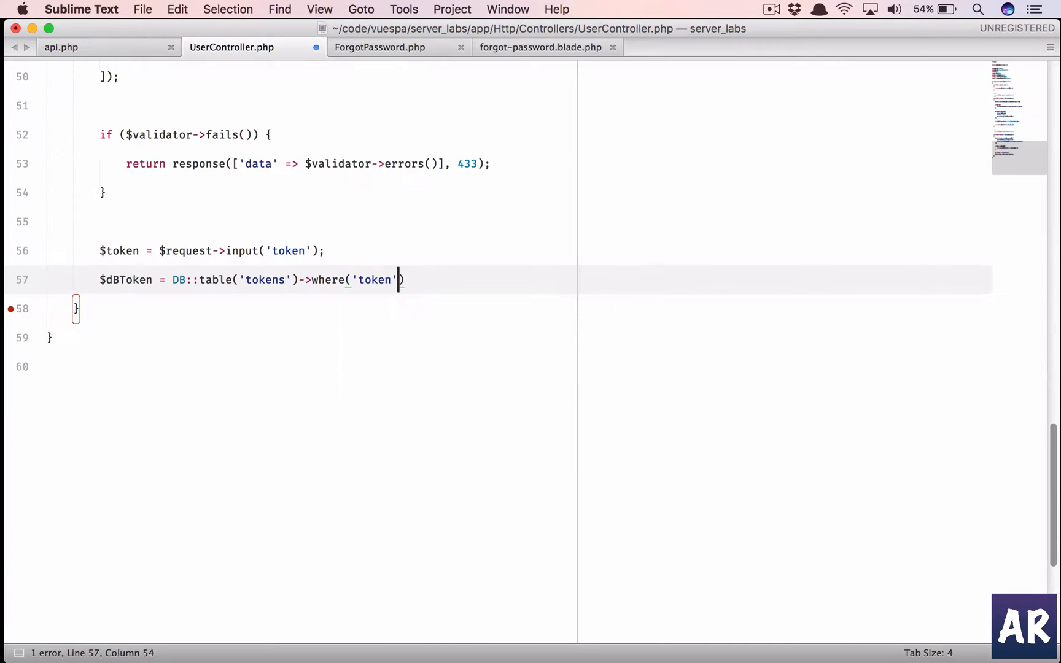
type(", $token")
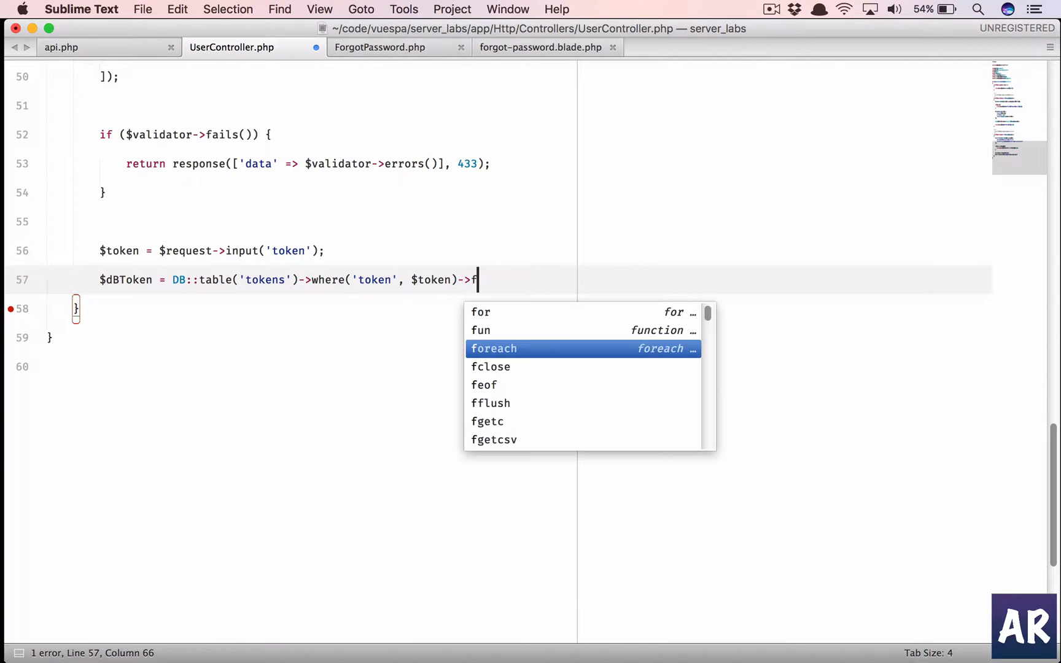
type("irst();")
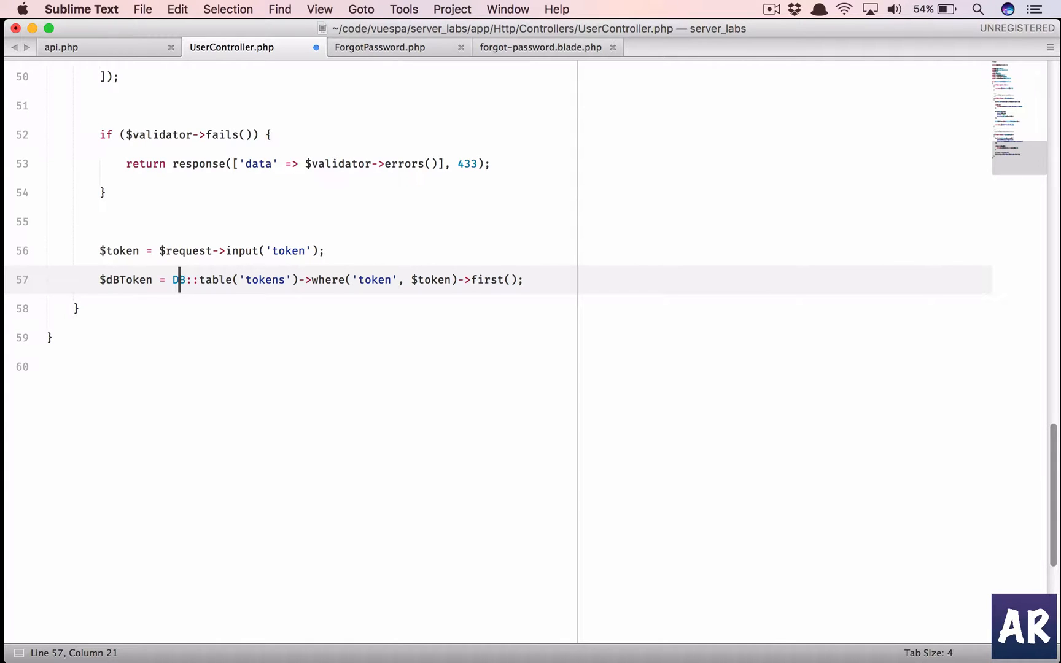
key("cmd+s")
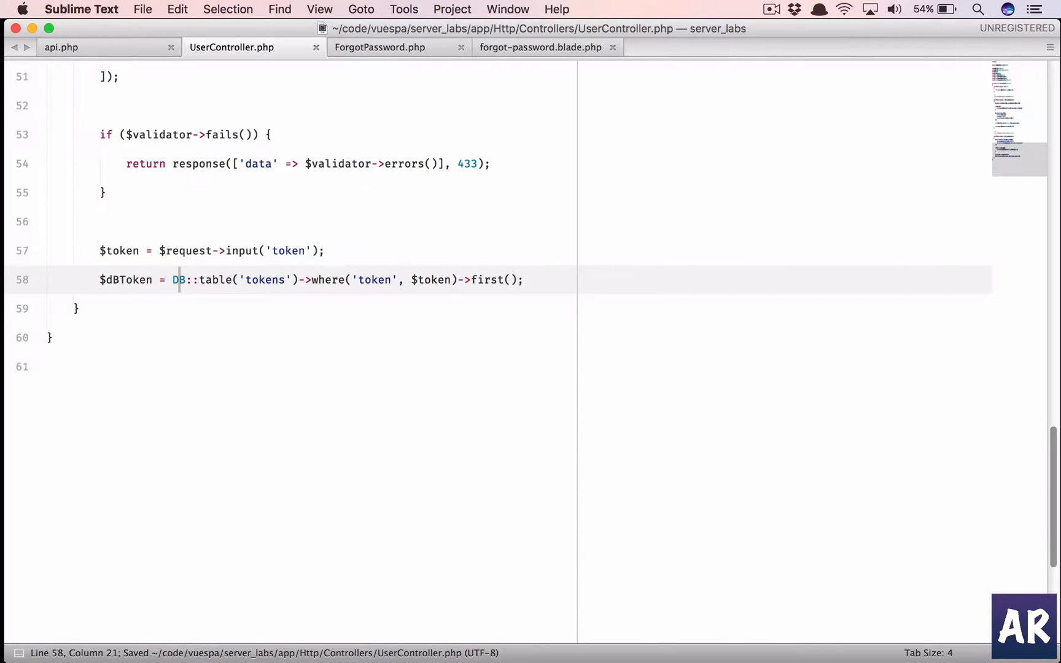
Step: Split the query onto separate lines and add where expire_at > Carbon::now()
key("Enter")
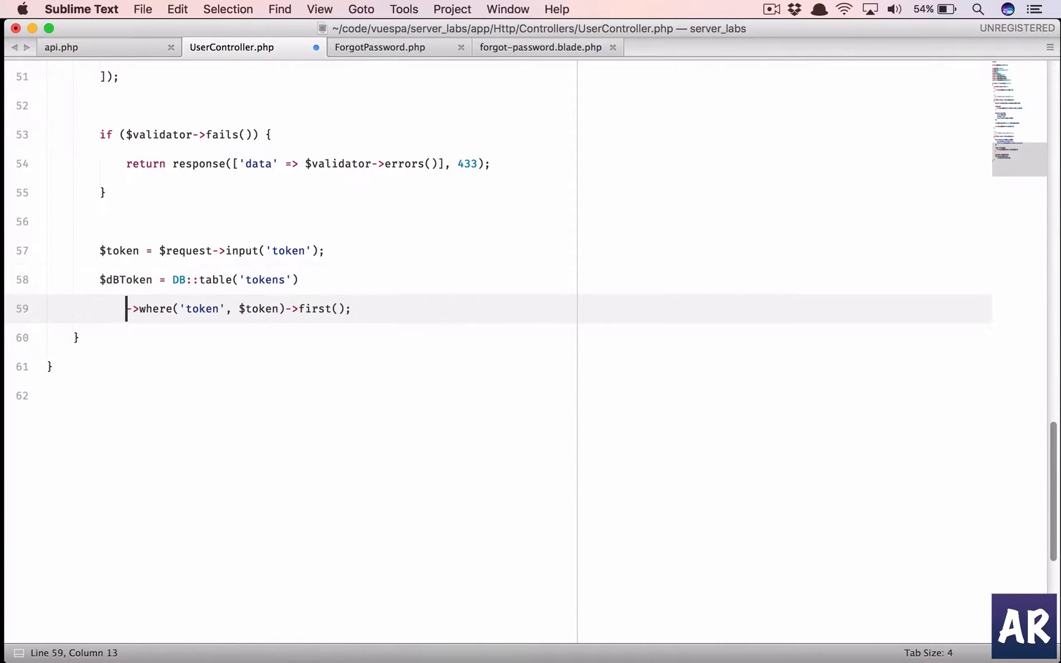
key("enter")
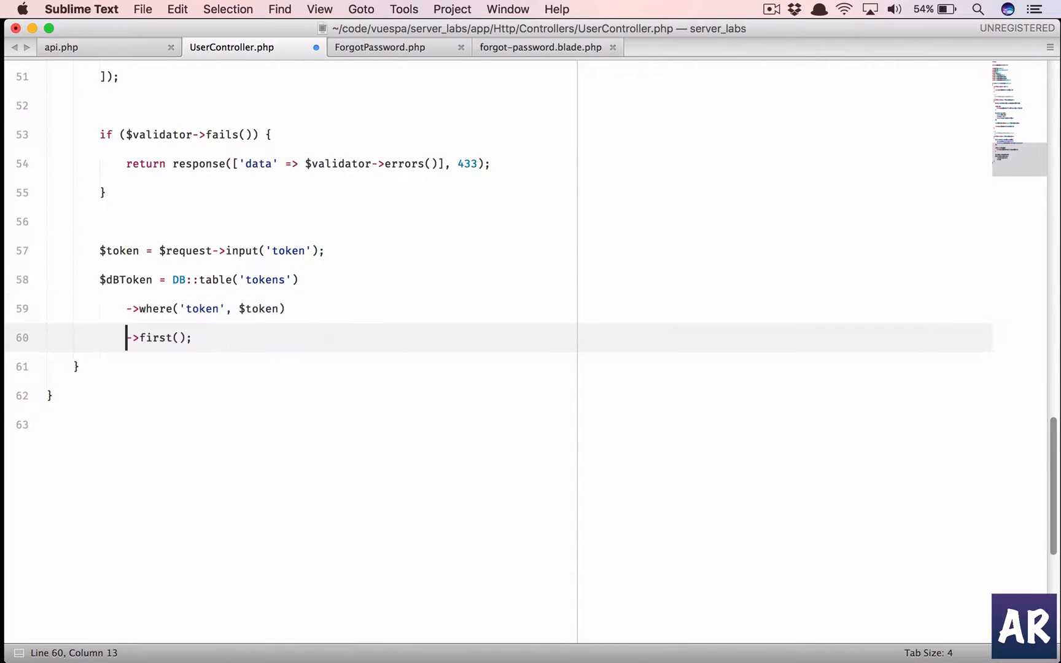
type("where('e")
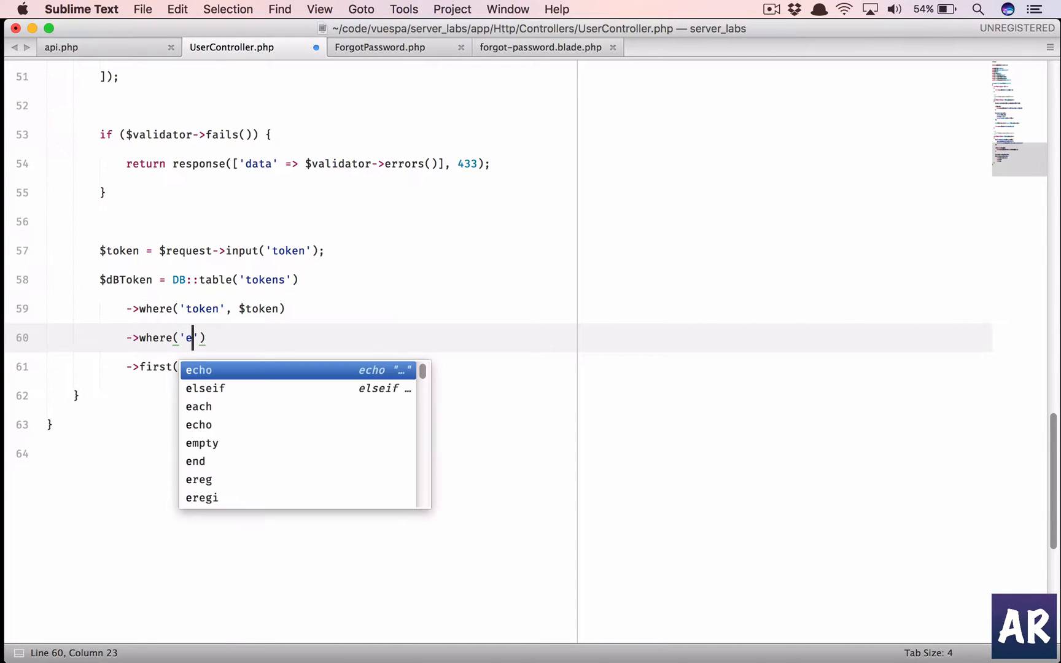
type("x")
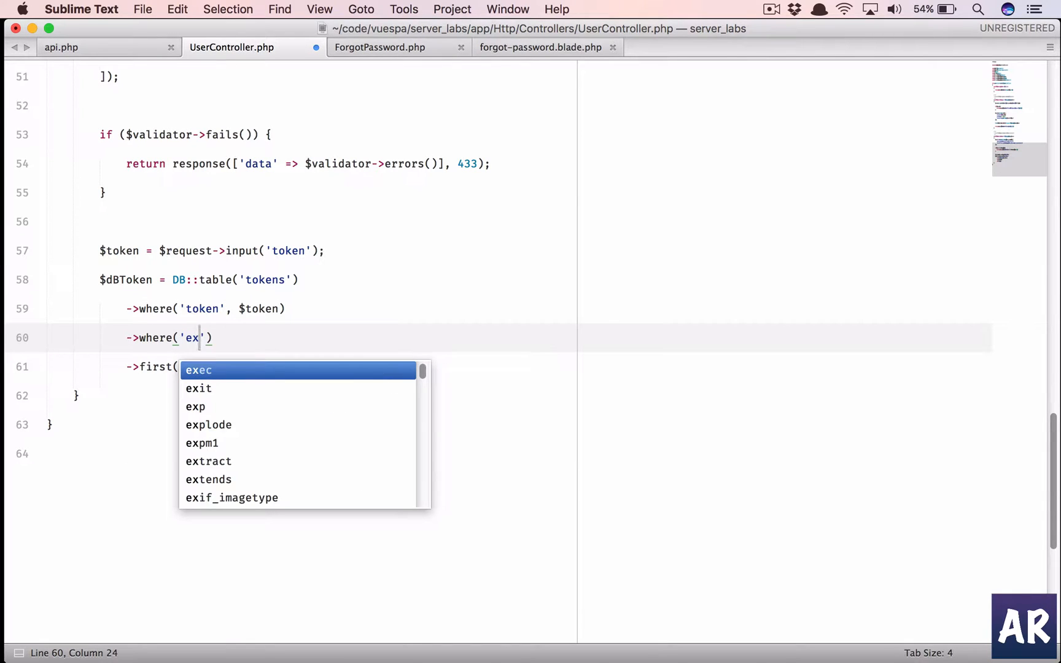
type("pire")
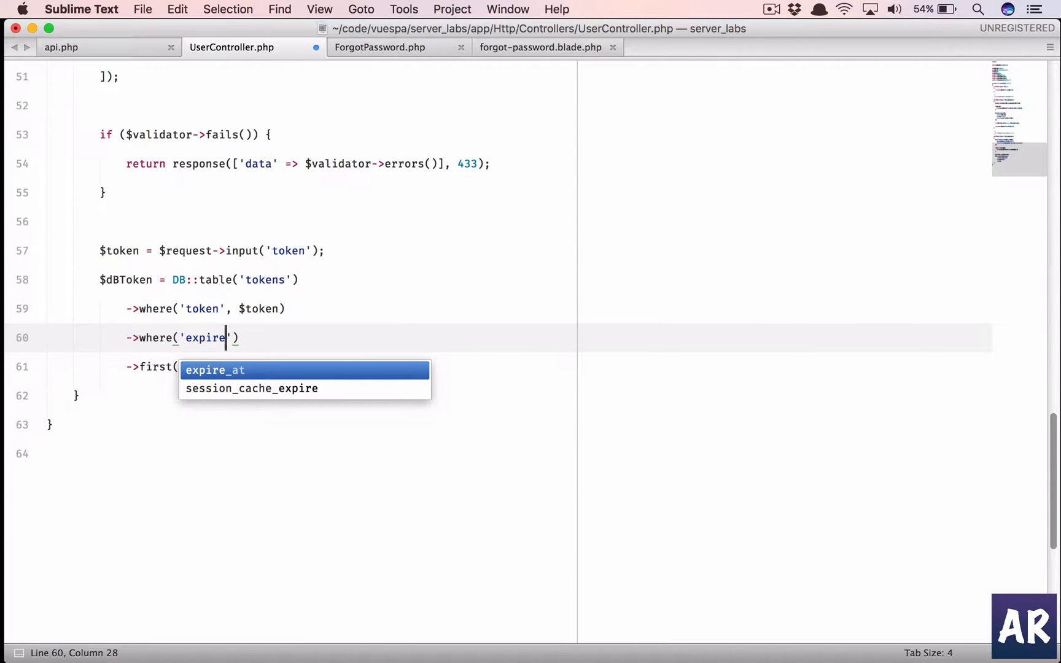
key("tab")
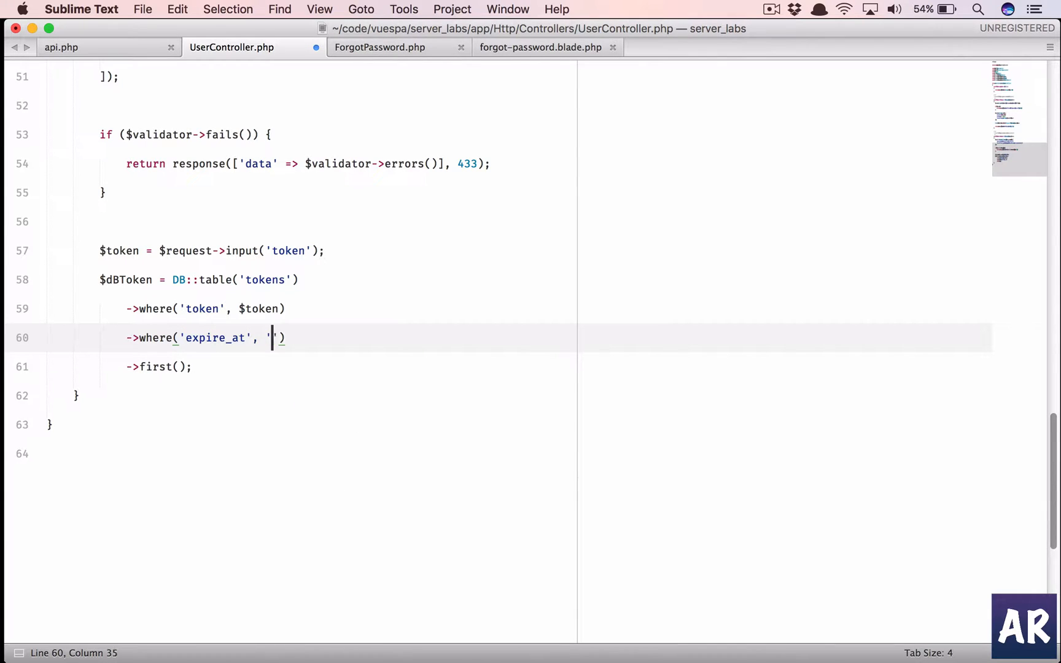
type(">',")
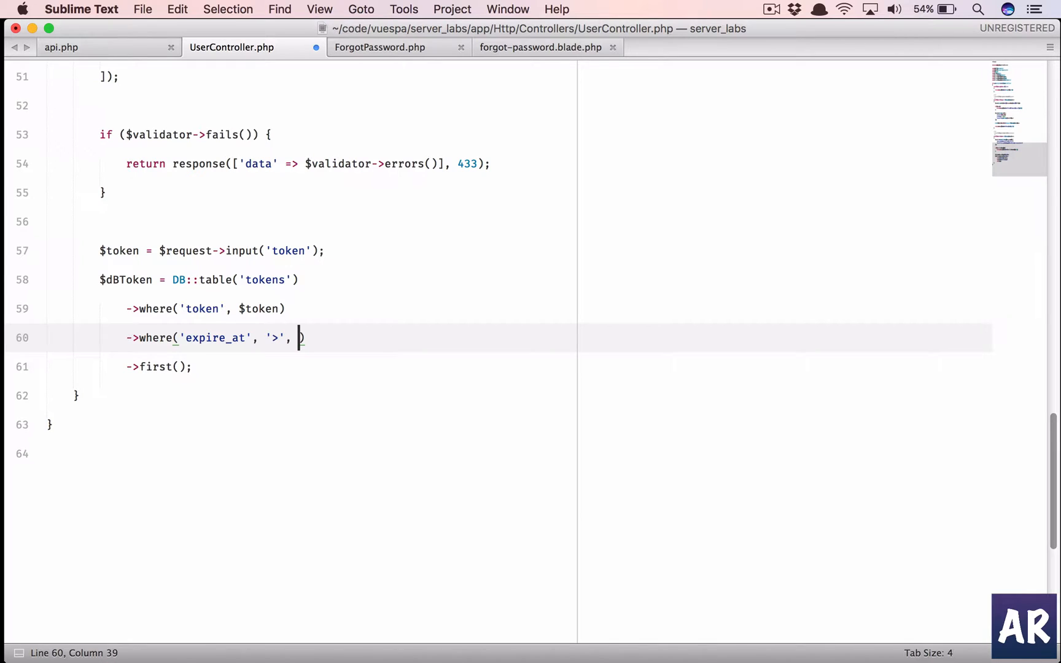
type("Carbon::now()")
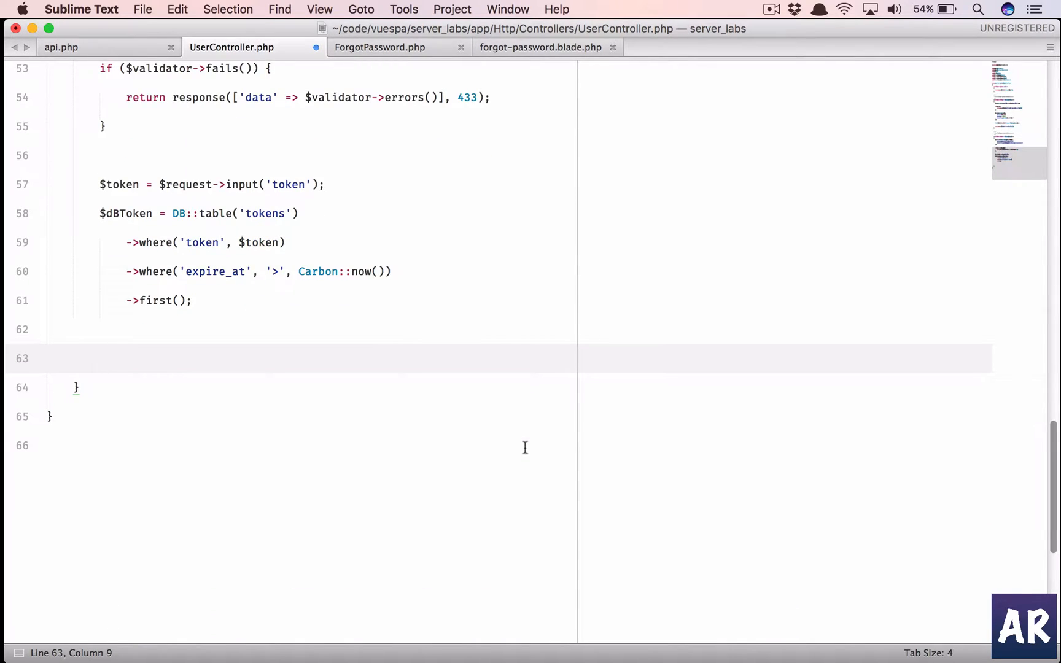
Step: Add if (!$dBToken) returning response(['data' => 'Wrong token.'], 403)
type("if ($")
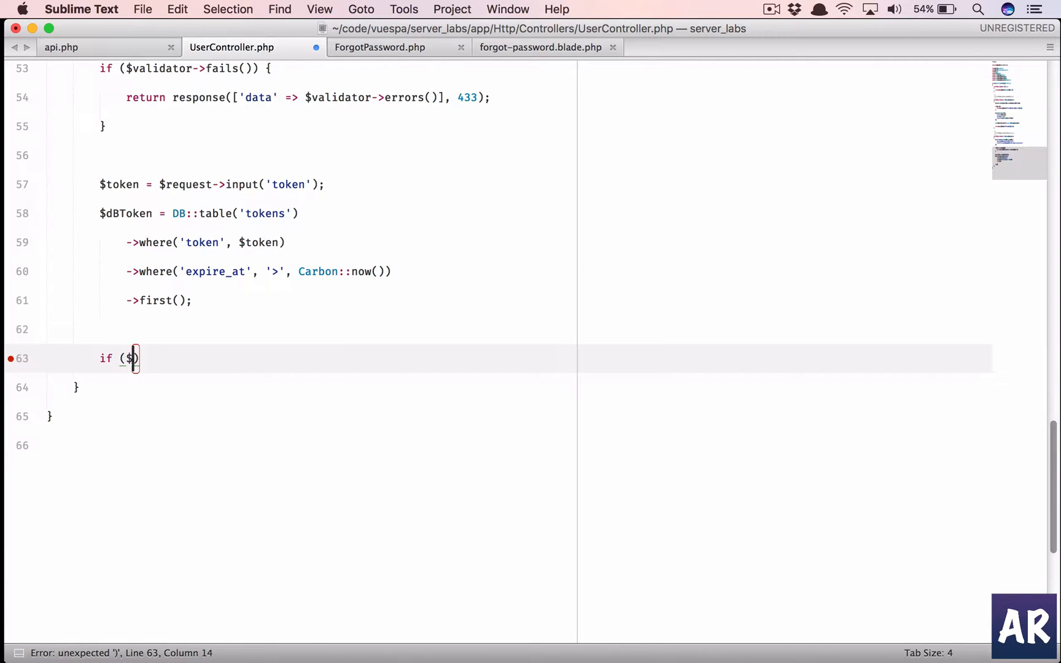
type("dBToken")
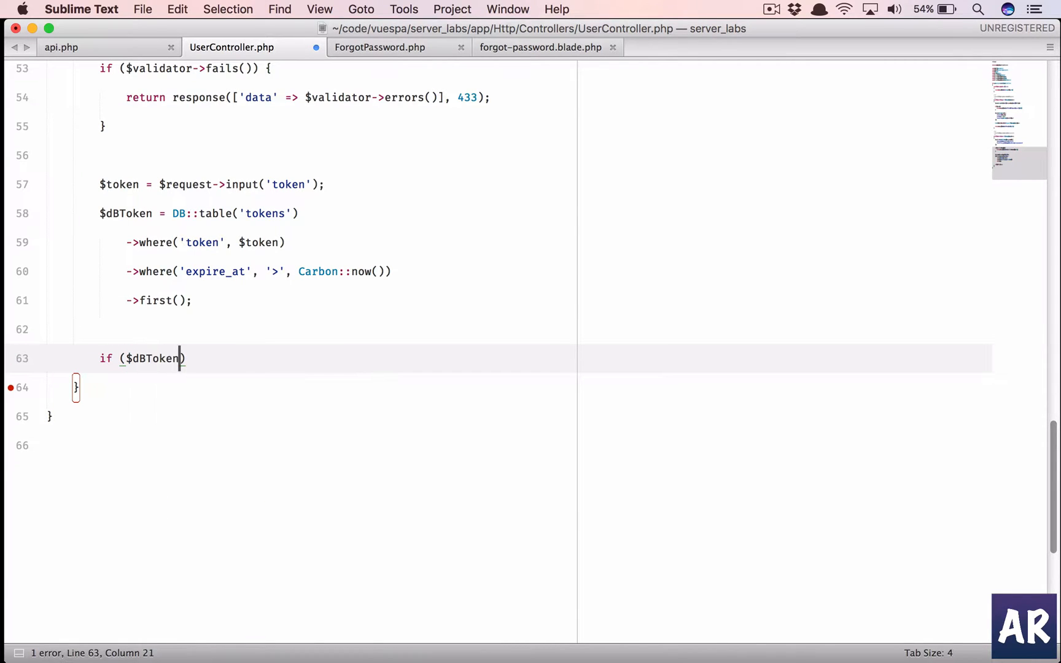
type("!")
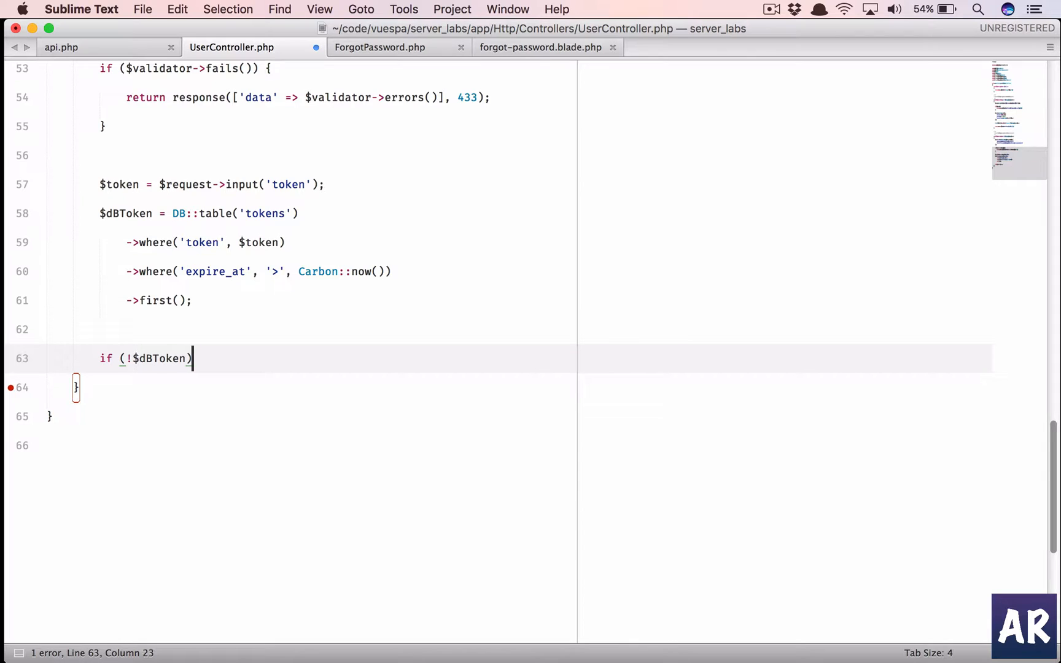
type("{")
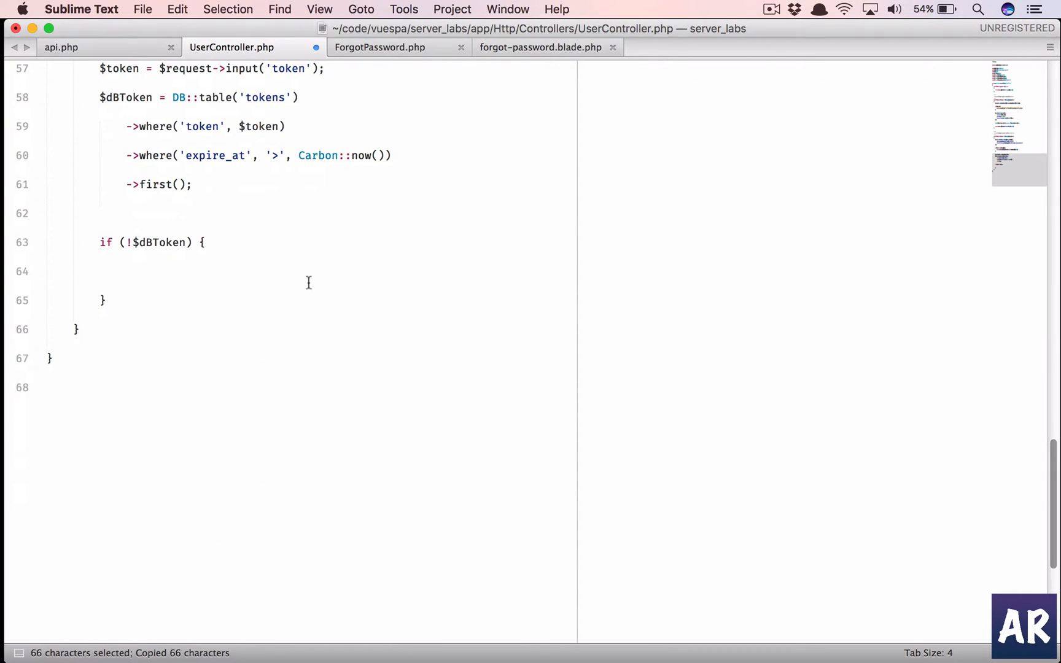
type("return response(['data' => 'Check if the email is correct'], 403);")
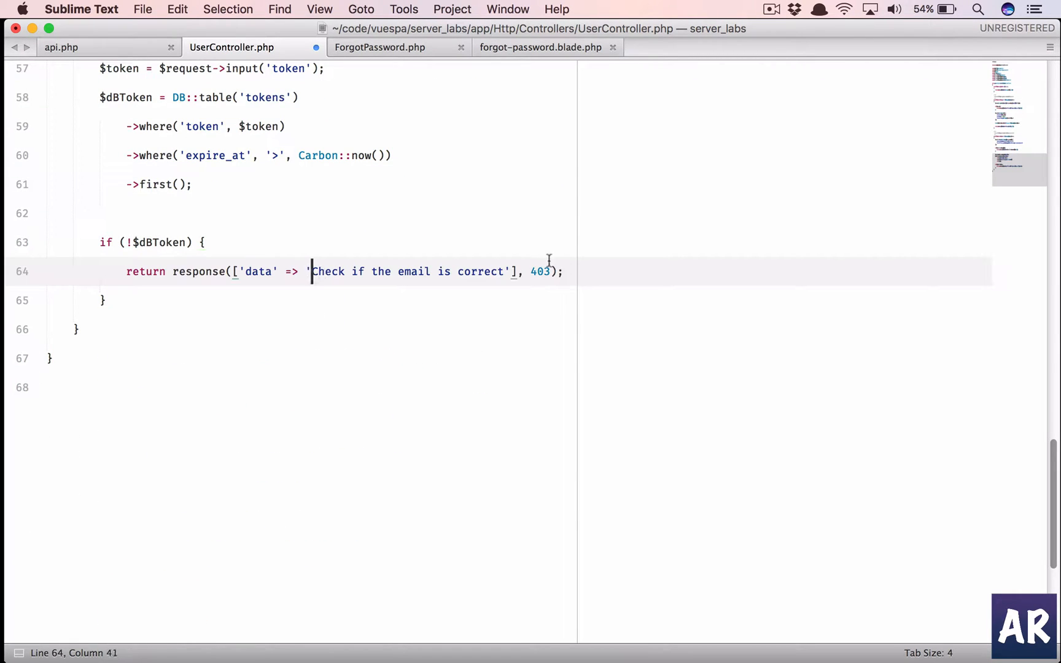
type("Wr")
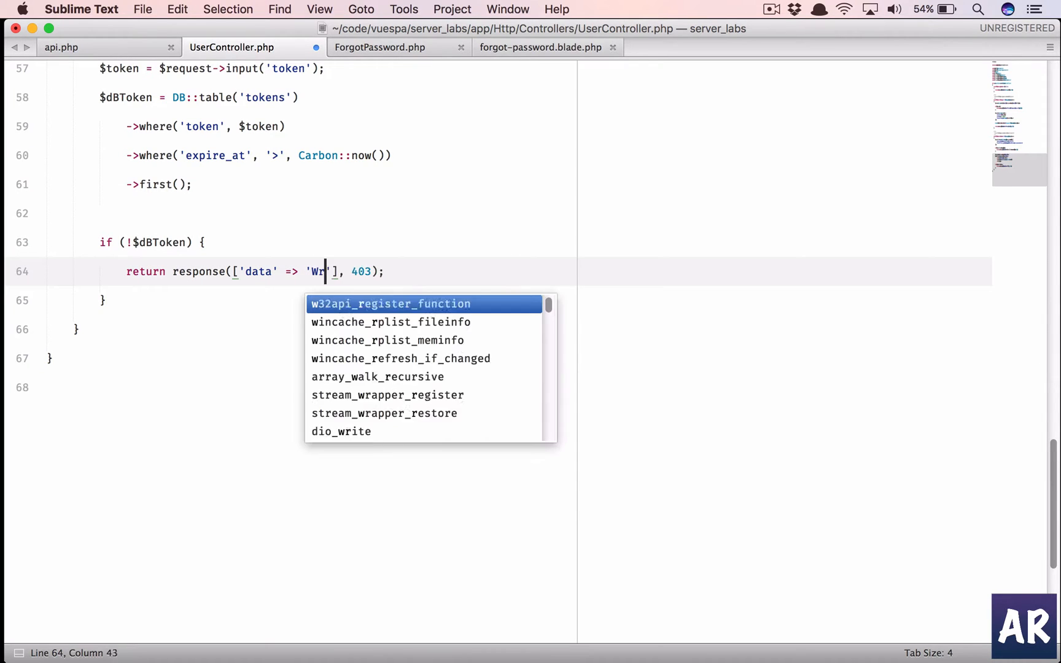
type("ong token.")
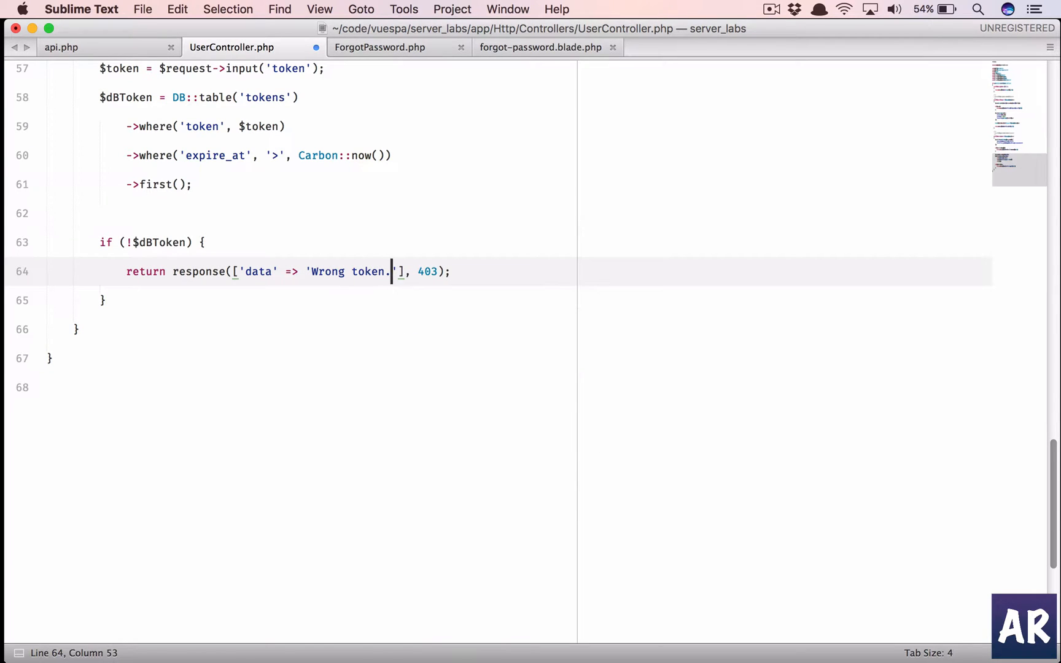
key("enter")
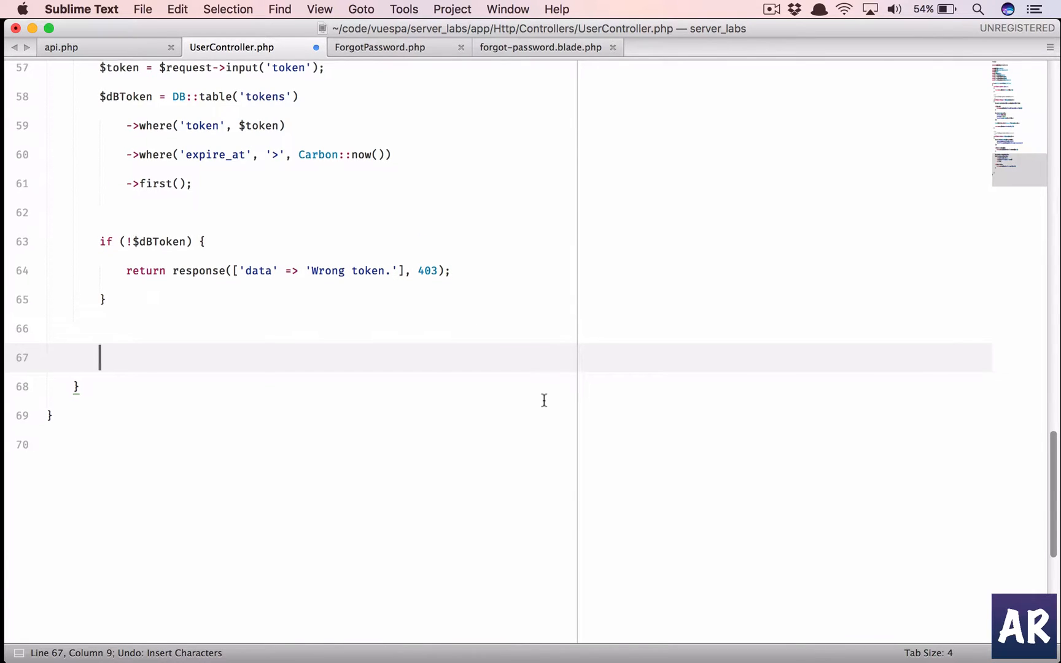
scroll("down", 3)
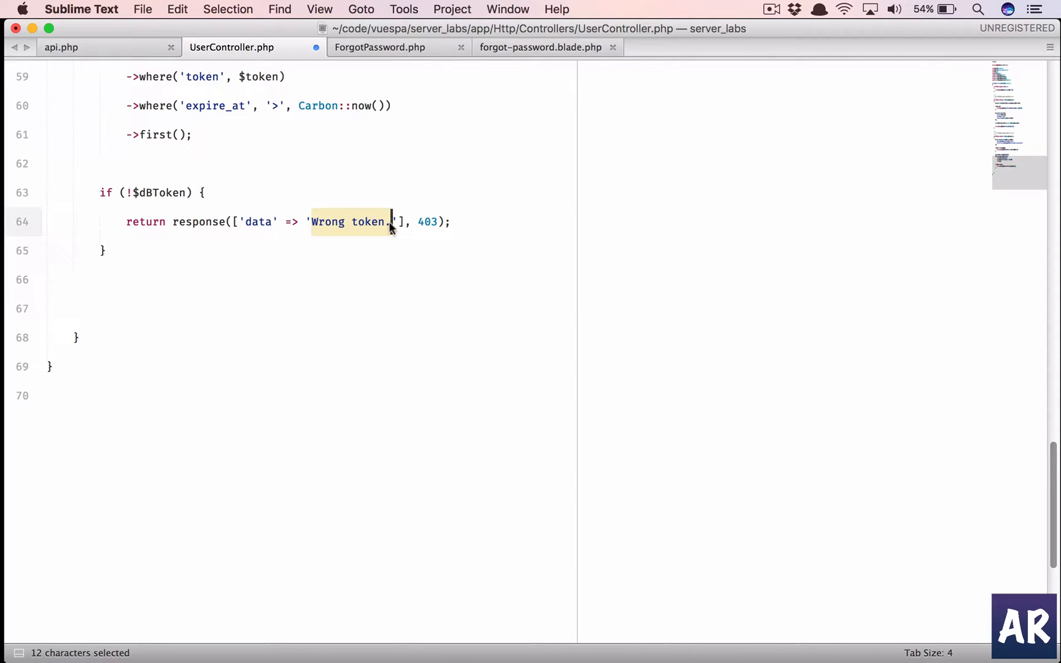
left_click(391, 222)
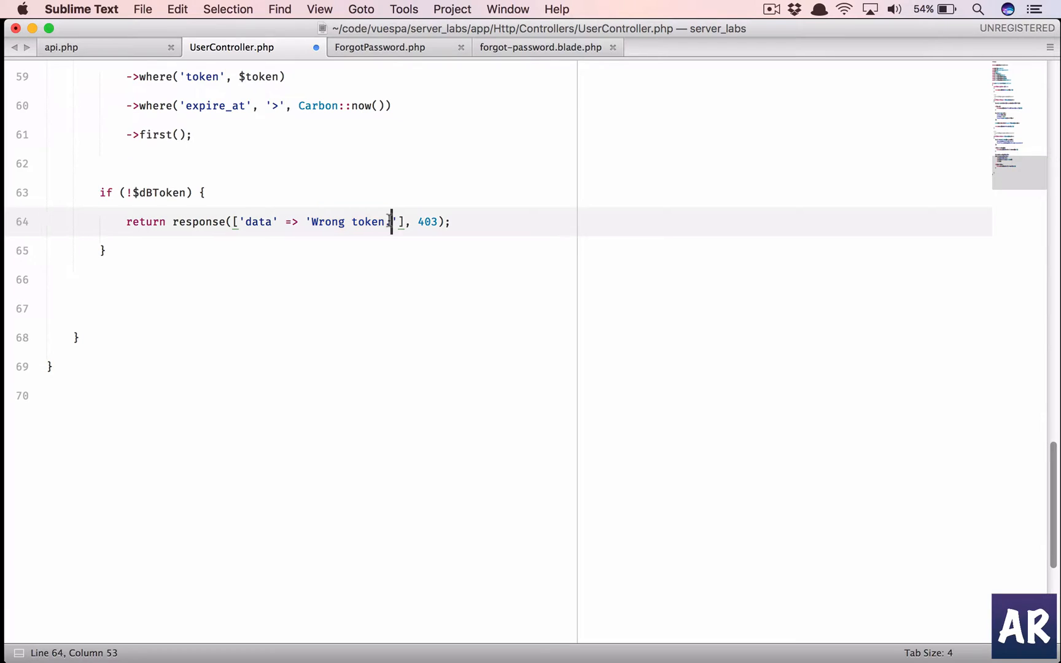
type(".")
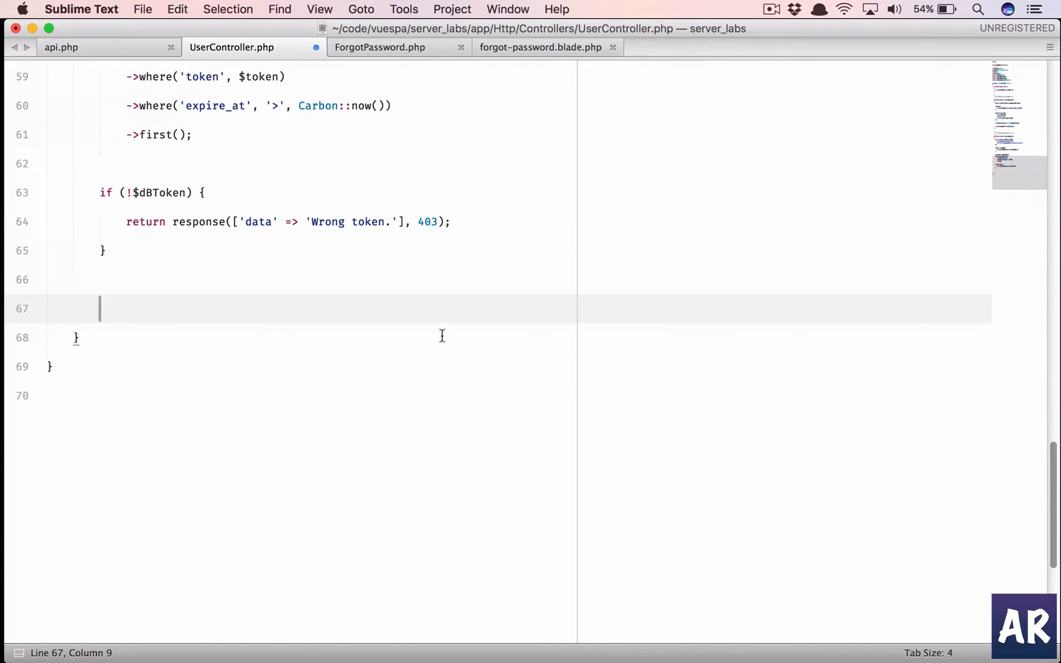
Step: Load $user with User::where('id', $dBToken->user_id)->first()
left_click(199, 221)
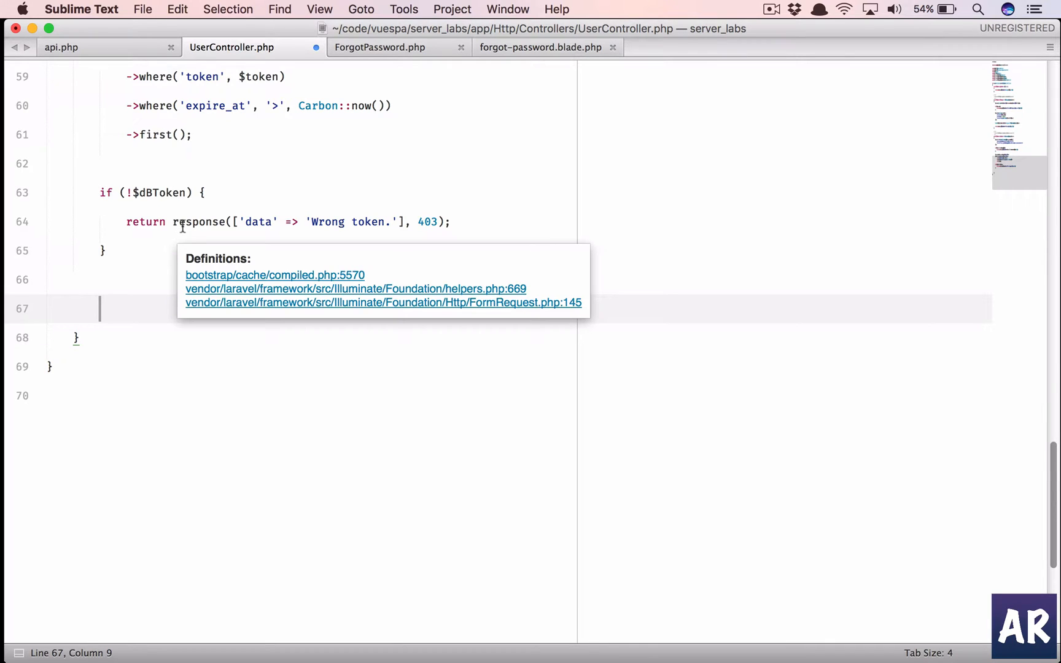
type("#")
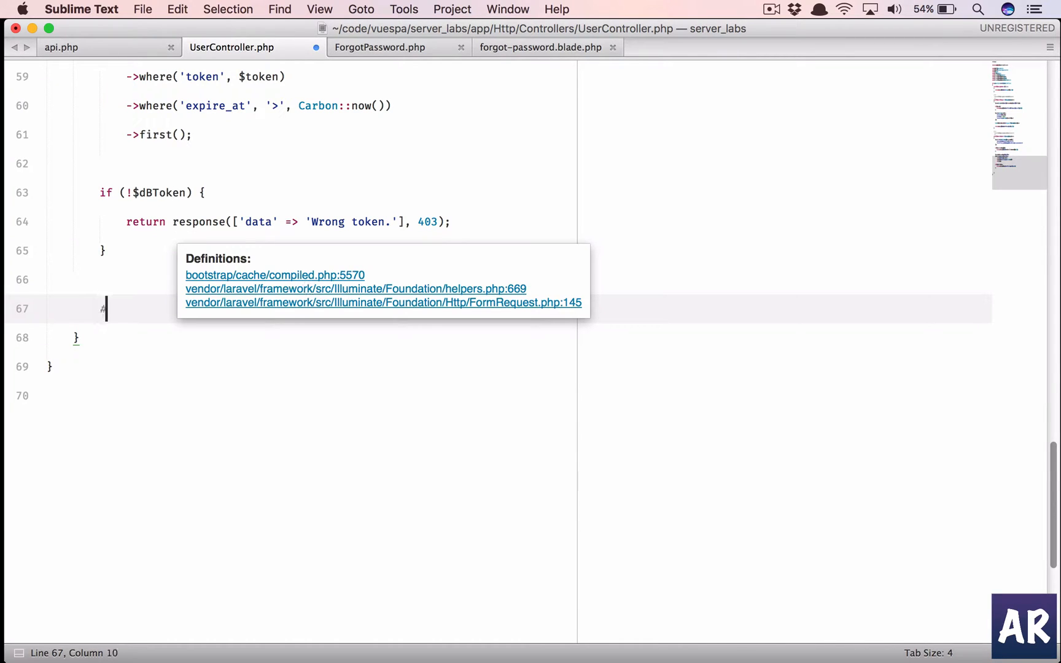
type("$user =")
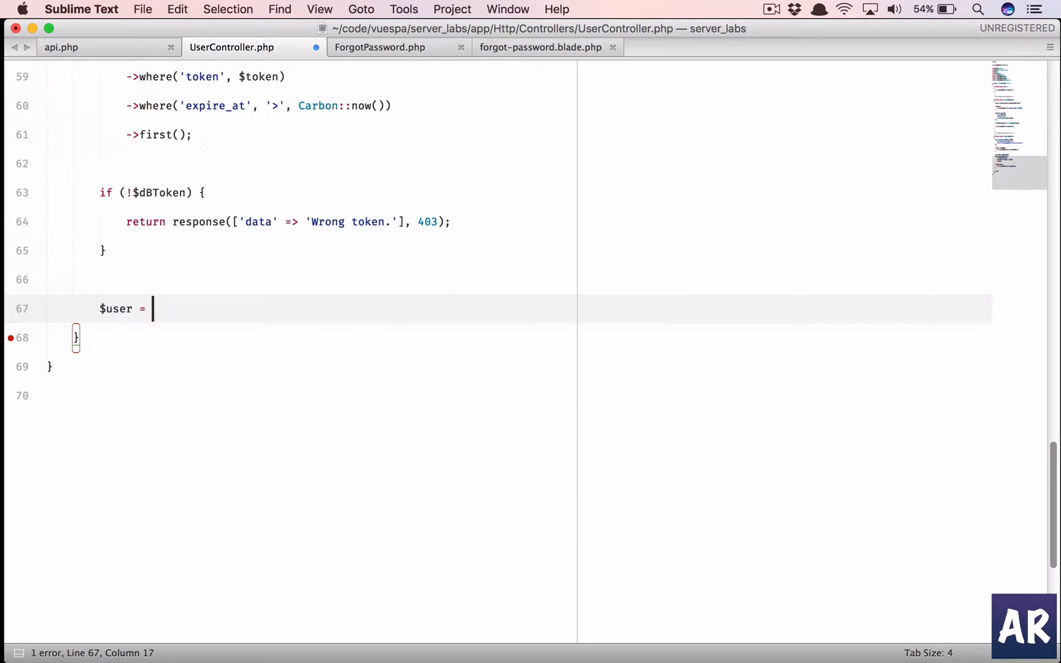
type("User::where('")
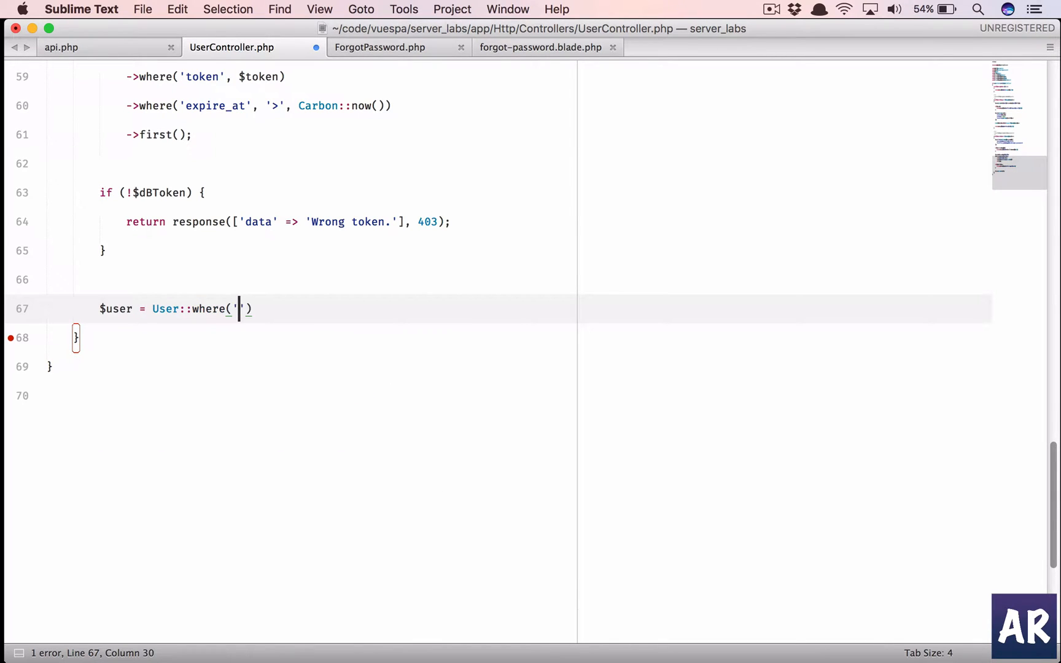
type("id',")
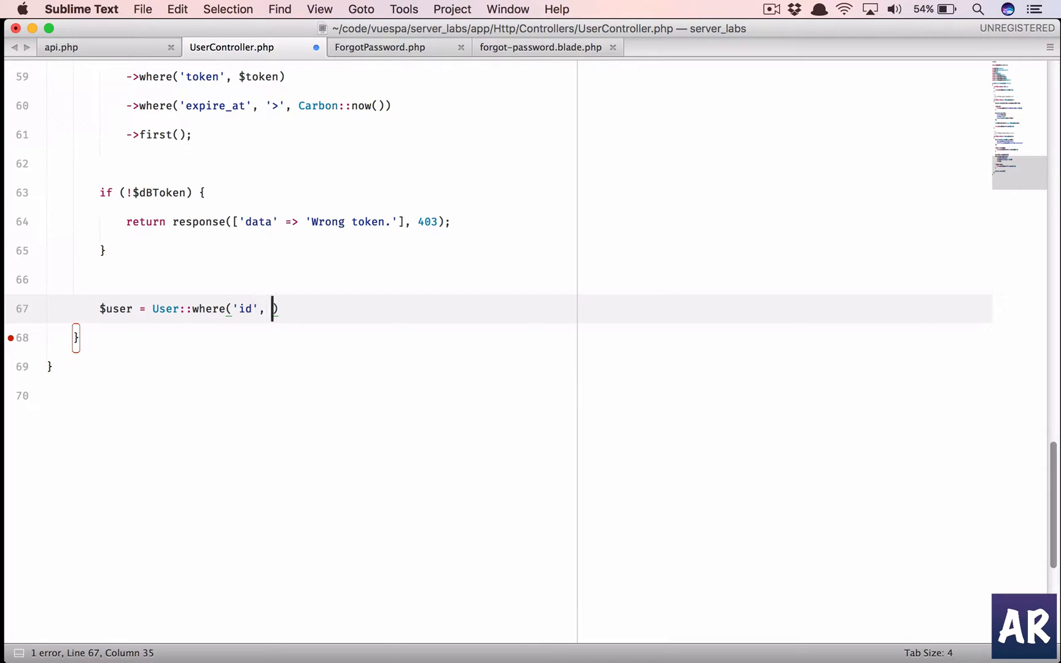
type("$dBtoken-")
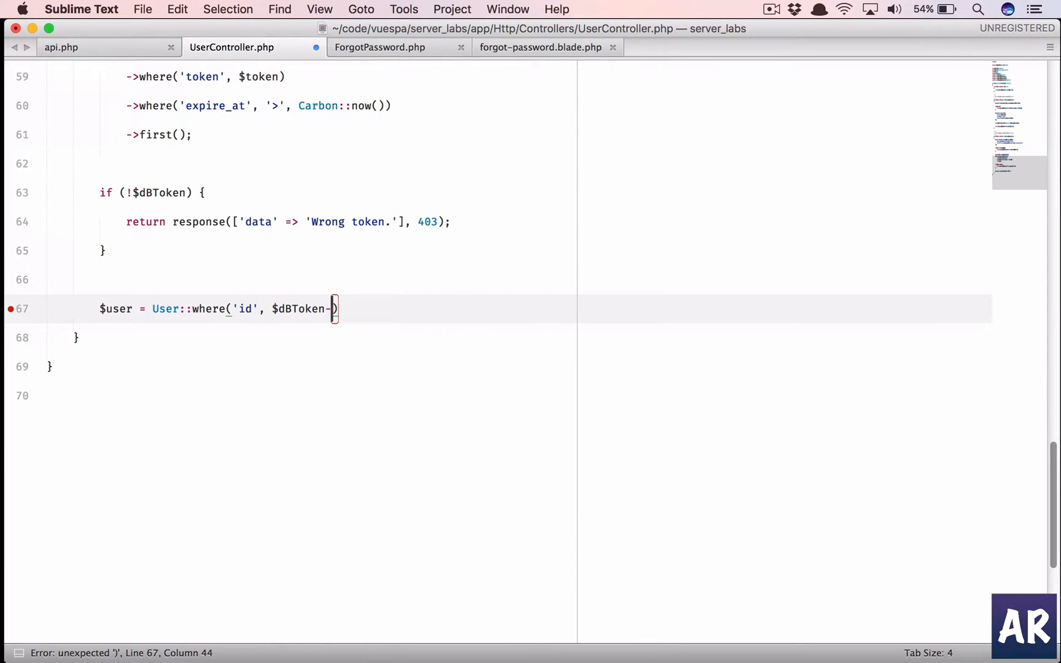
type("user_id")
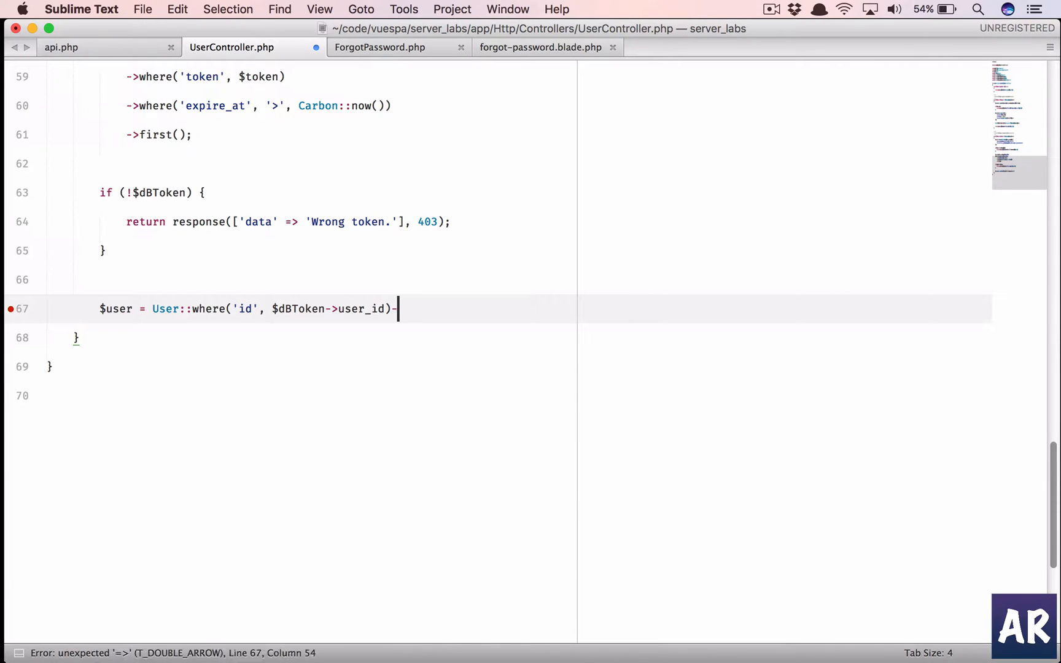
type(">first")
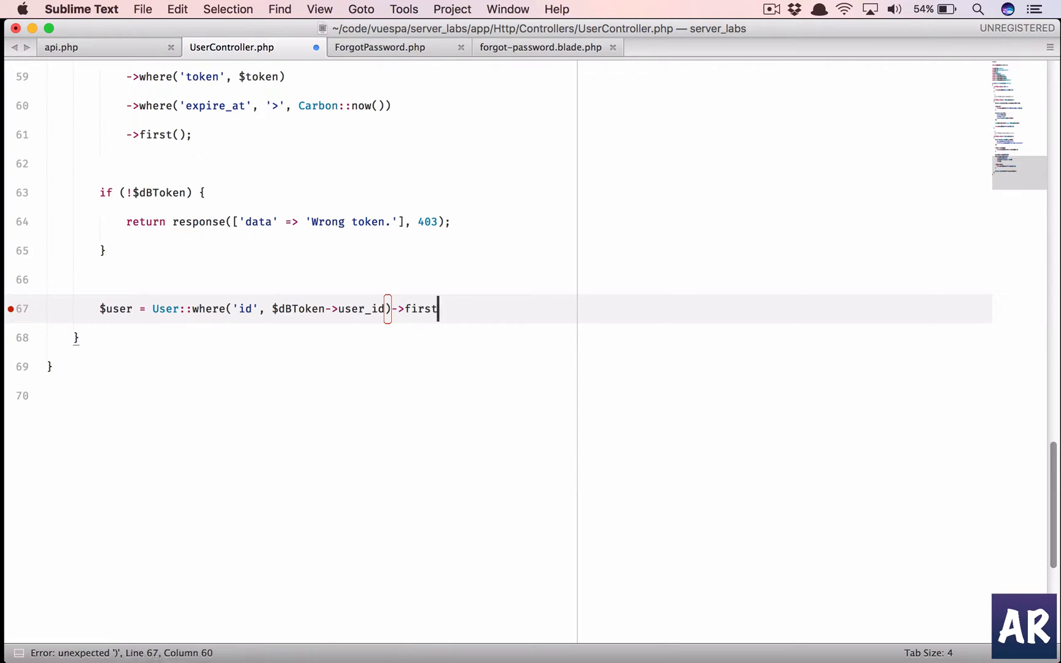
type("();")
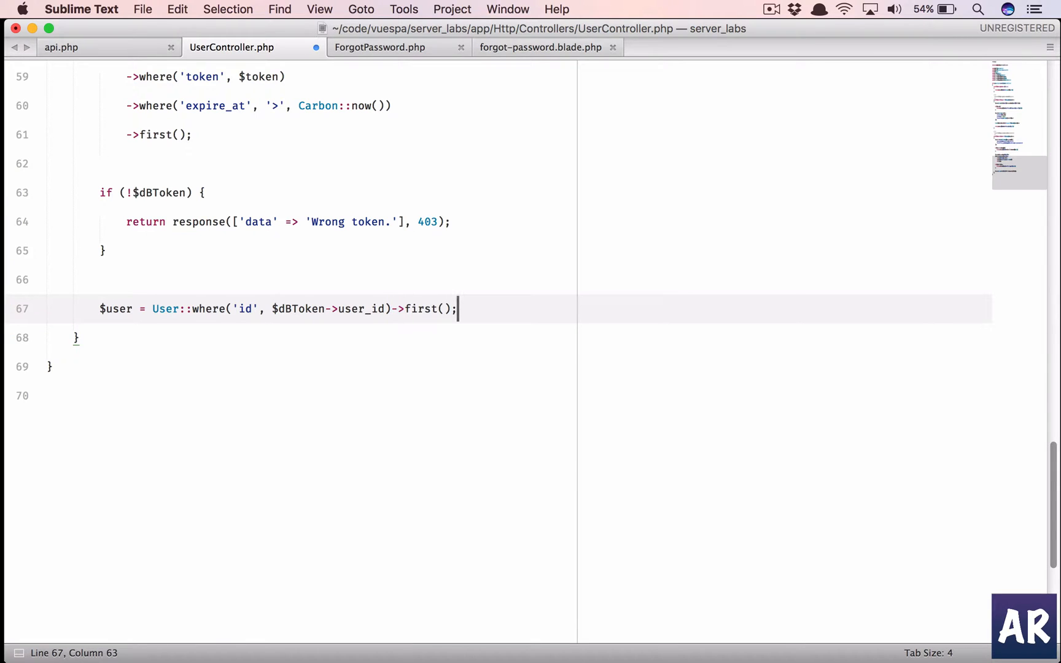
Step: Set $user->password to bcrypt($request->input('password')) and call $user->save()
type("$user")
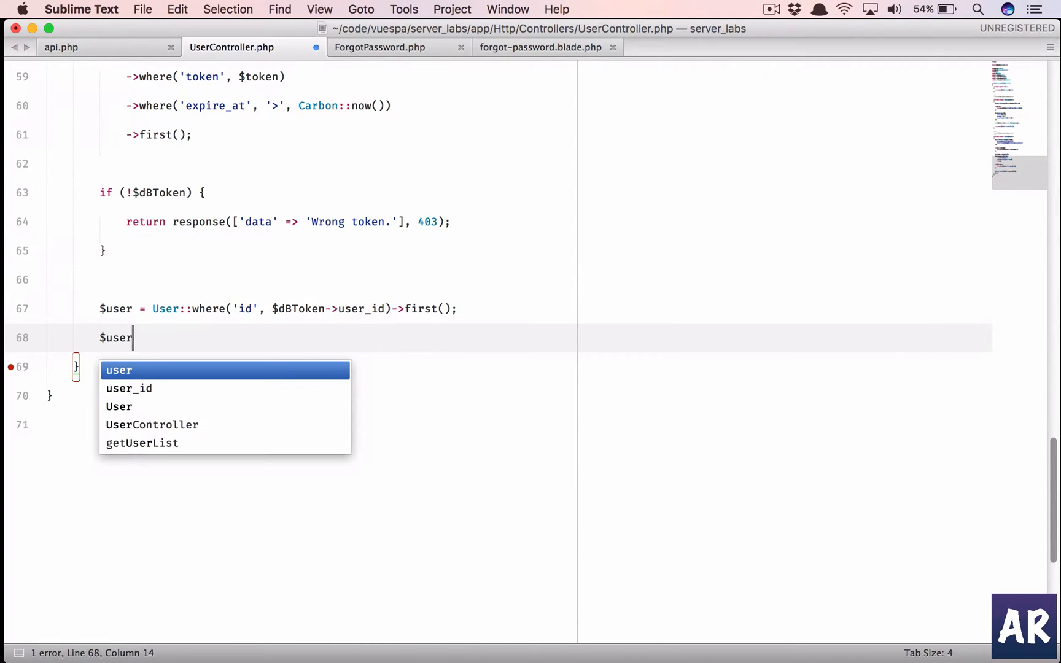
type("->password")
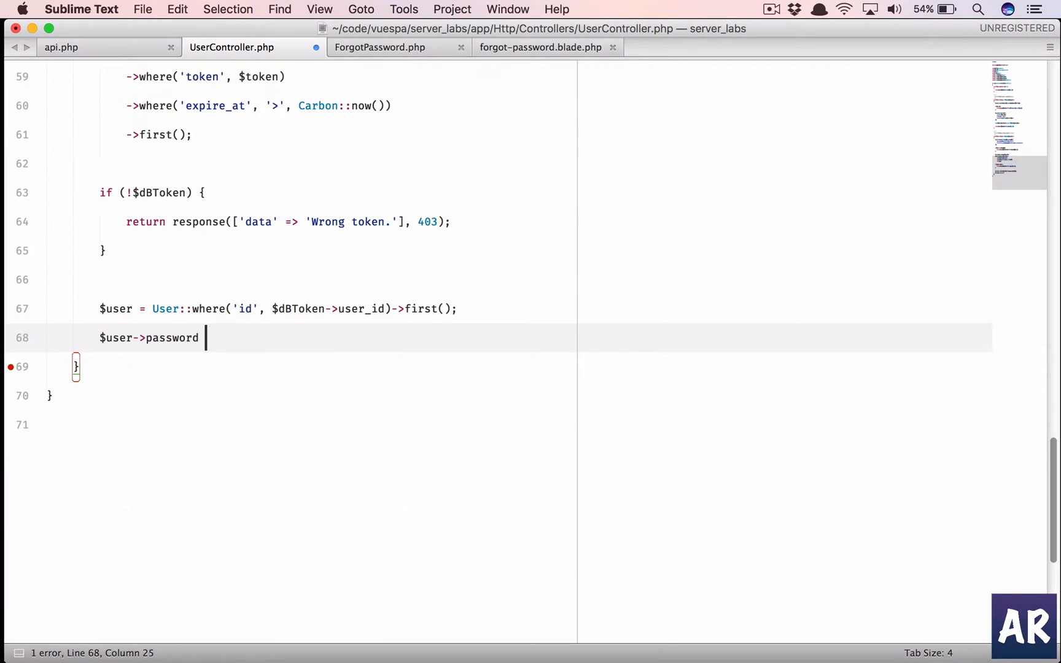
type("= bc")
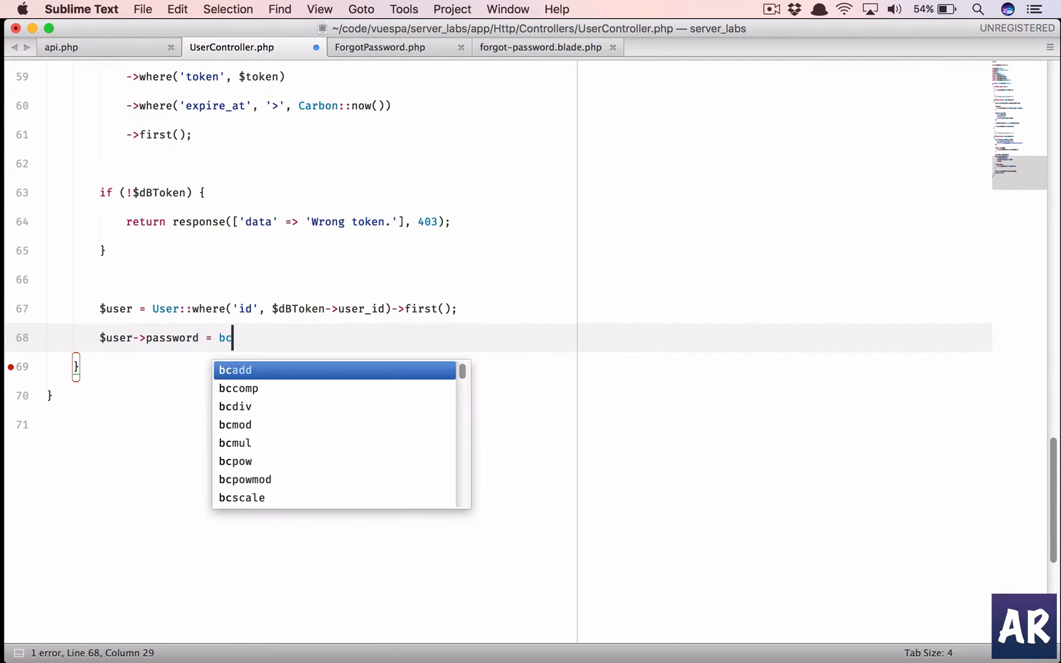
type("rypt()")
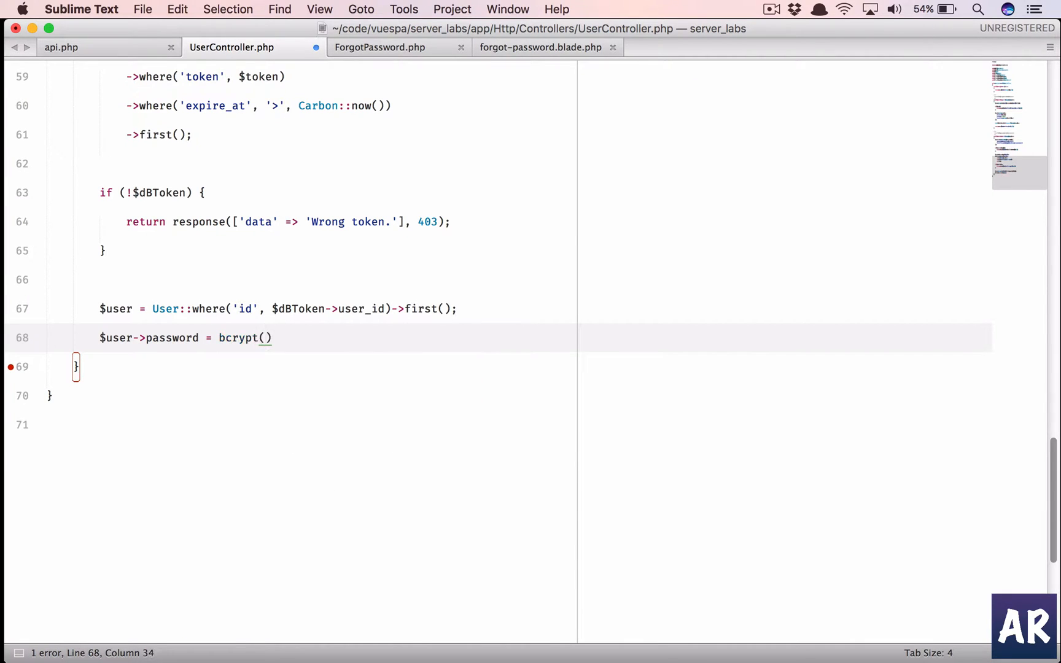
type("$request")
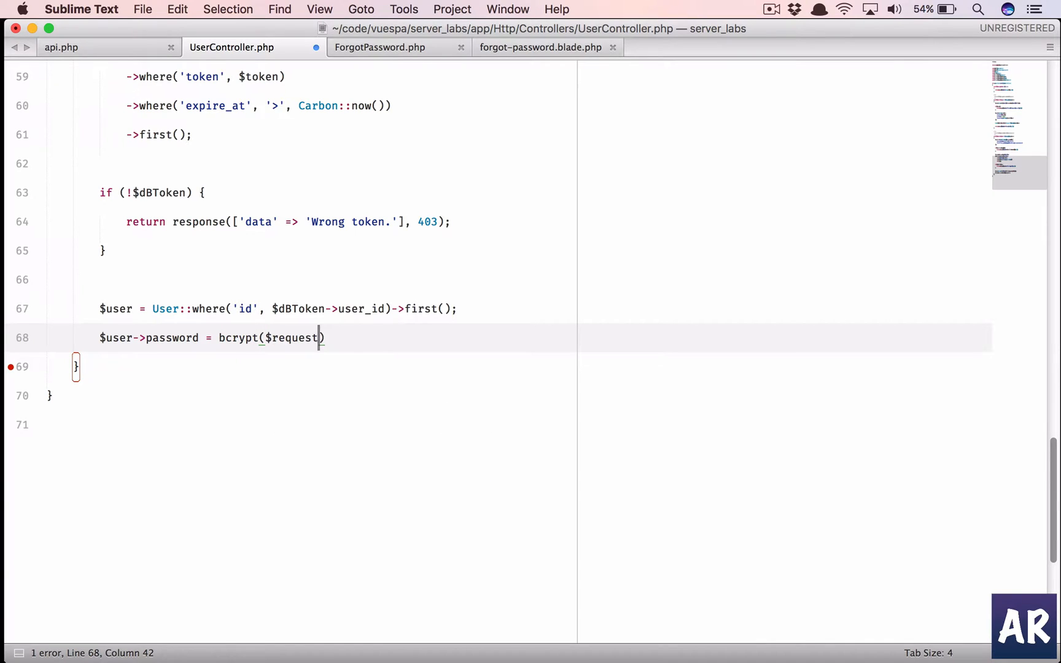
type("->input")
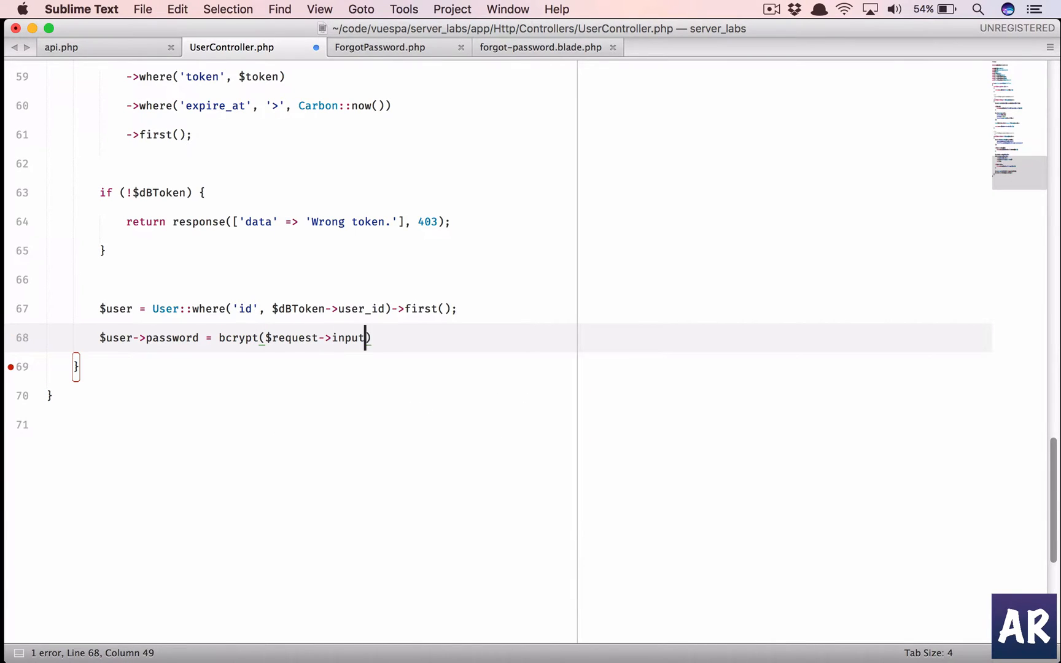
type("('password'")
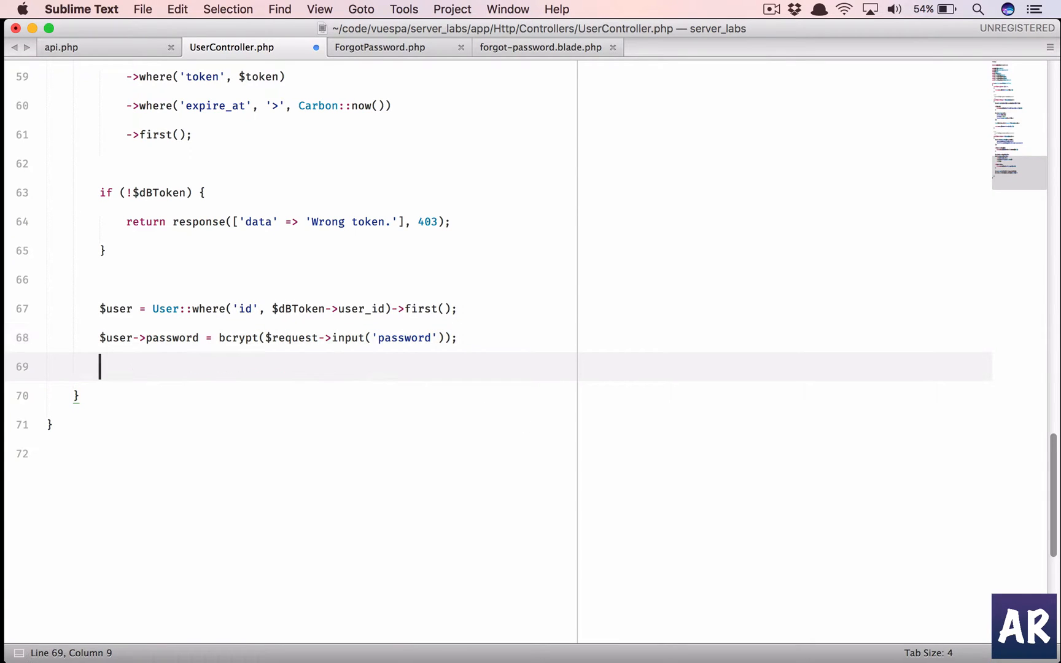
type("$user")
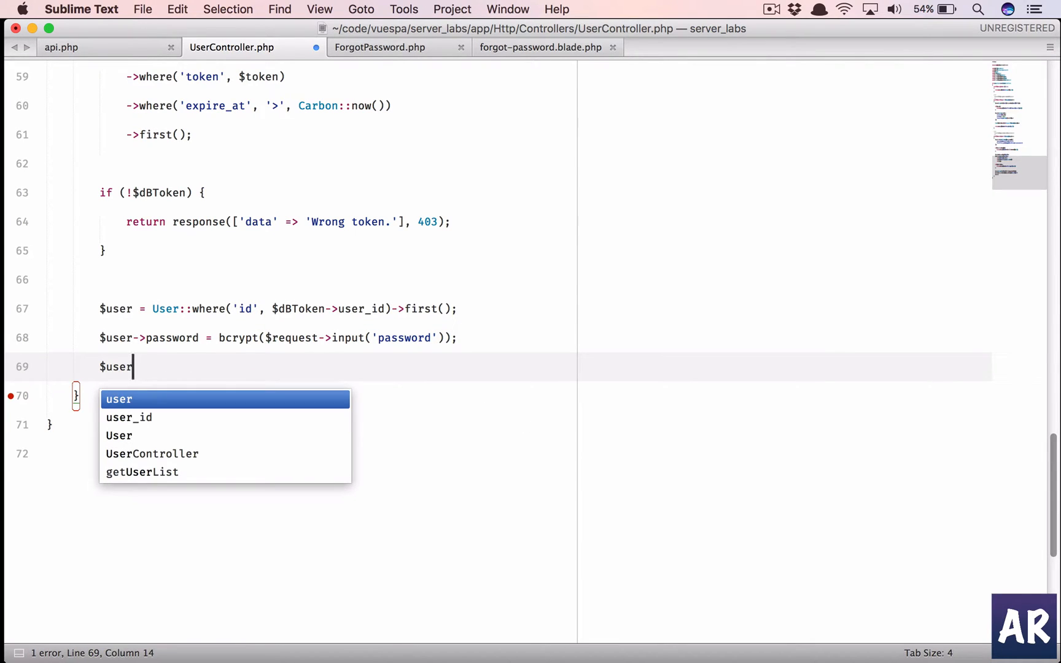
type("->save();")
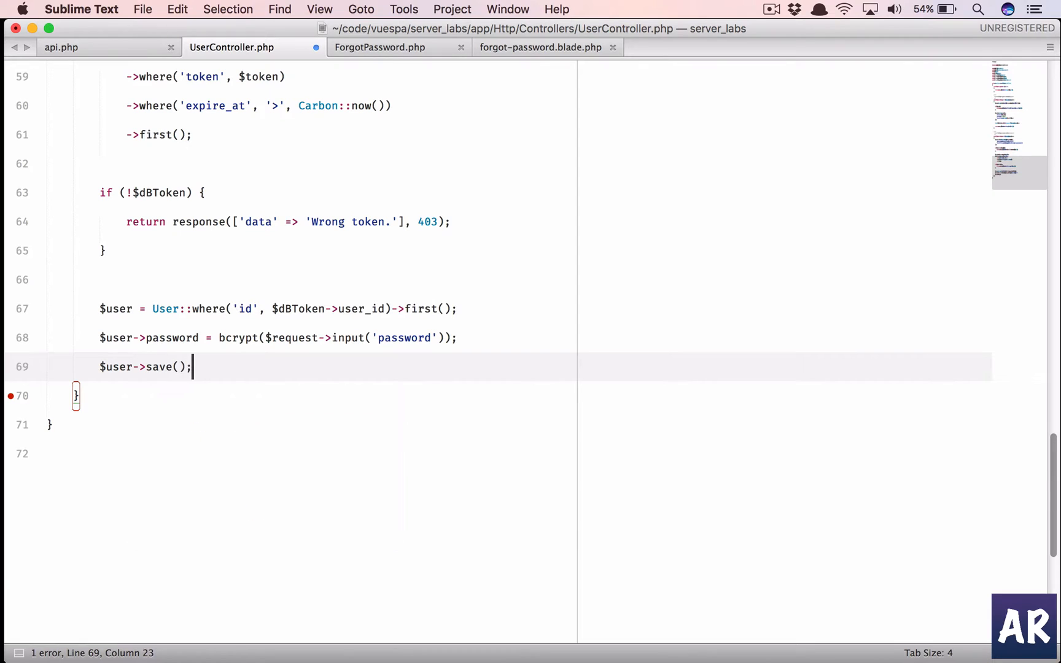
Step: Return response(['data' => 'Password changed.'], 200)
type("return")
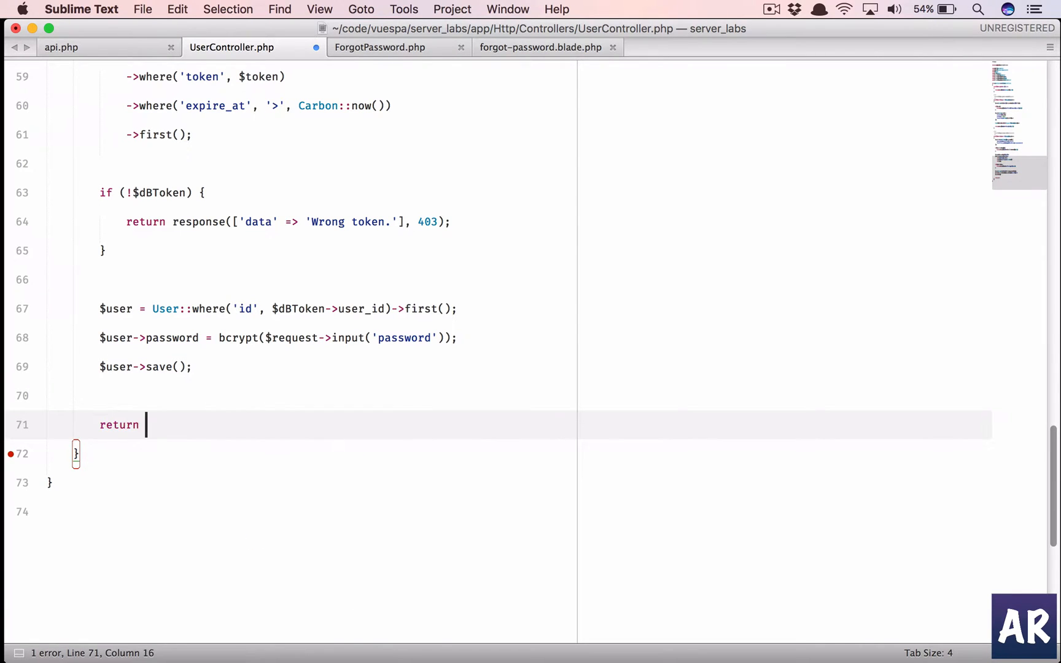
type("response")
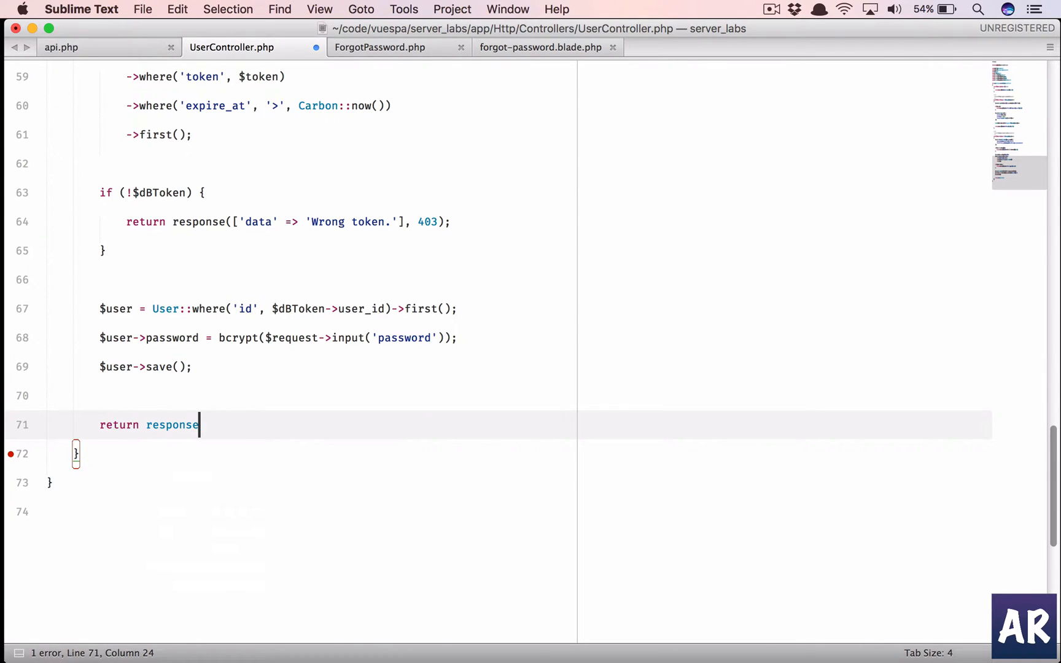
type("(['data' ])")
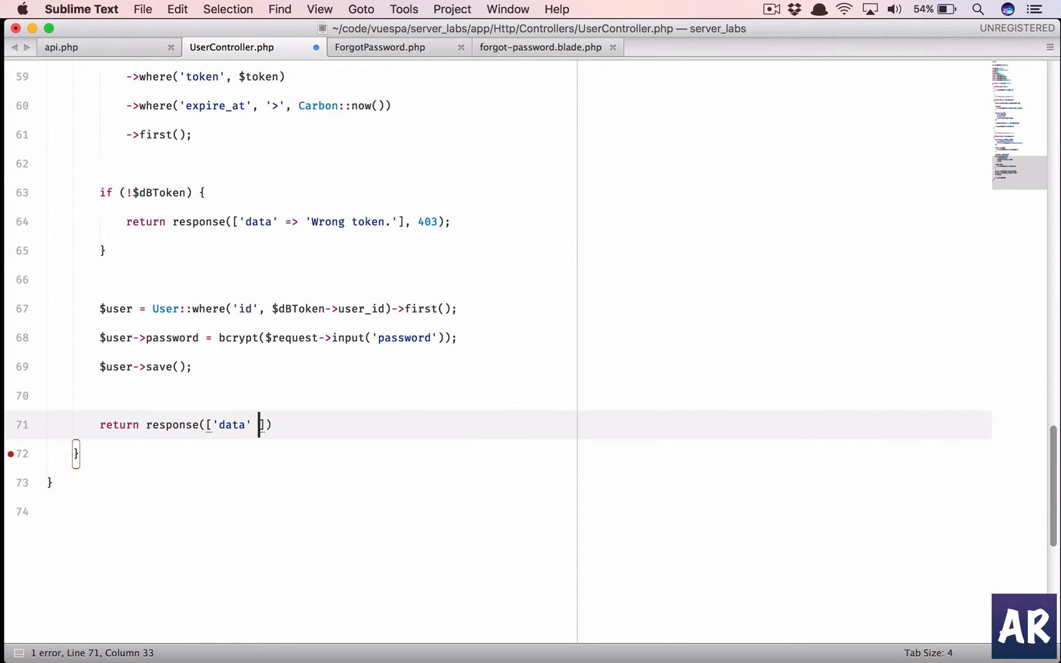
type("=> 'Password changed.")
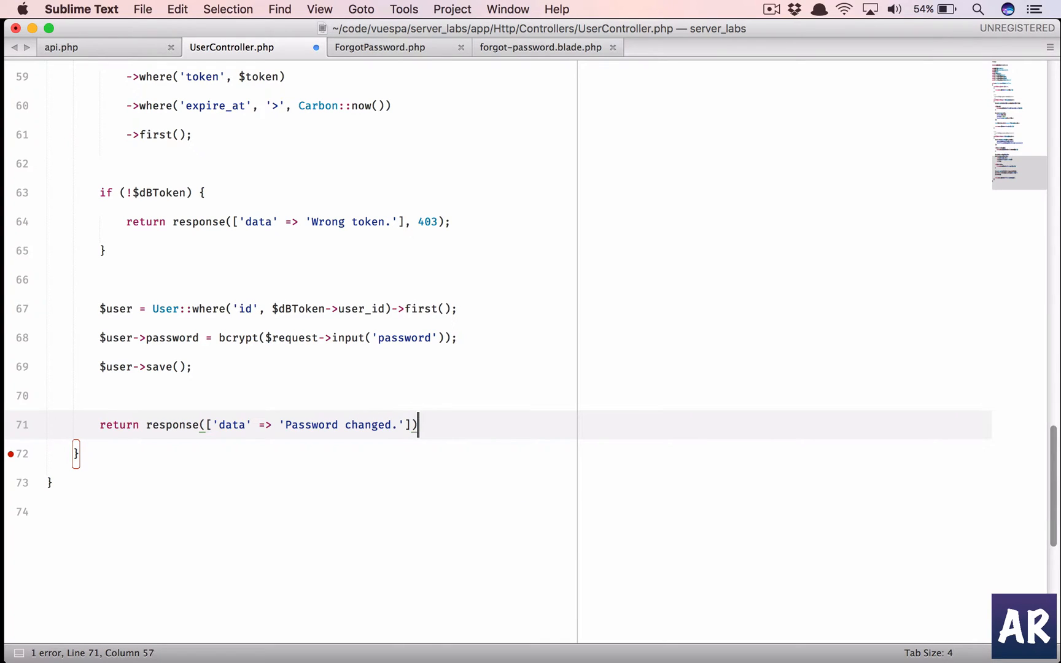
type(", 200);")
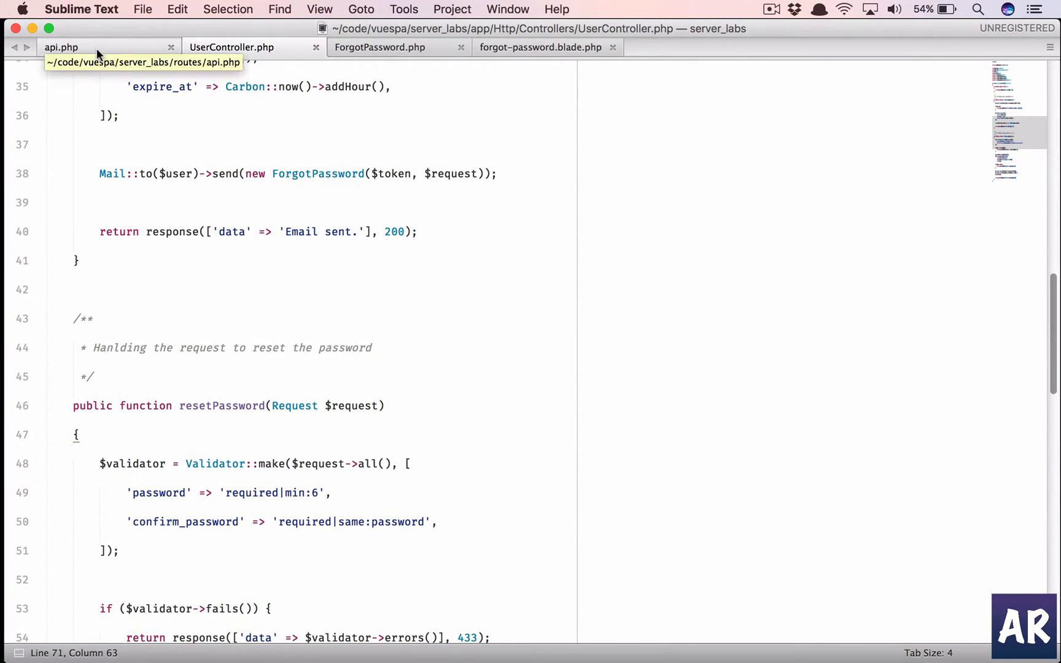
left_click(61, 47)
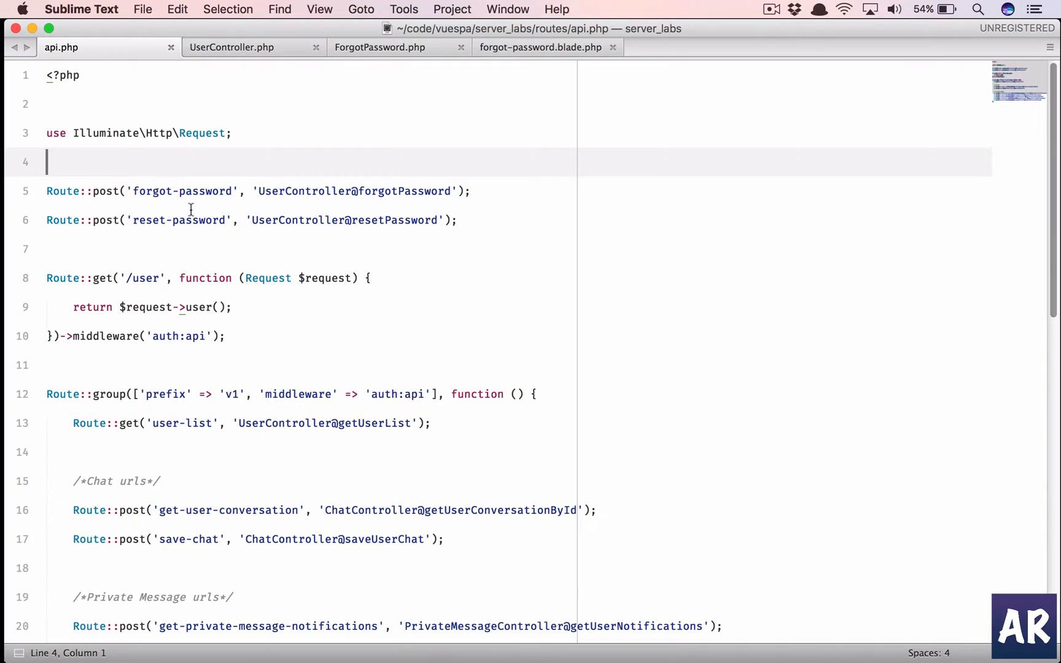
double_click(148, 220)
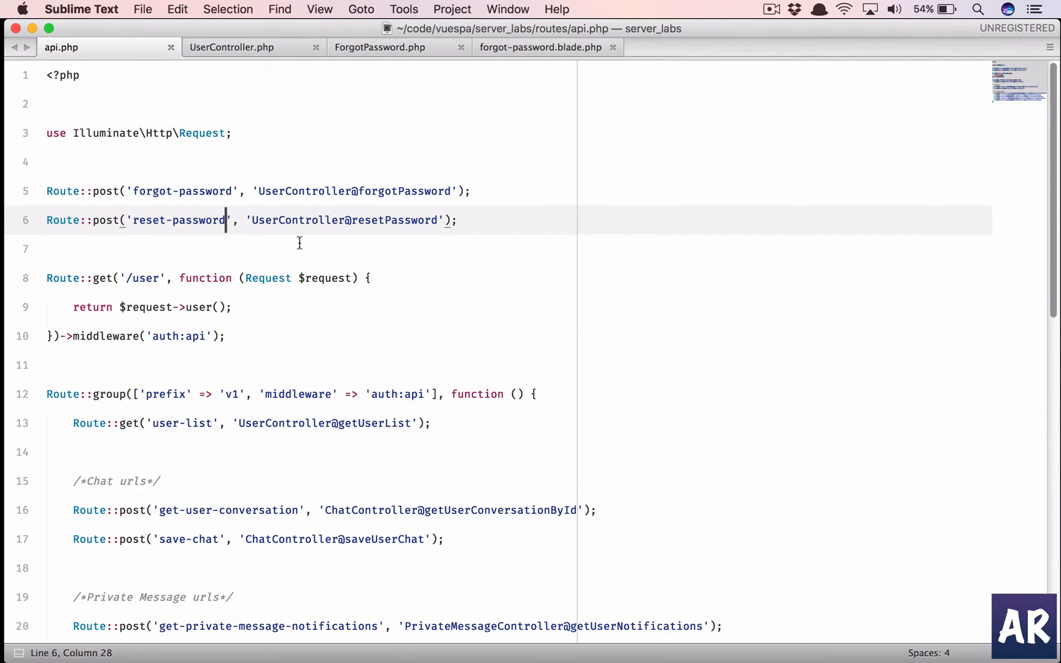
mouse_move(247, 242)
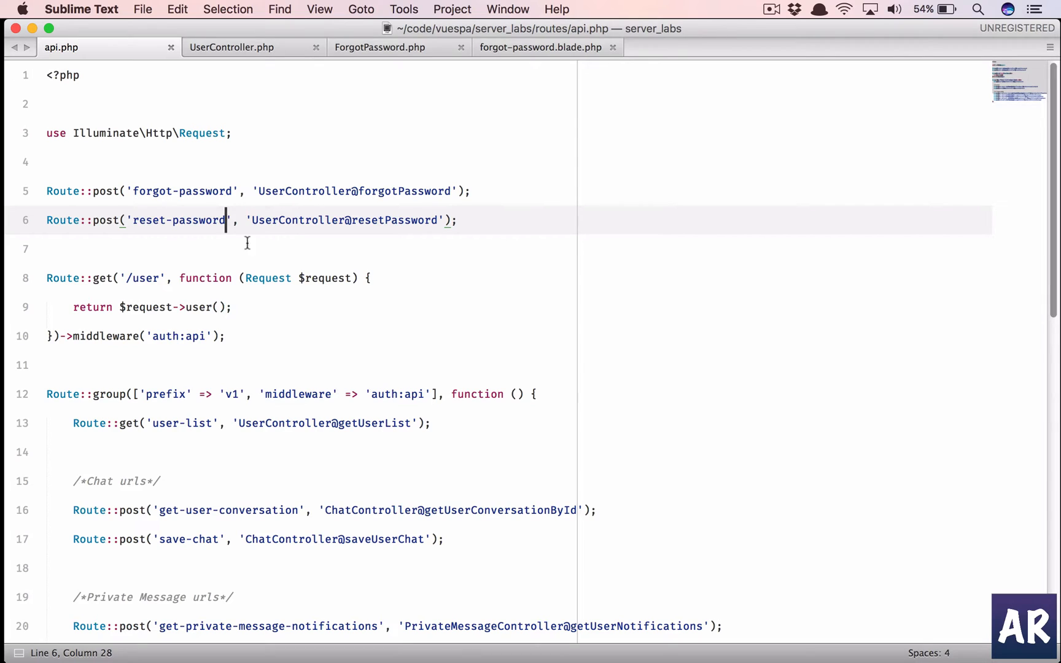
mouse_move(270, 267)
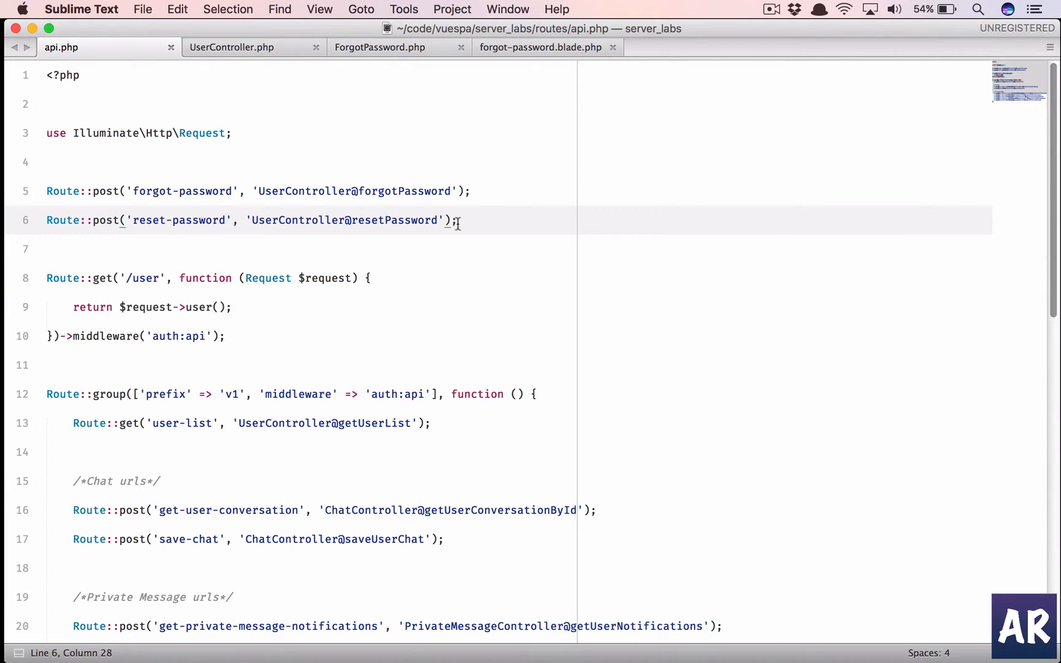
mouse_move(444, 219)
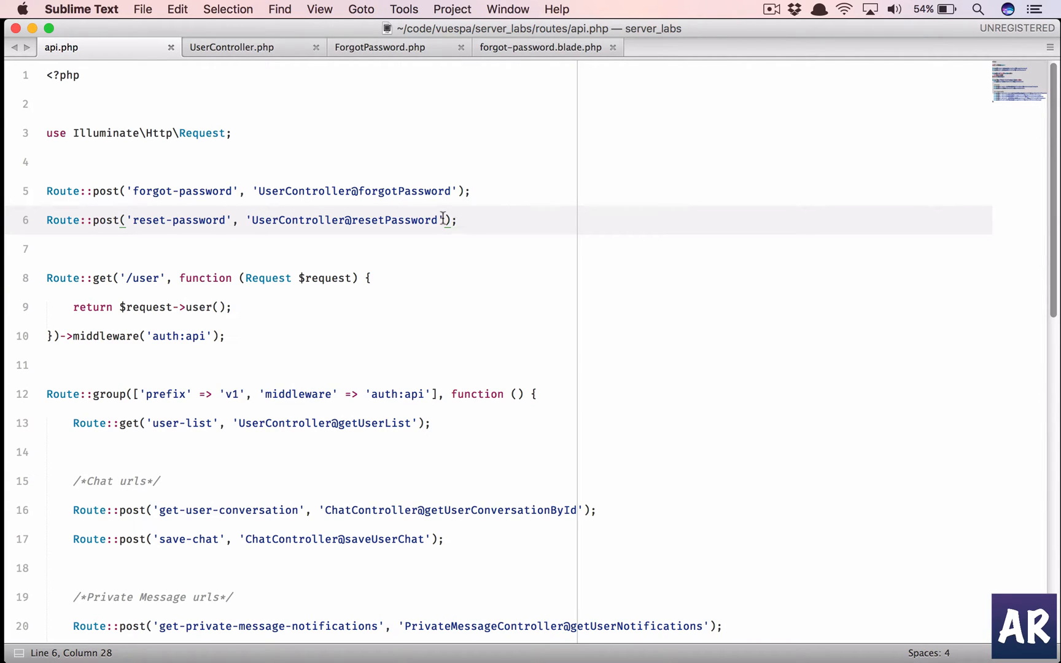
left_click_drag(45, 162, 186, 220)
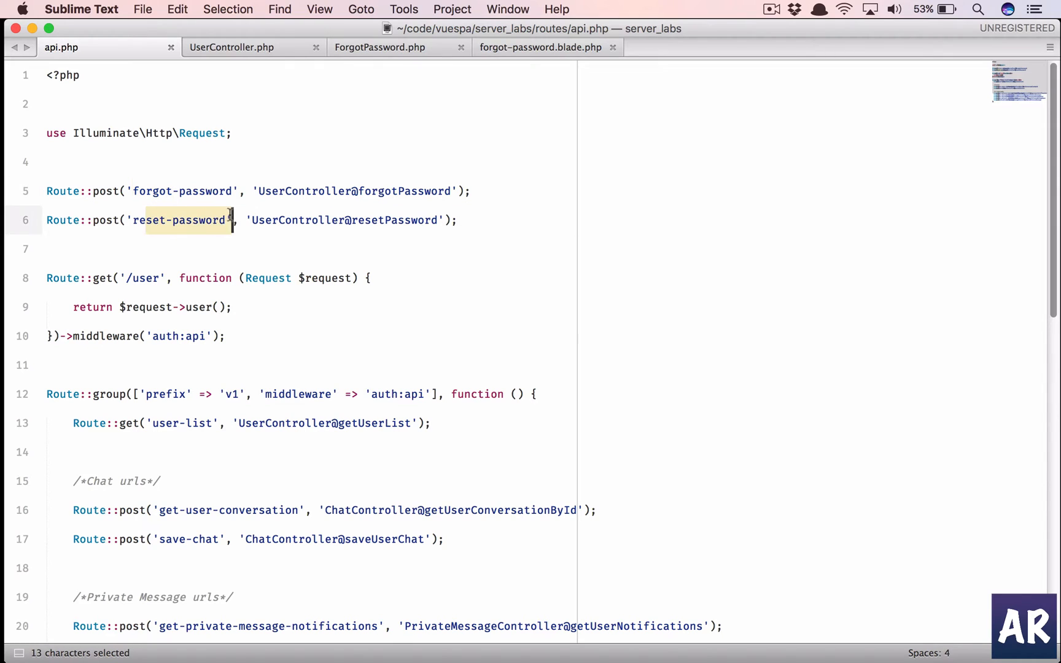
left_click(232, 47)
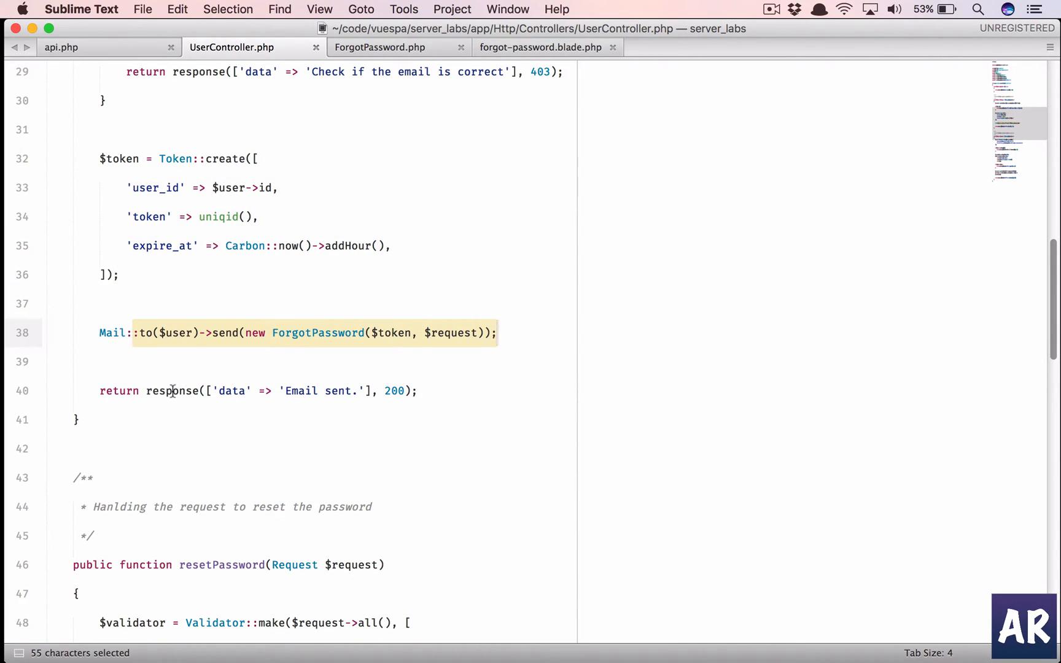
left_click(418, 390)
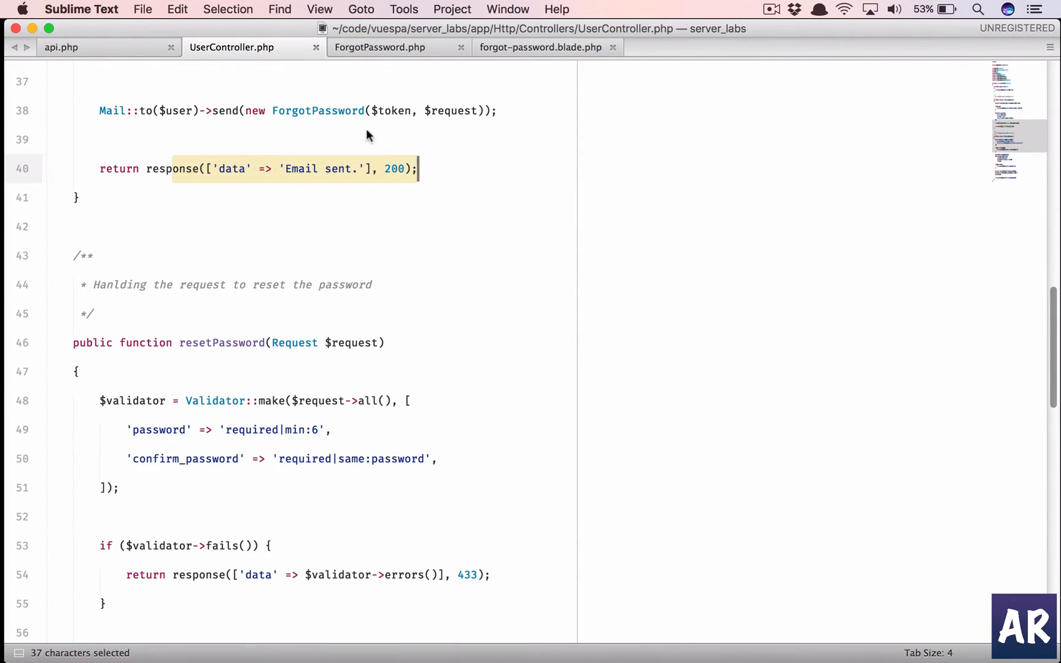
mouse_move(370, 177)
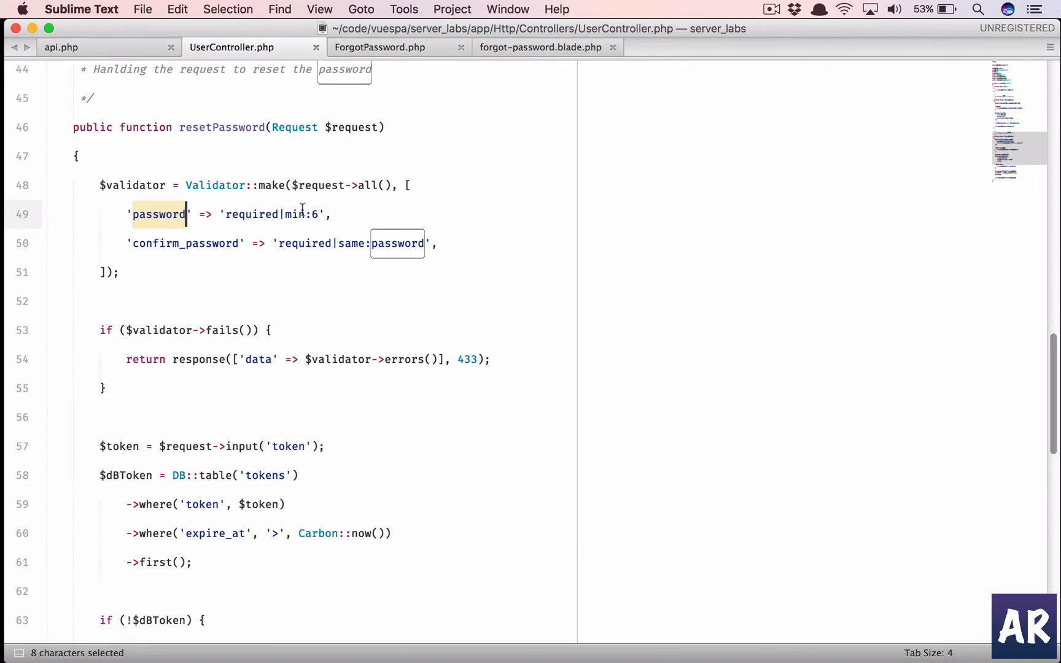
scroll("down", 3)
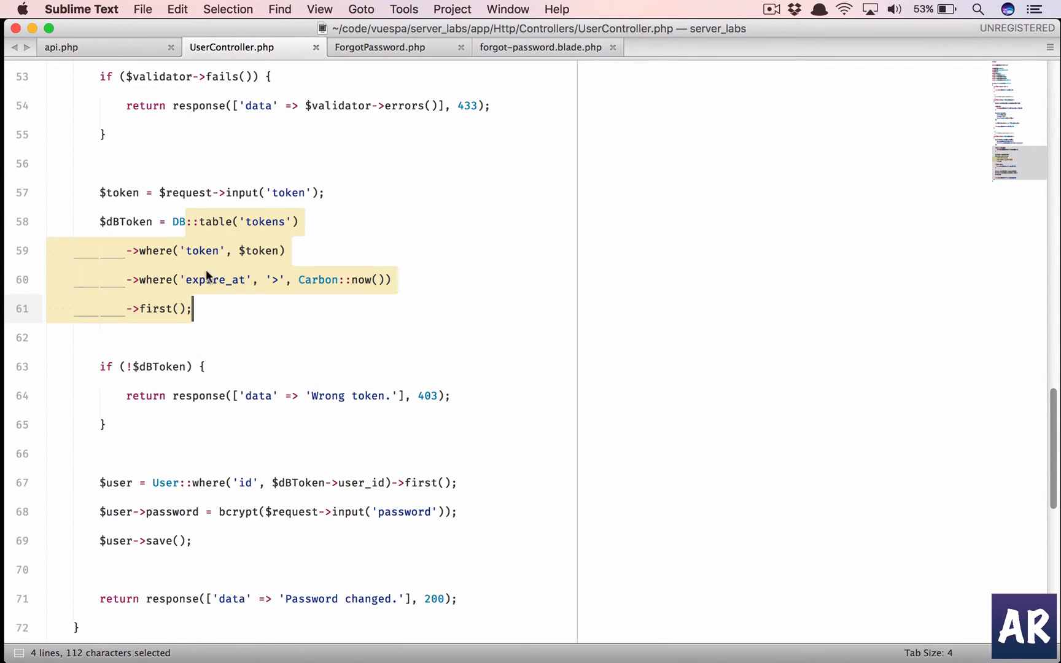
mouse_move(130, 334)
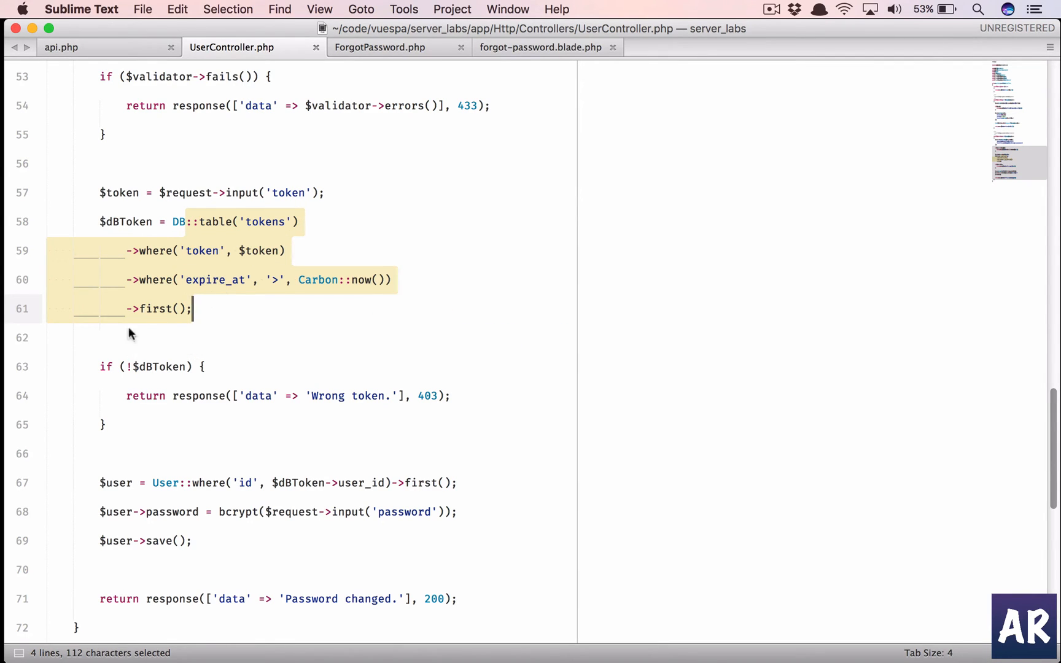